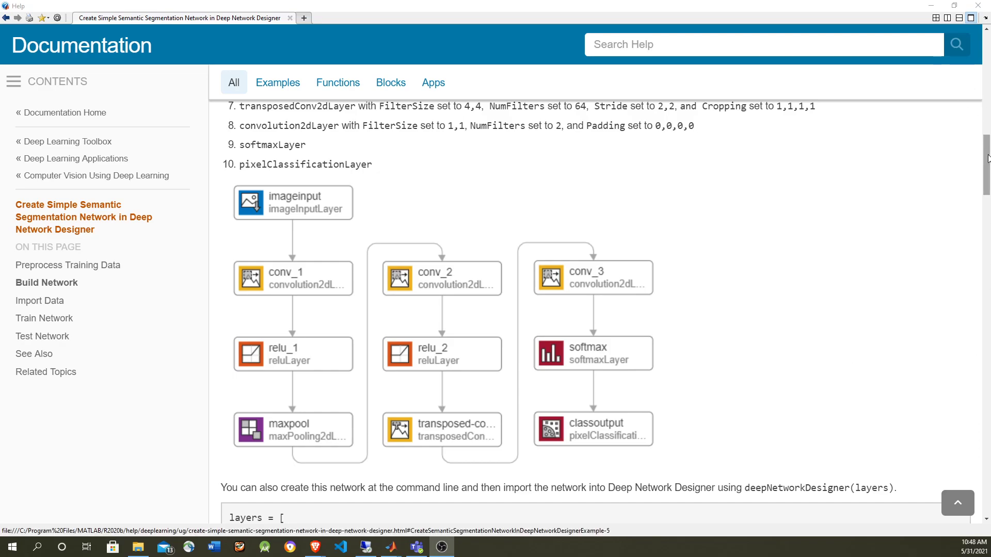
Evaluate the dataFolder definition and make it the current folder with cd(dataFolder).
scroll(up, 3)
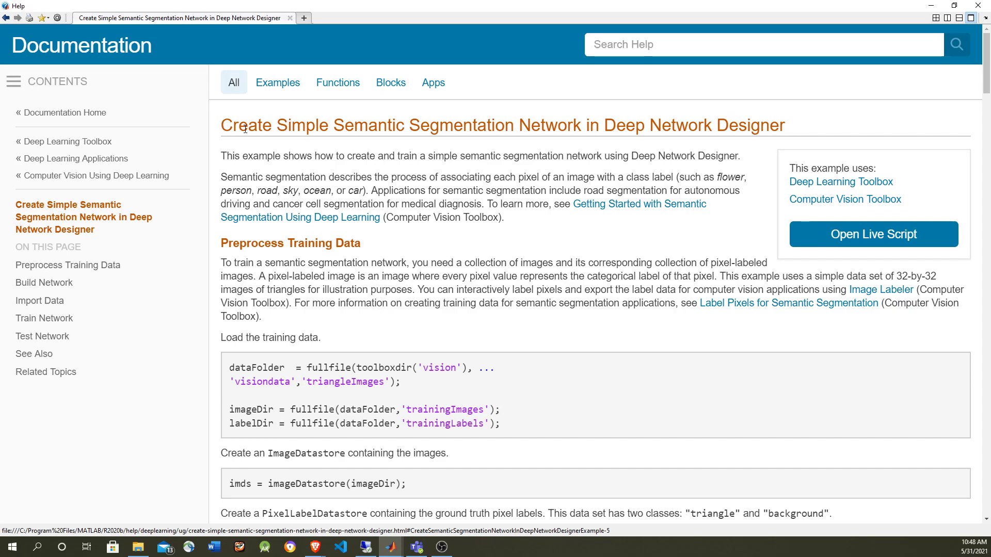
mouse_move(675, 220)
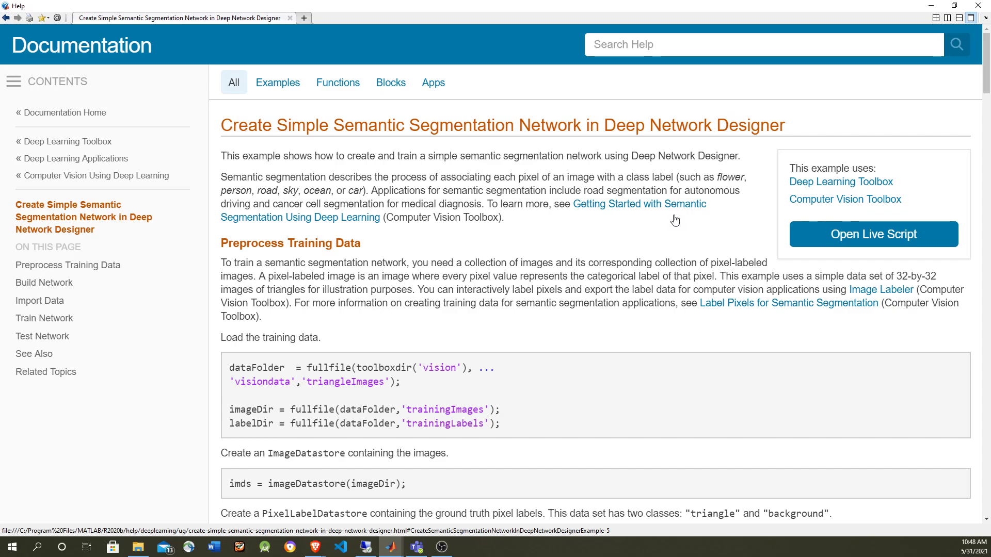
mouse_move(618, 235)
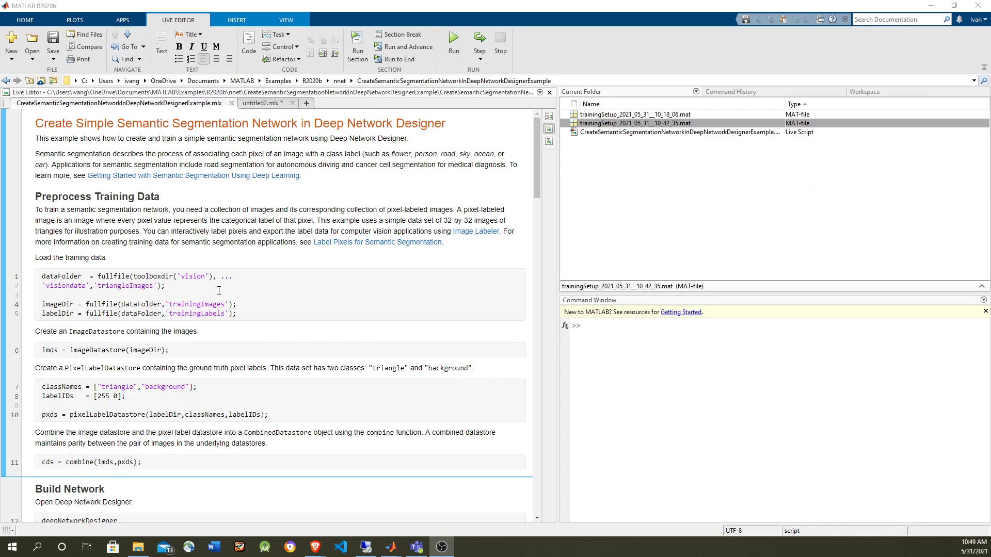
click(63, 276)
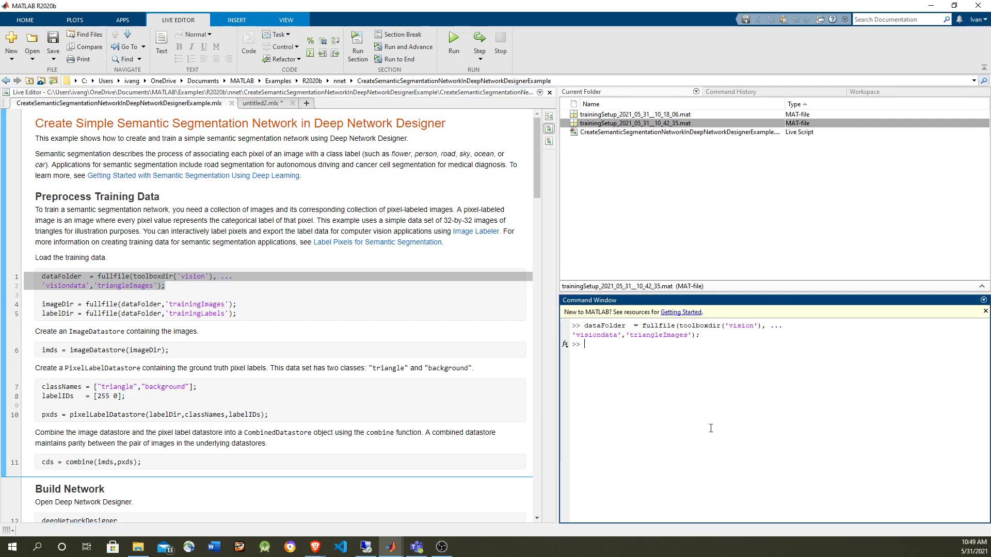
text(cd ()
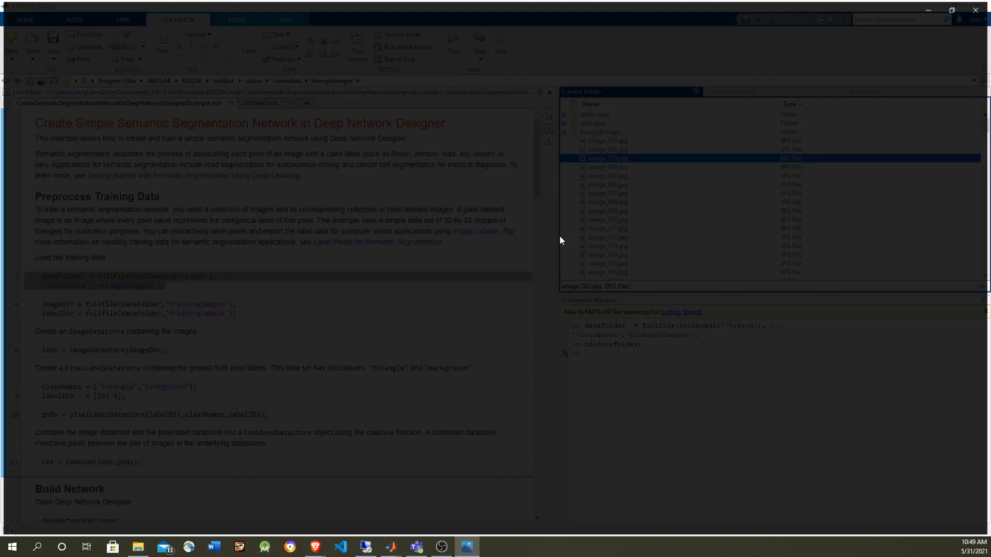
View training image_003.jpg in Windows Photos and close it.
double_click(606, 158)
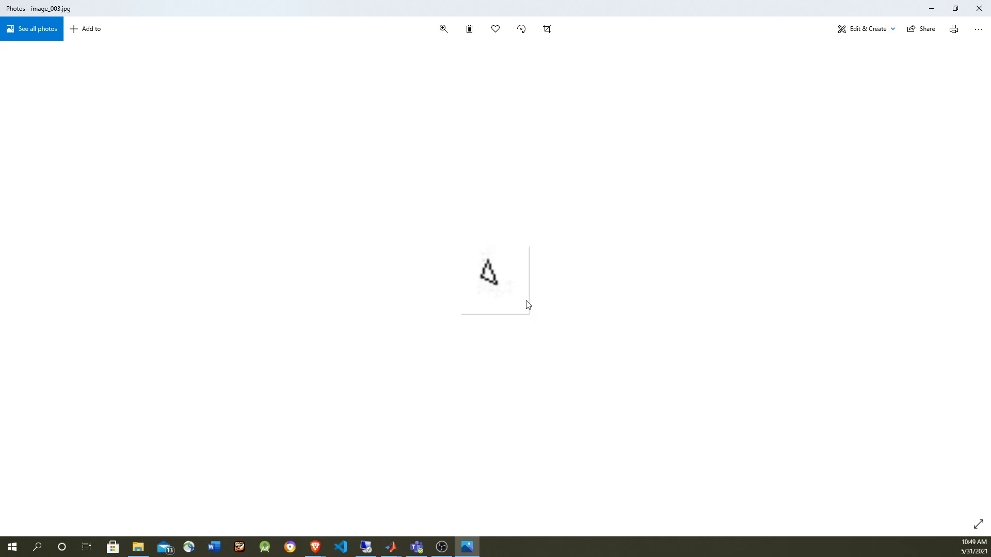
click(391, 547)
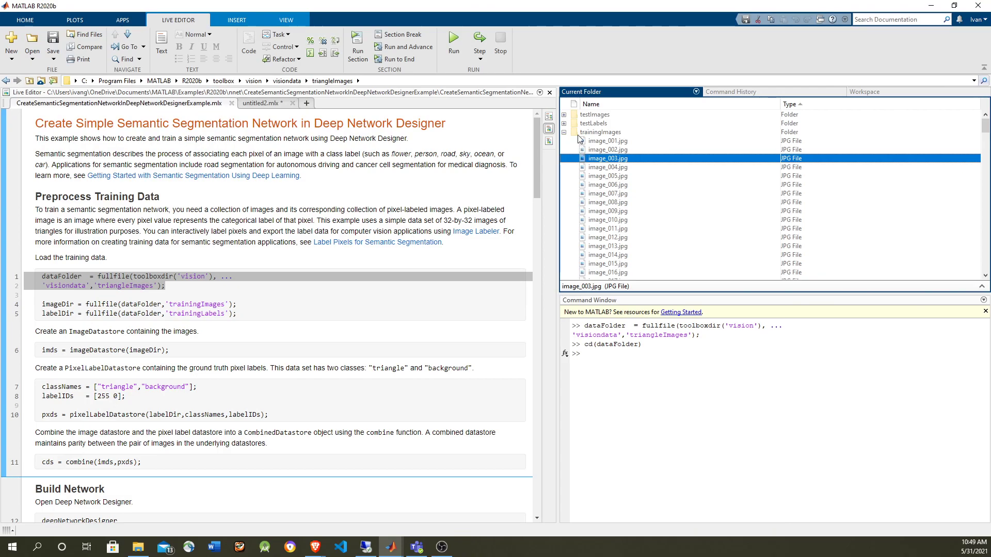
View the matching label mask image_labeled_003.png from trainingLabels and close Photos.
click(565, 132)
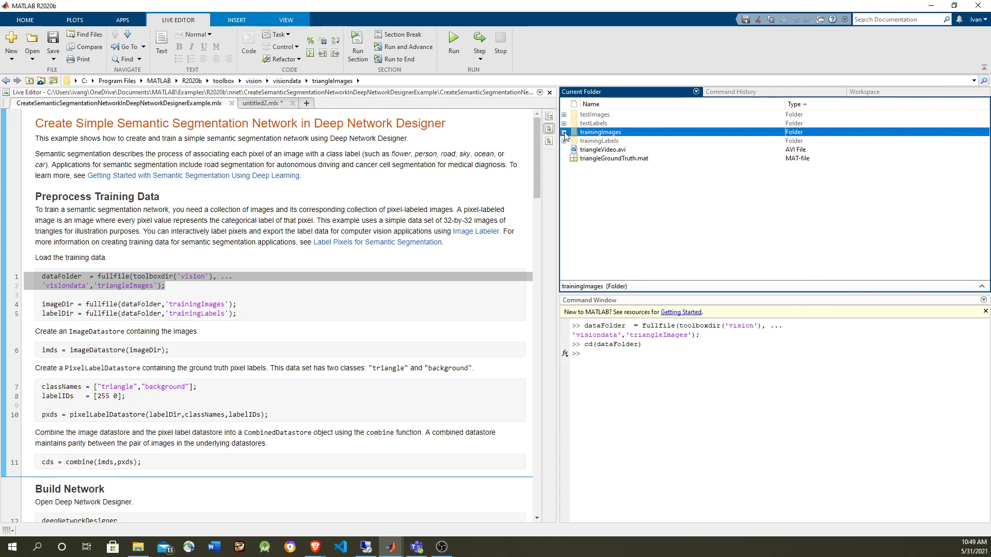
click(564, 140)
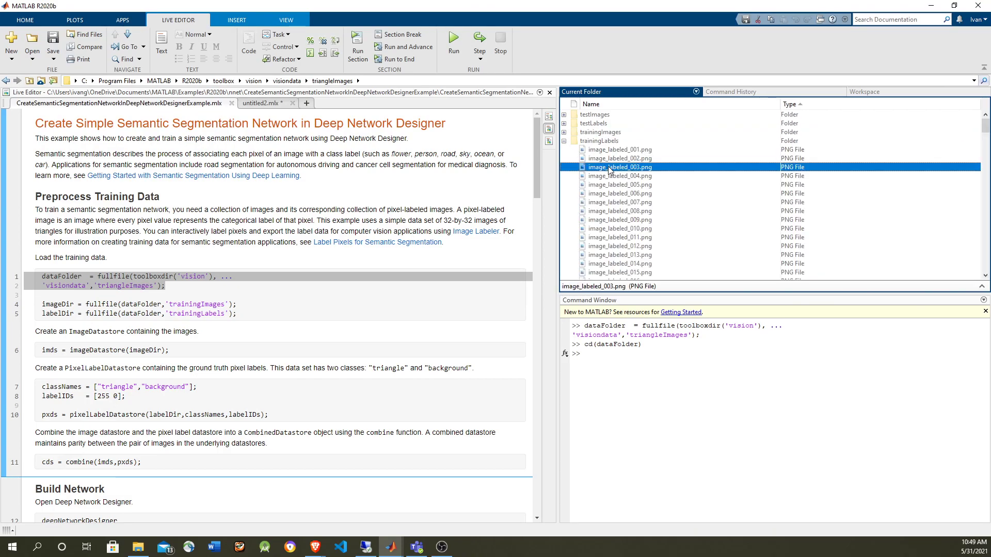
mouse_move(664, 209)
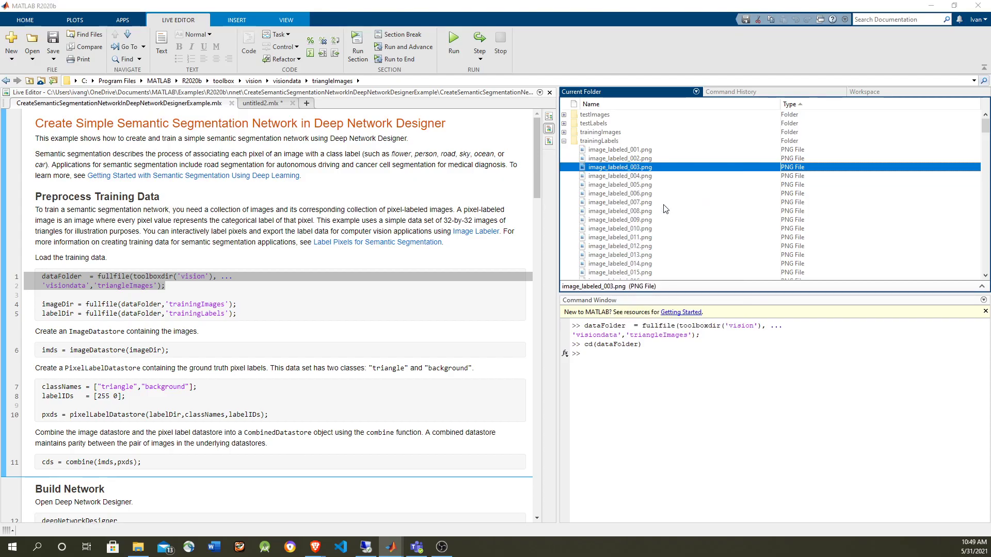
double_click(619, 167)
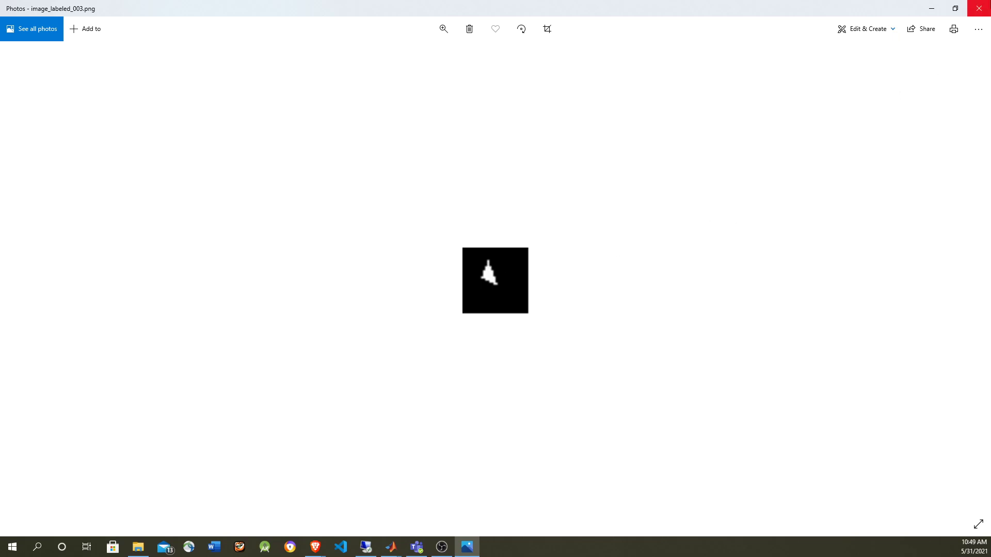
click(391, 547)
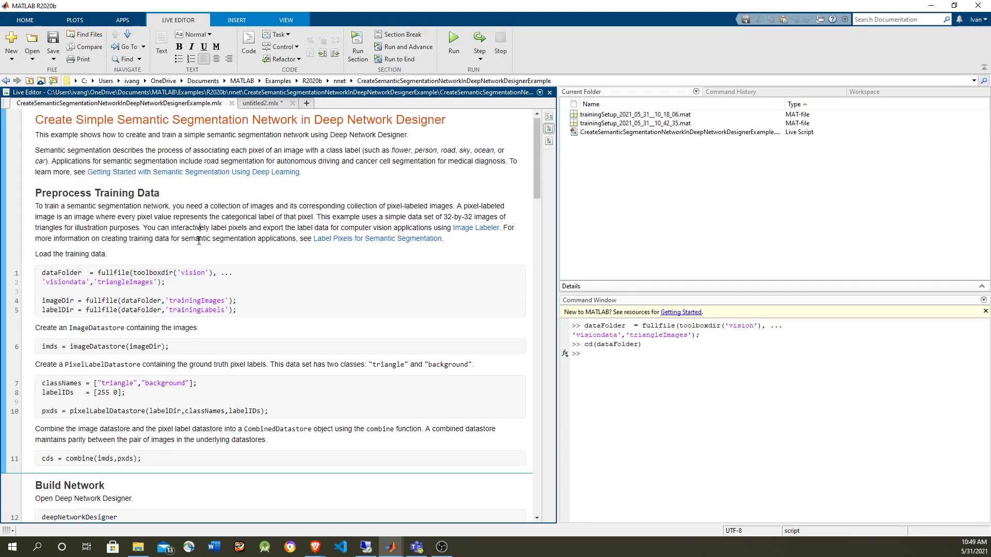
Evaluate the imageDir/labelDir lines and the imds = imageDatastore(imageDir) line.
scroll(down, 3)
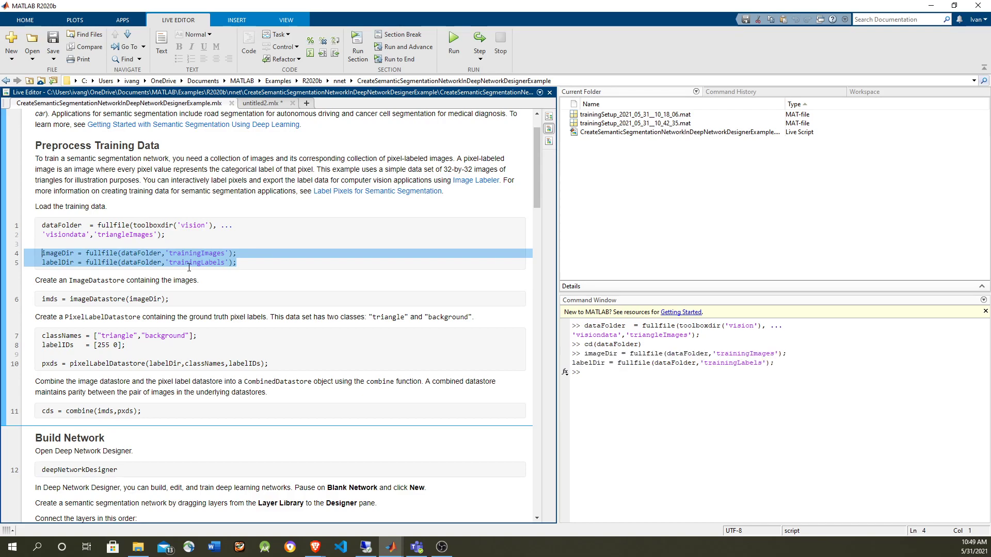
mouse_move(252, 258)
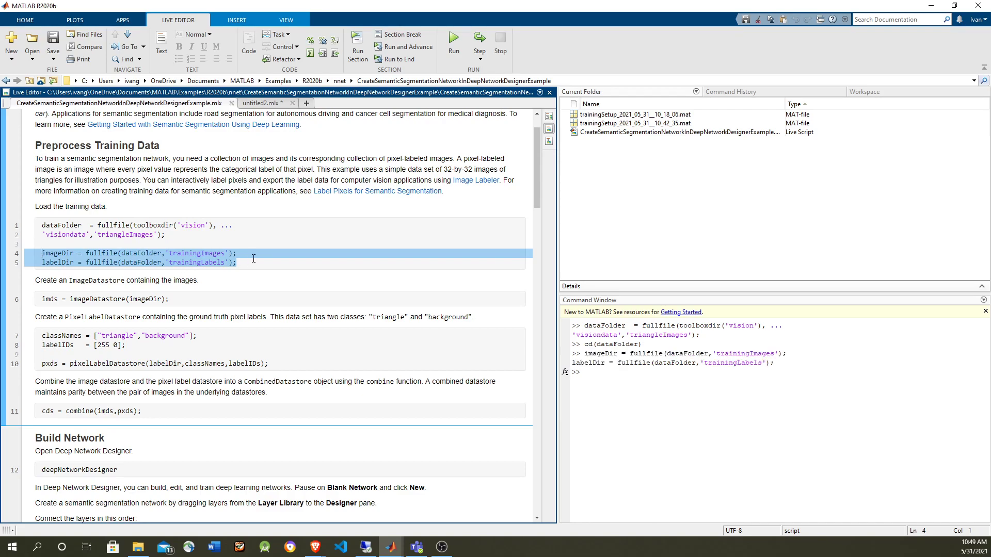
click(266, 203)
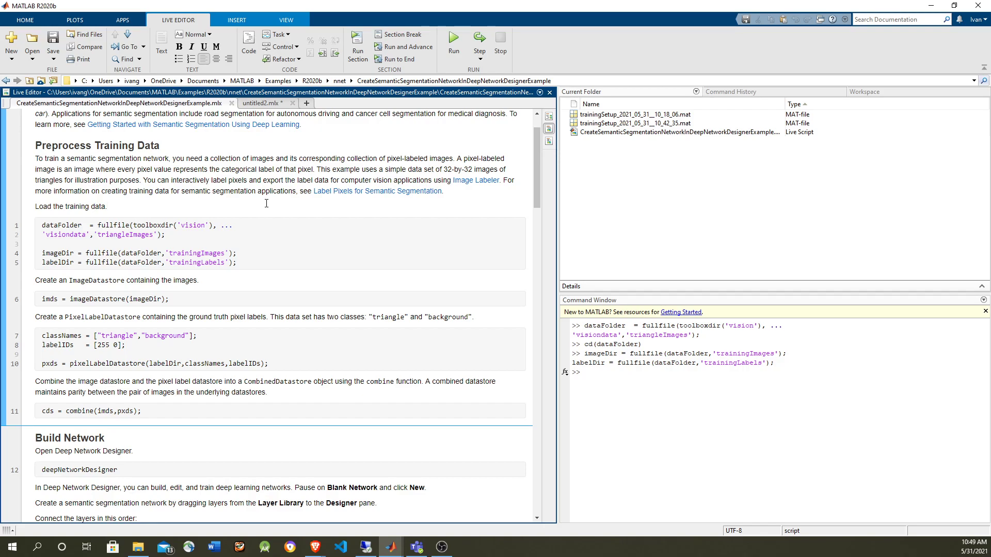
click(107, 207)
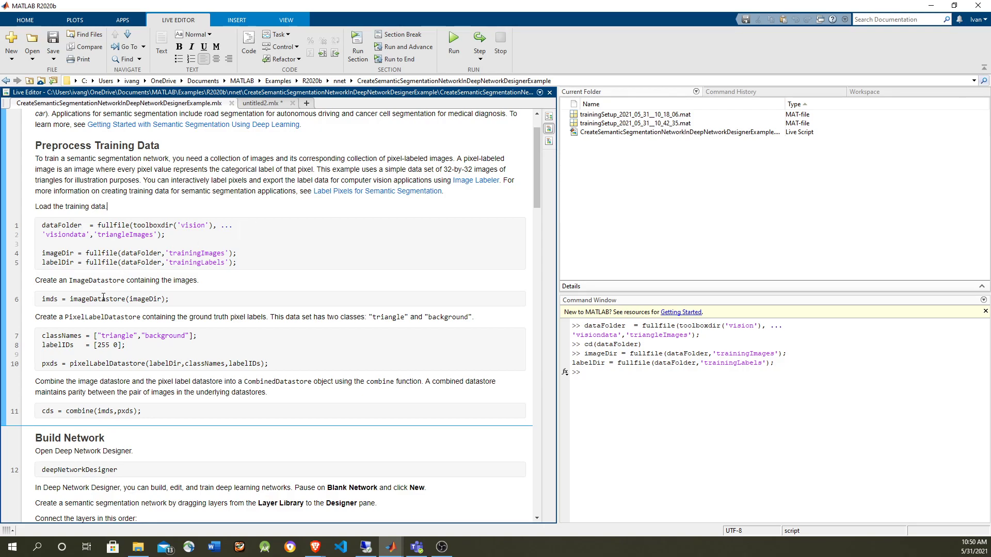
mouse_move(147, 299)
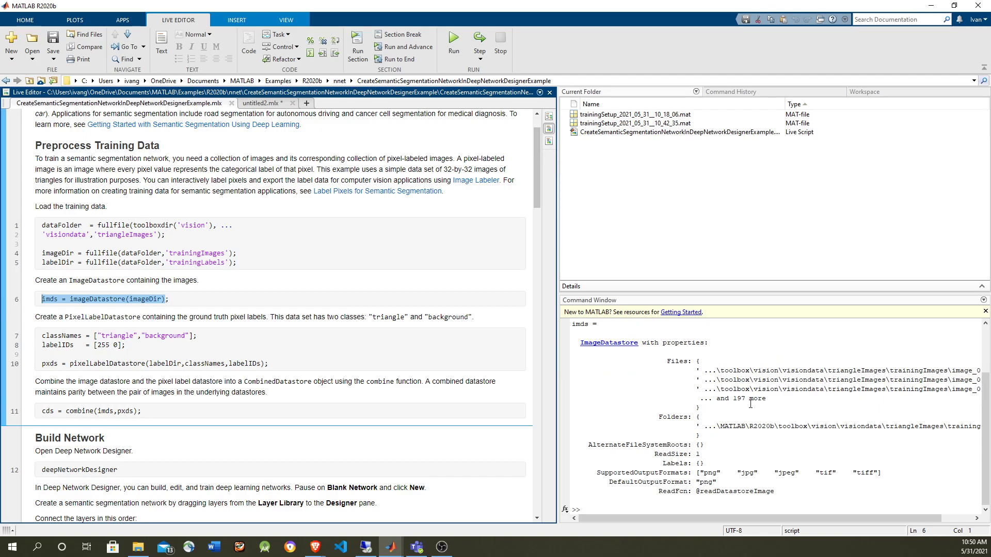
mouse_move(763, 384)
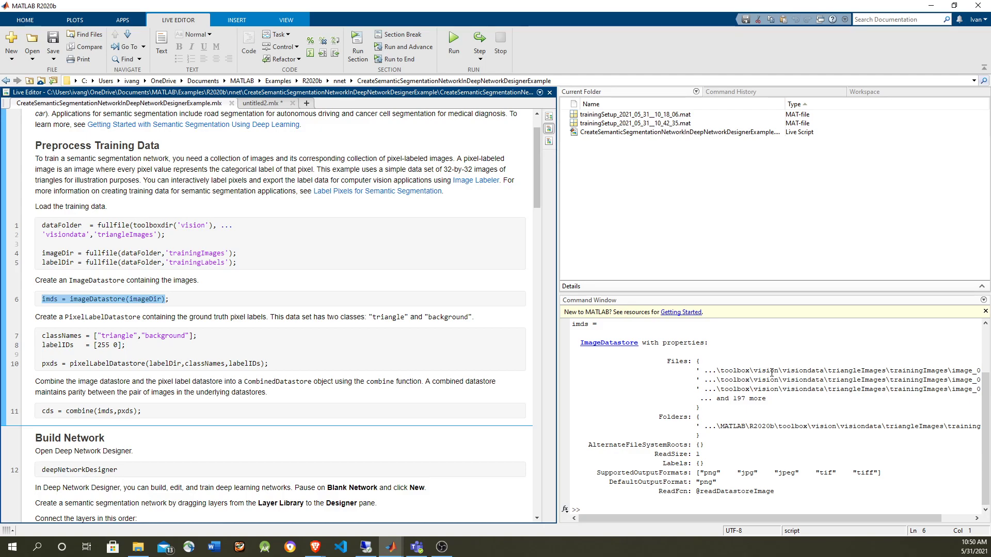
Evaluate the classNames, labelIDs, pixelLabelDatastore and combined datastore cds lines.
click(166, 362)
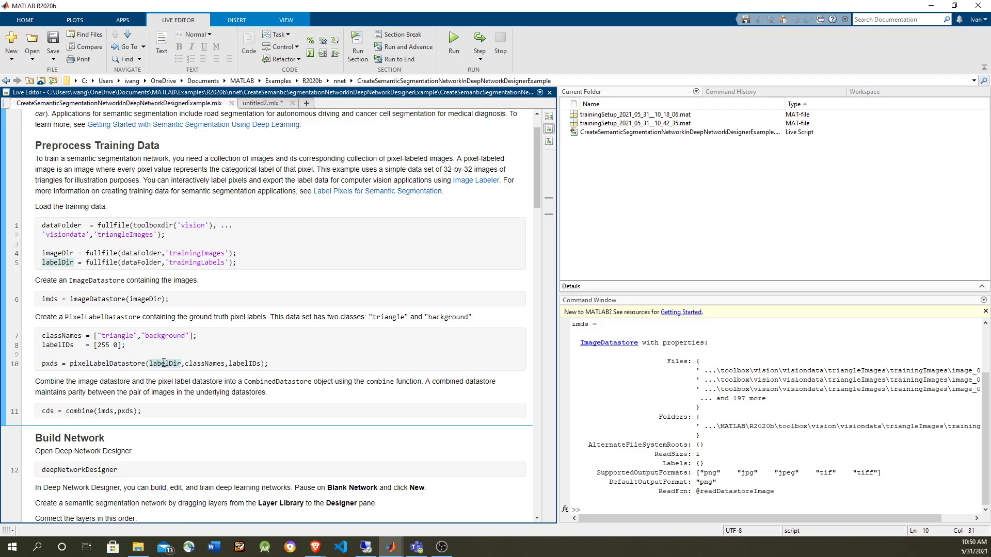
mouse_move(164, 364)
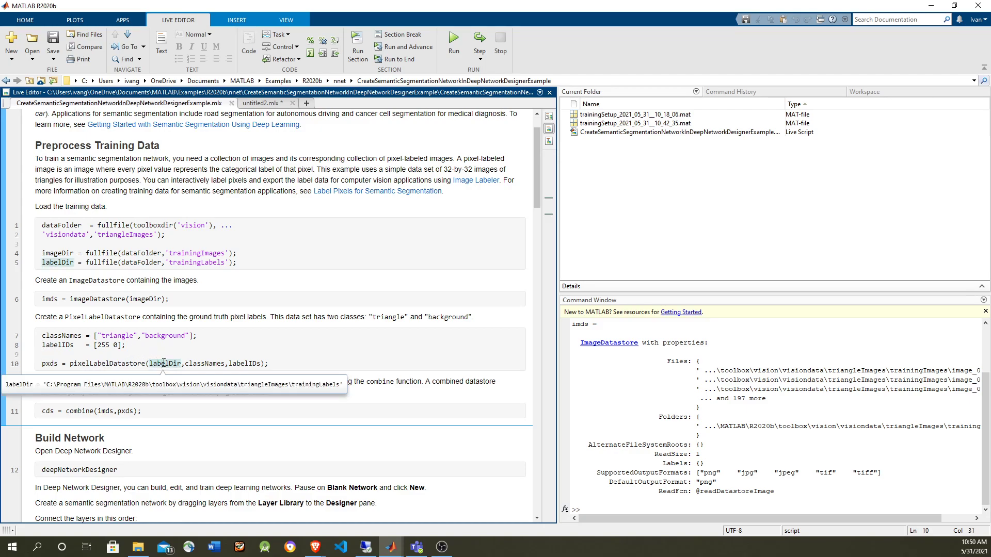
mouse_move(208, 363)
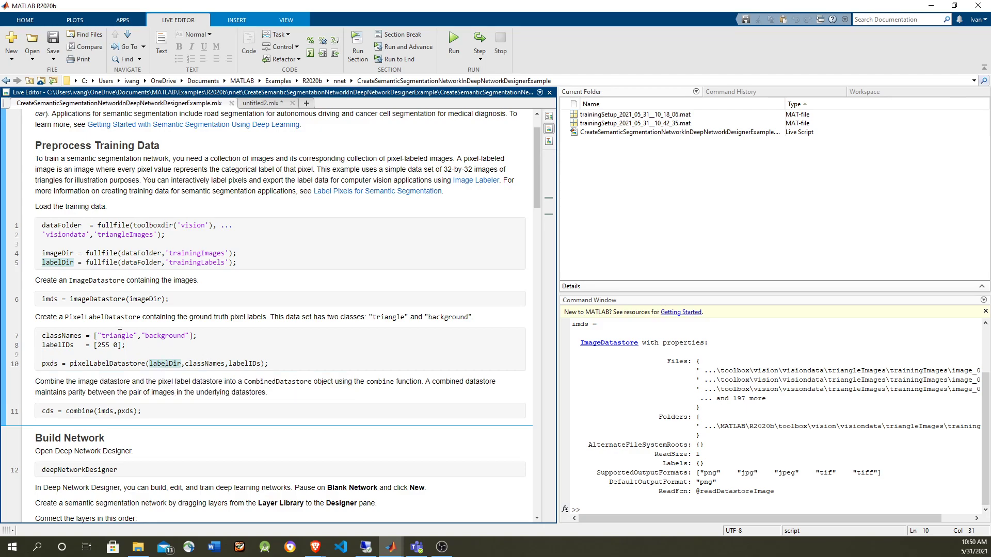
click(102, 345)
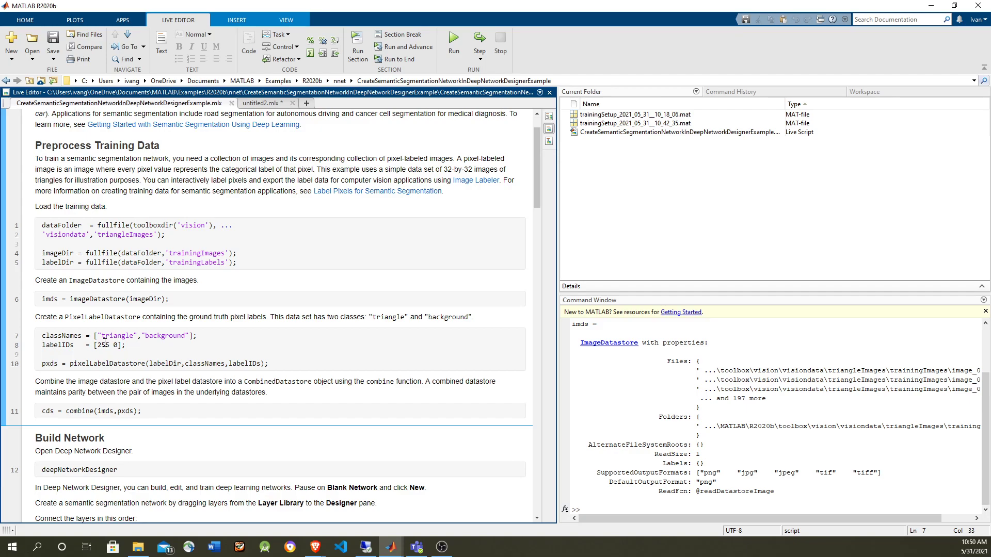
click(116, 345)
text(cds.UnderlyingDatastores)
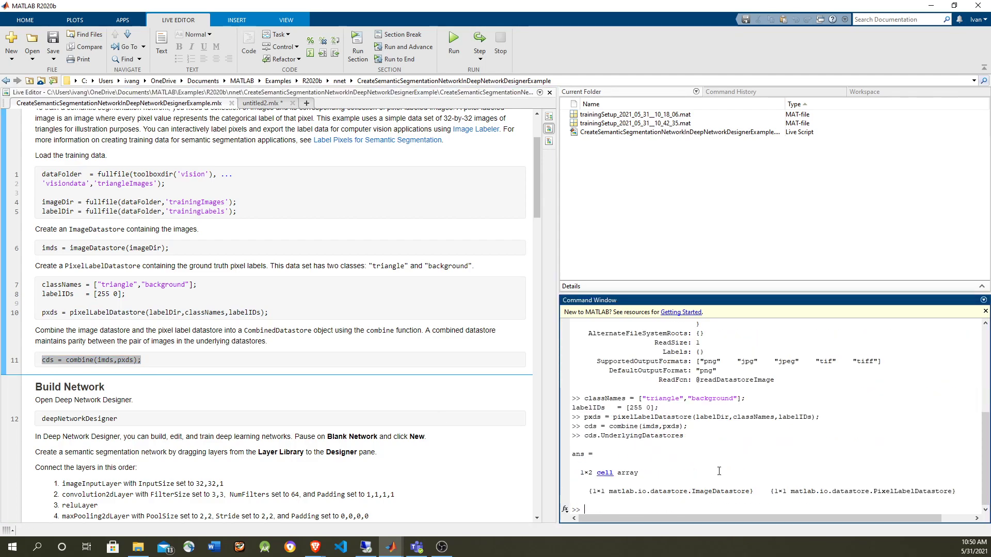
mouse_move(969, 488)
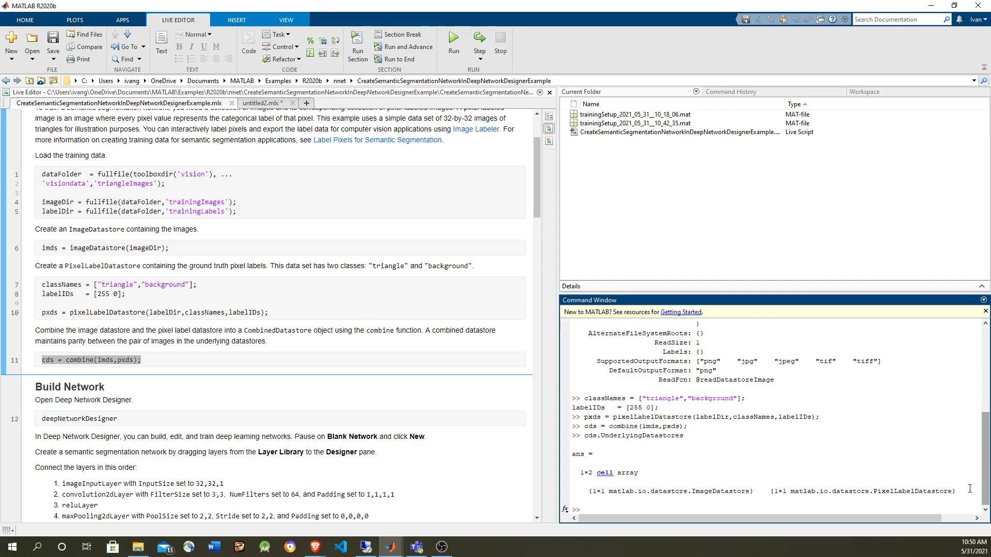
mouse_move(927, 491)
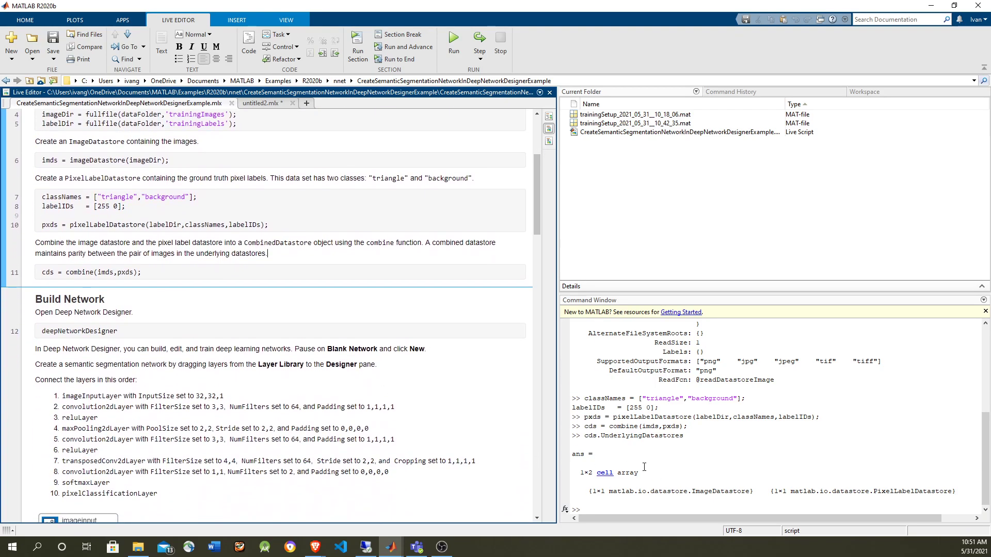
scroll(down, 3)
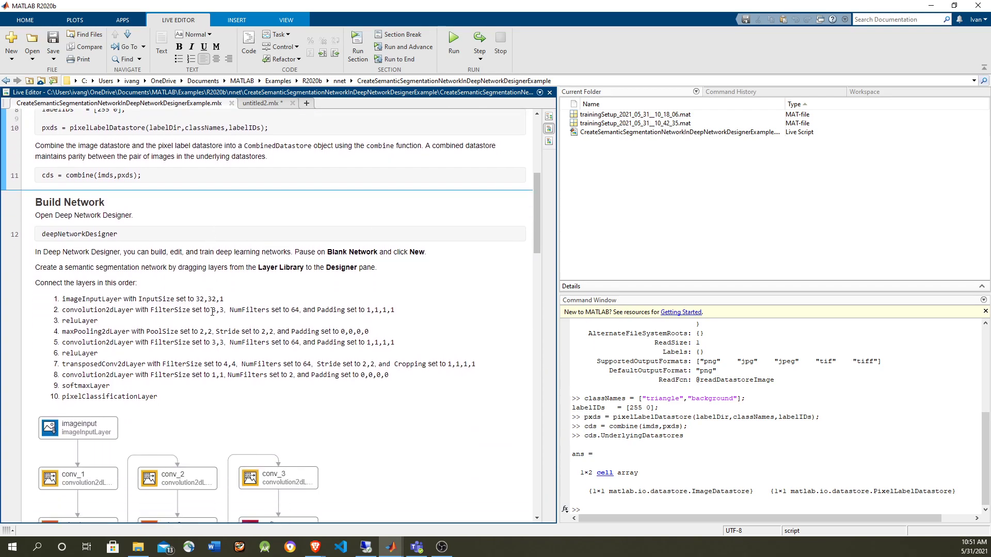
scroll(down, 3)
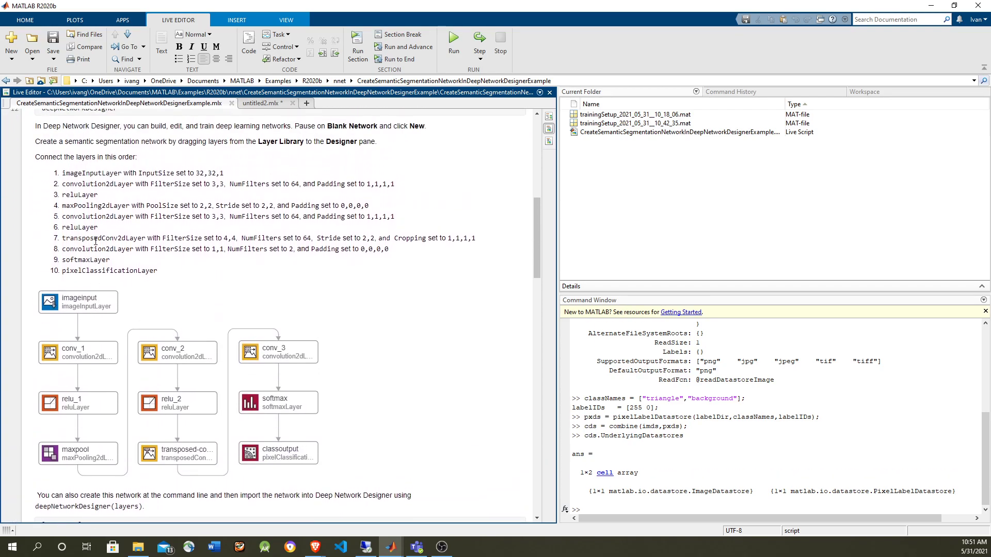
scroll(down, 3)
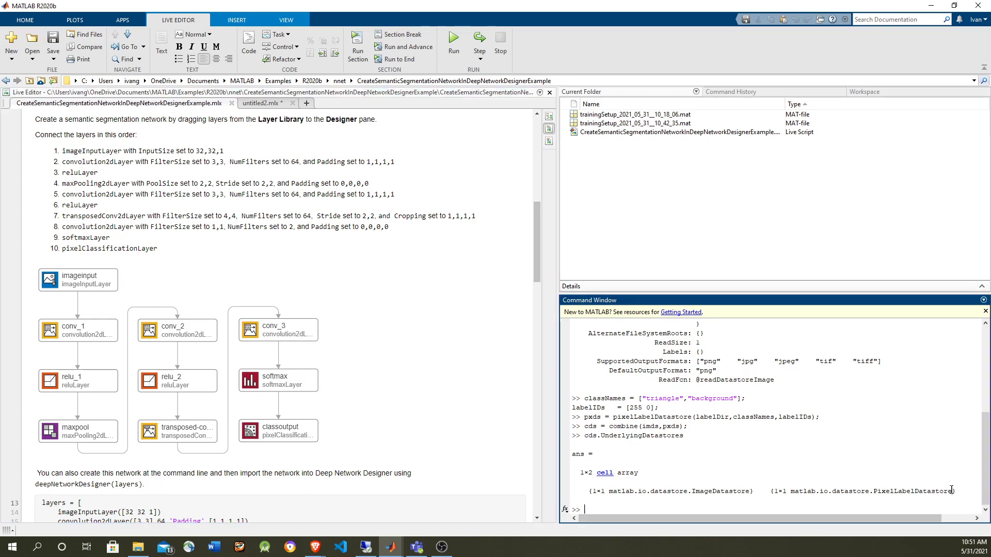
double_click(864, 491)
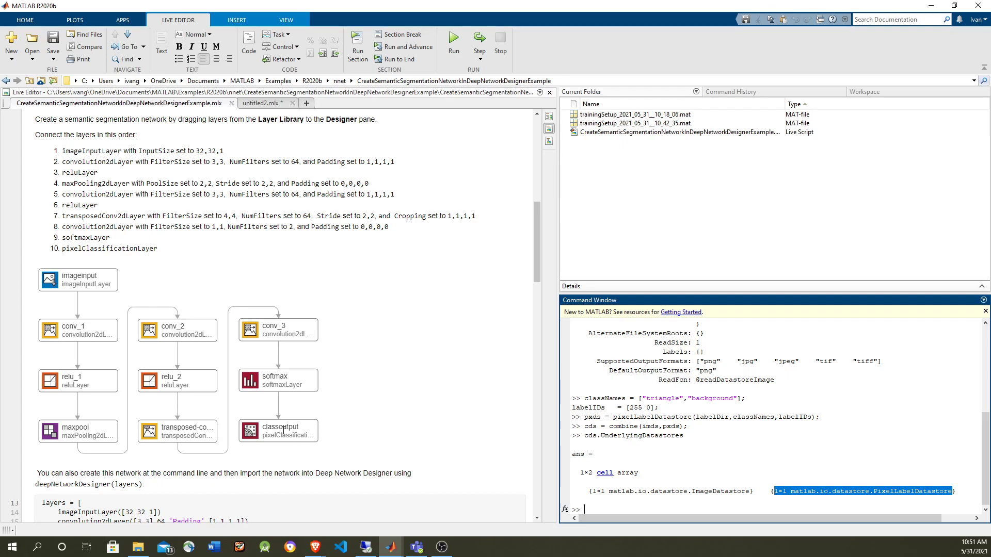
mouse_move(238, 316)
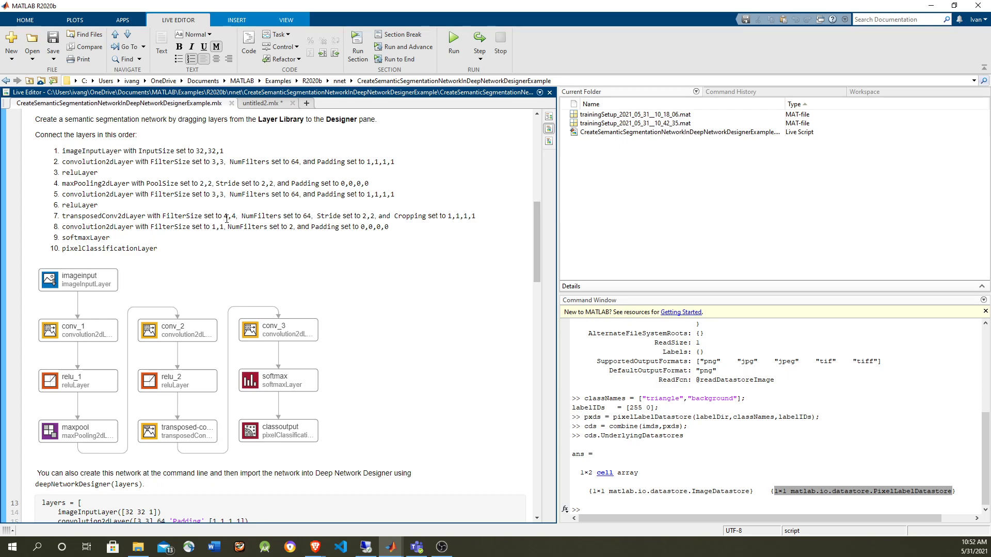
mouse_move(102, 303)
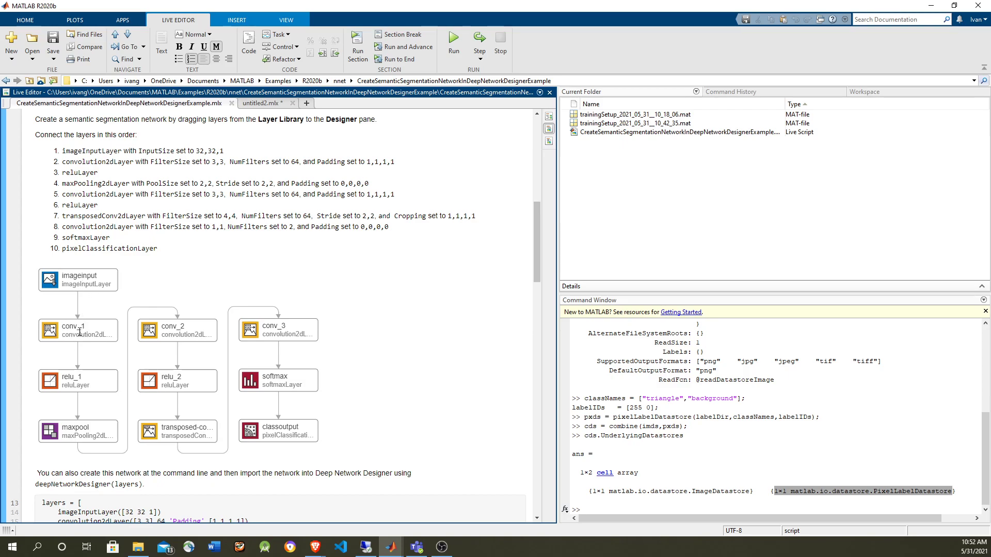
mouse_move(94, 413)
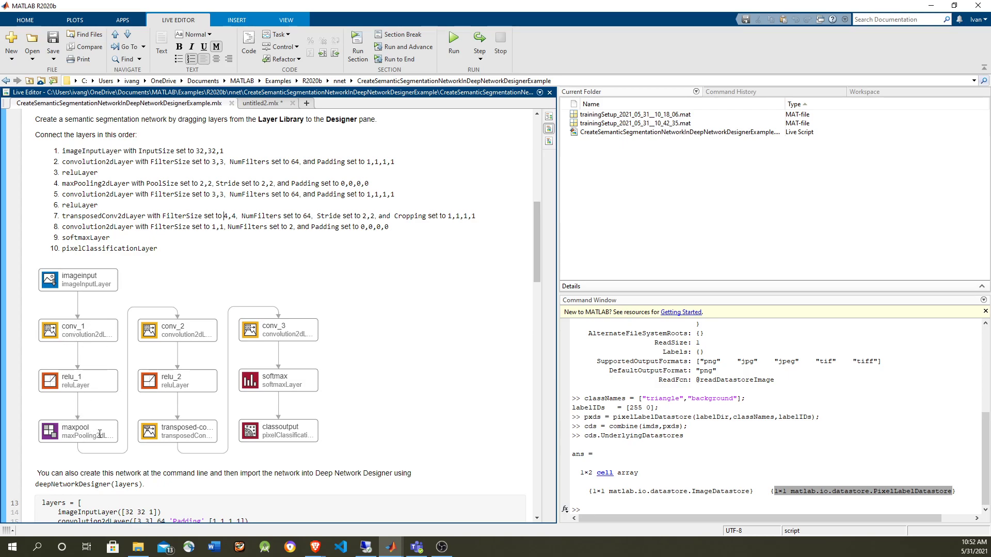
mouse_move(100, 397)
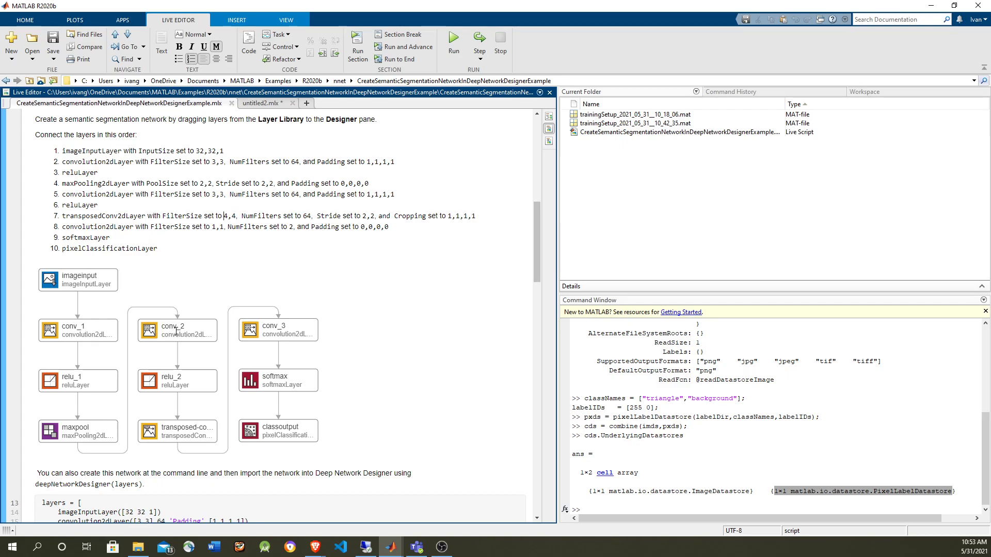
mouse_move(190, 343)
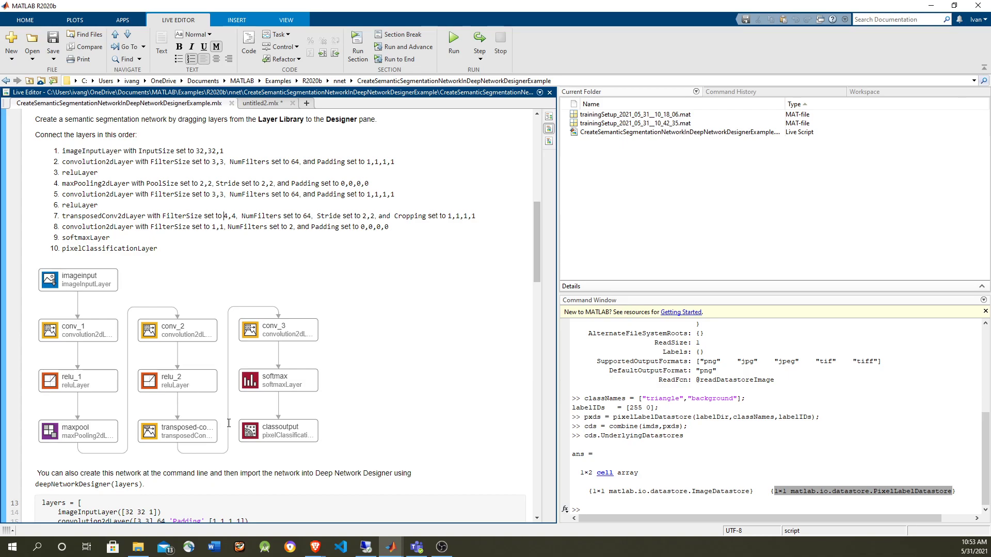
mouse_move(204, 400)
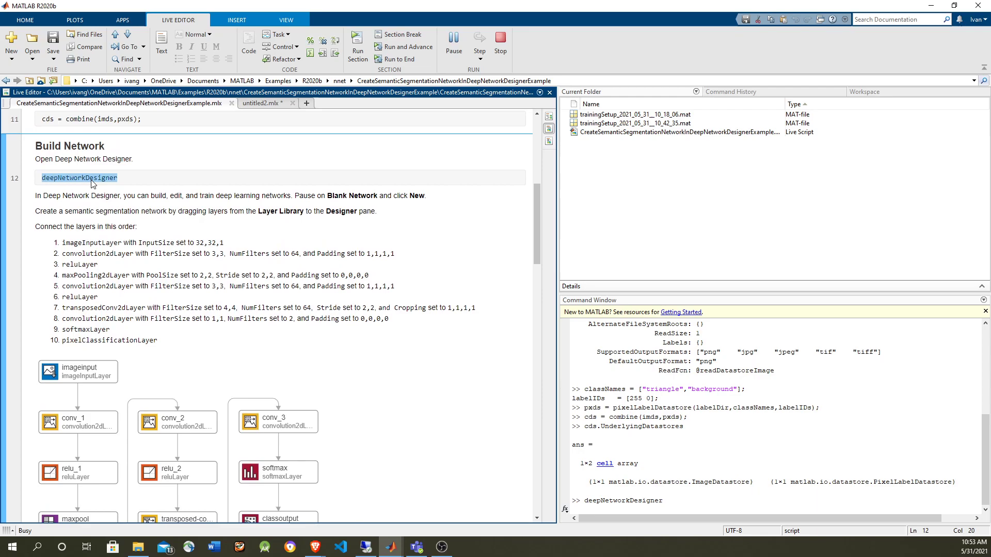
Glance at the installed Apps list and return to the Live Editor tools.
click(123, 20)
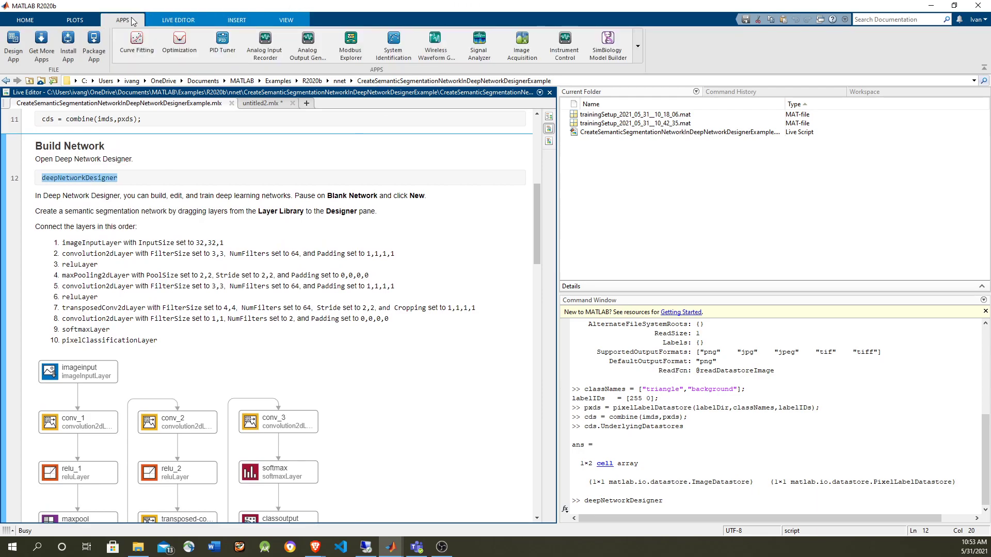
click(178, 20)
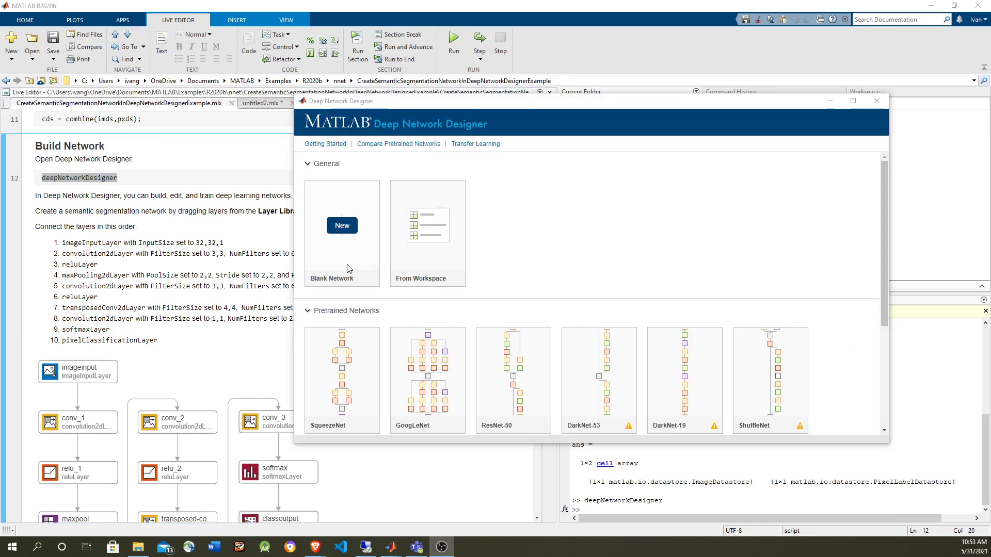
Start a new blank network in Deep Network Designer.
click(342, 226)
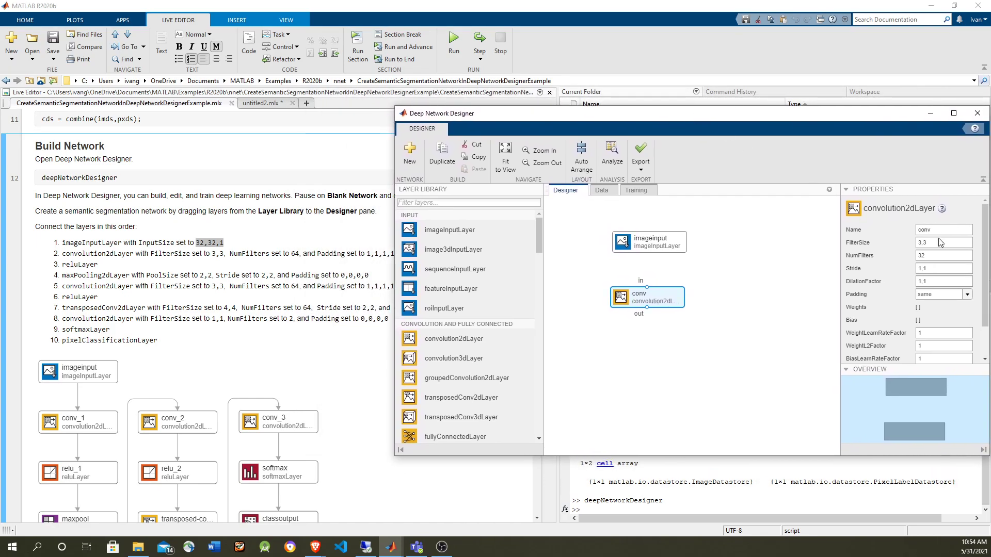
Set the convolution layer's NumFilters to 64 and begin renaming it conv_1.
click(942, 255)
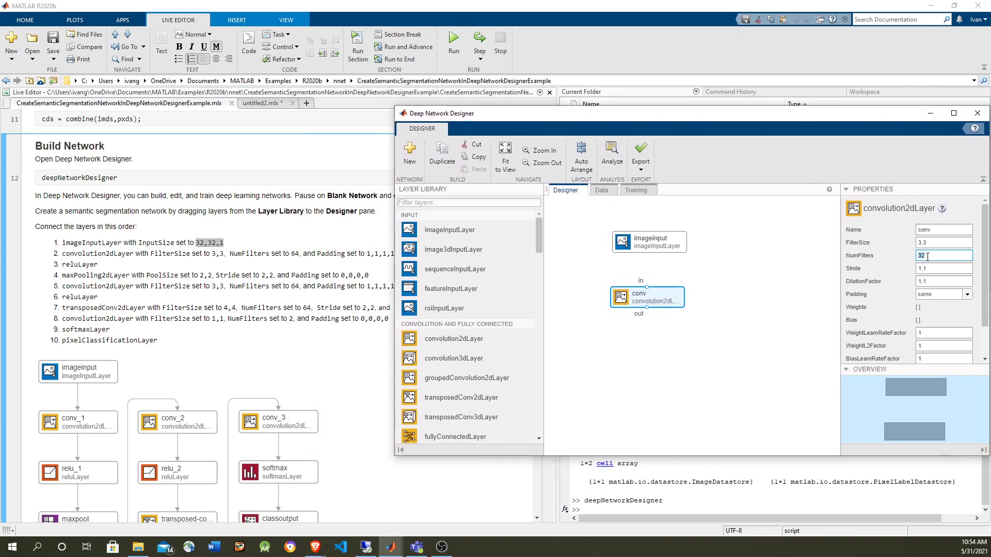
text(64)
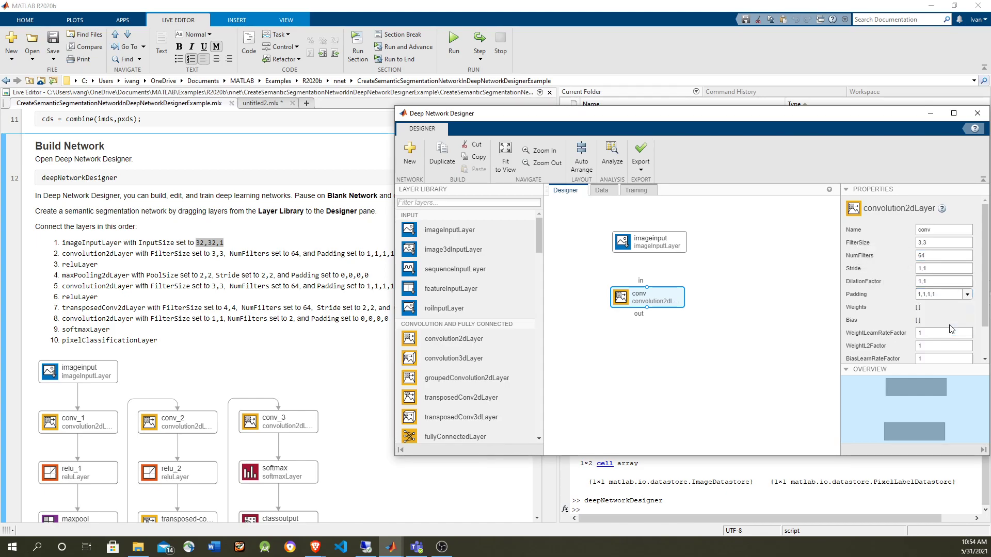
mouse_move(925, 314)
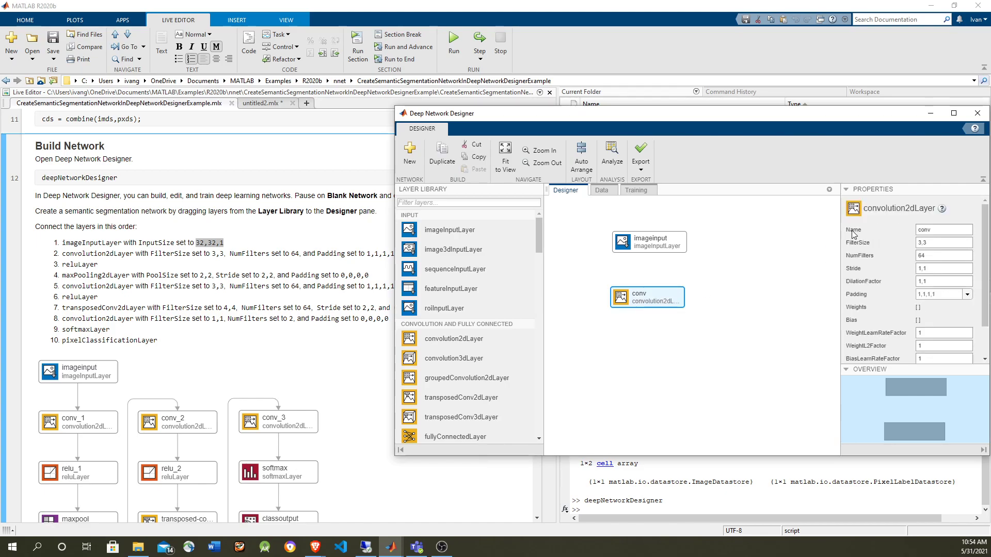
click(942, 229)
text(_1)
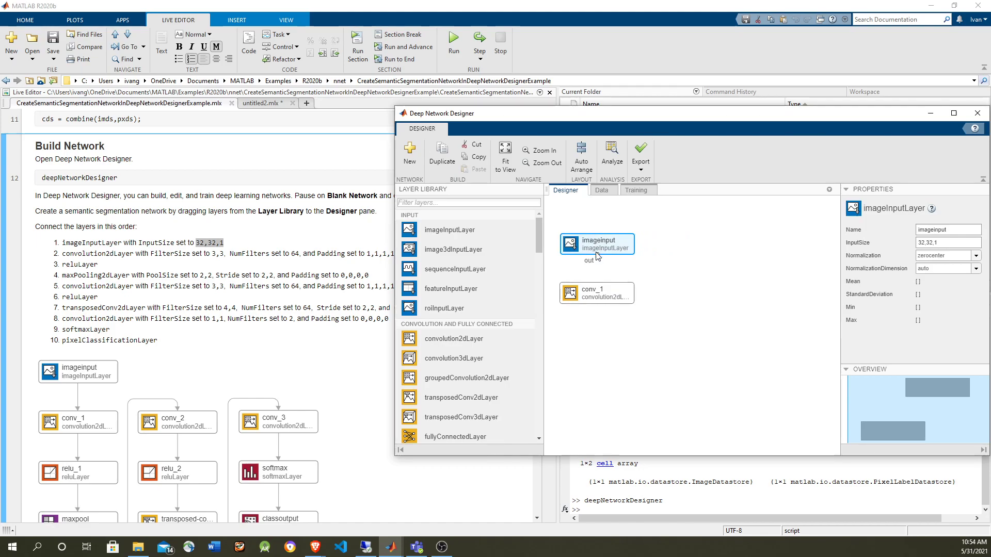
Connect imageinput to conv_1, then add and connect a ReLU layer named relu_1.
click(596, 292)
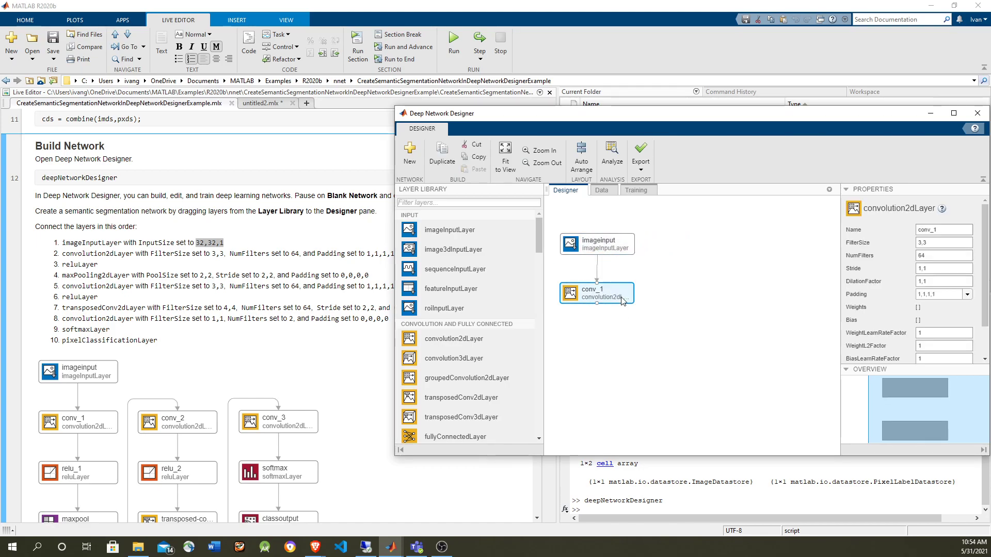
scroll(down, 3)
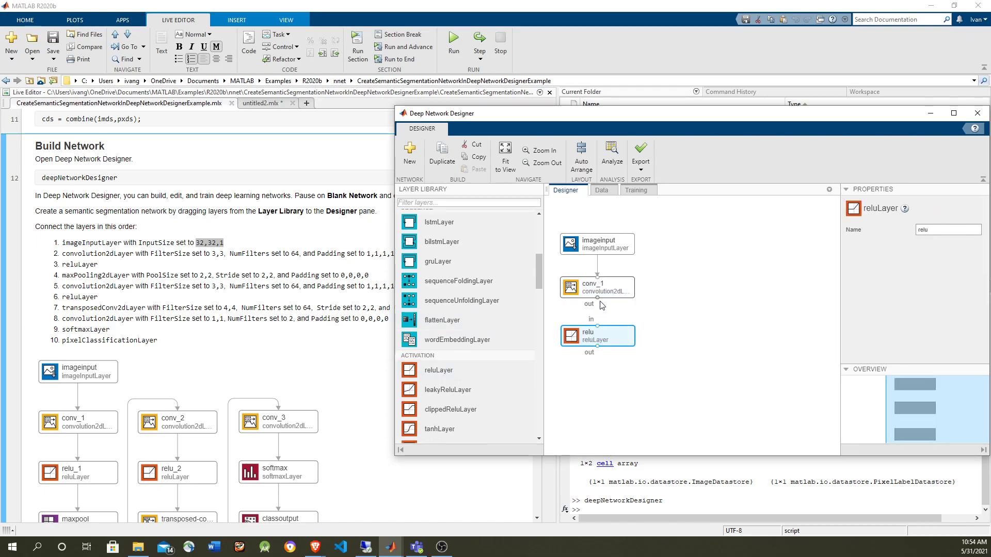
click(708, 392)
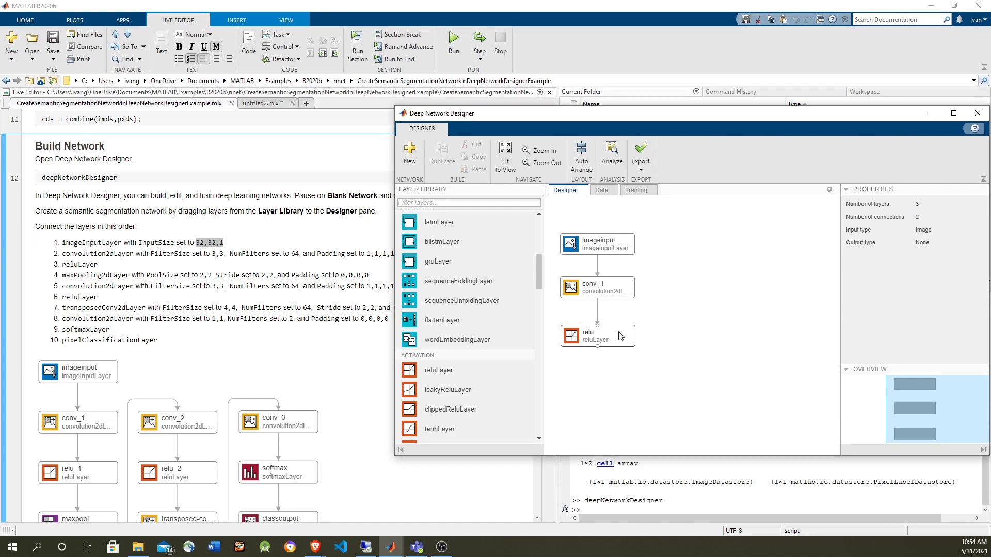
click(597, 336)
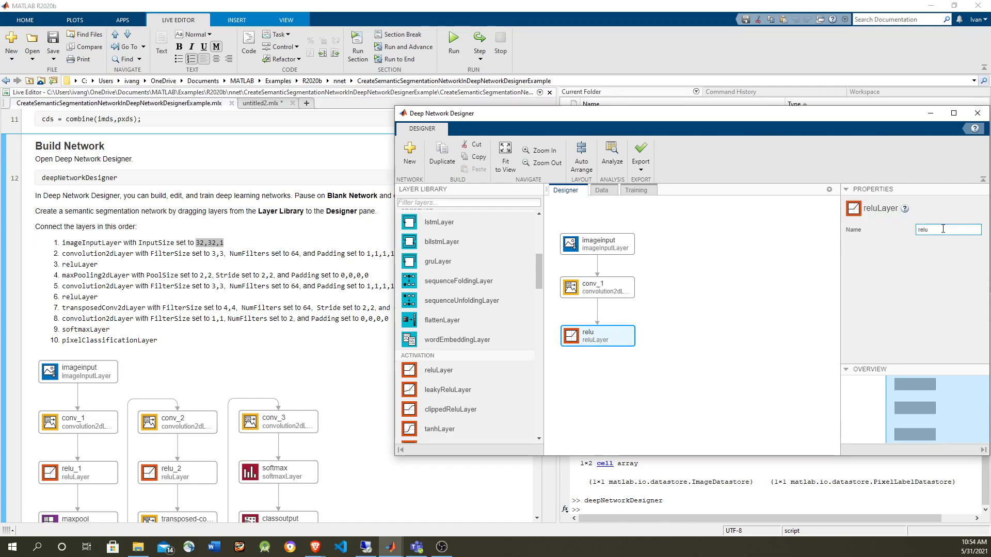
text(relu_1)
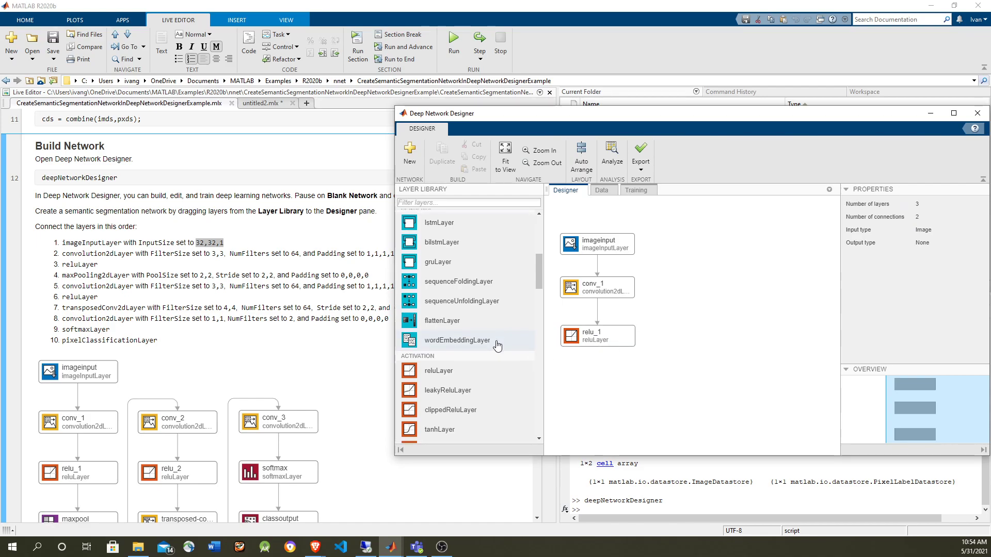
Add a maxPooling2dLayer after relu_1 with pool size and stride 2,2.
scroll(down, 3)
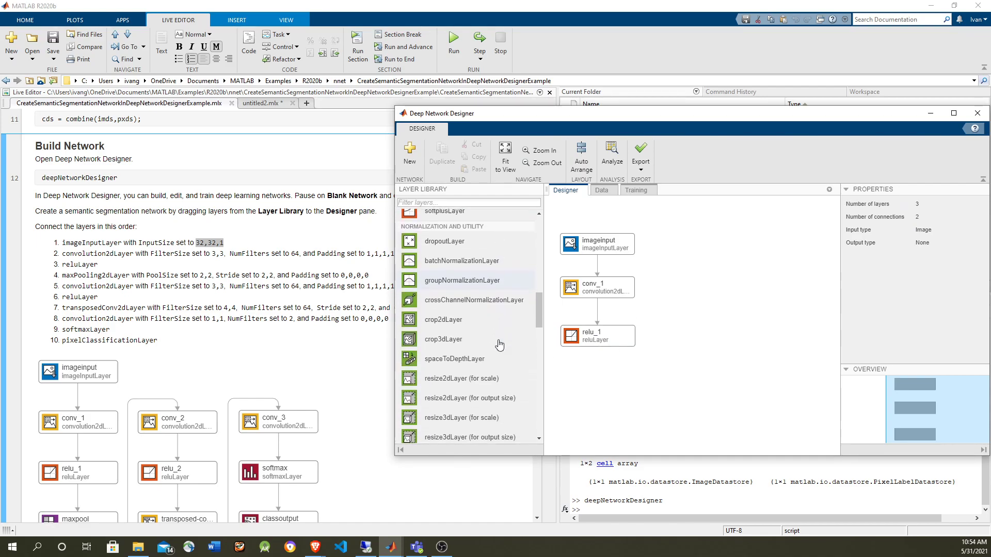
scroll(up, 3)
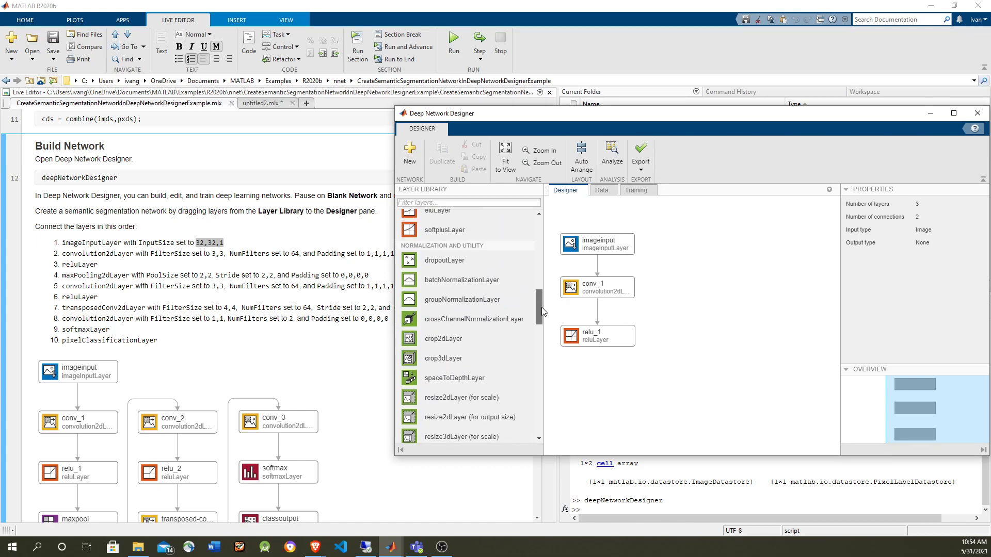
scroll(down, 3)
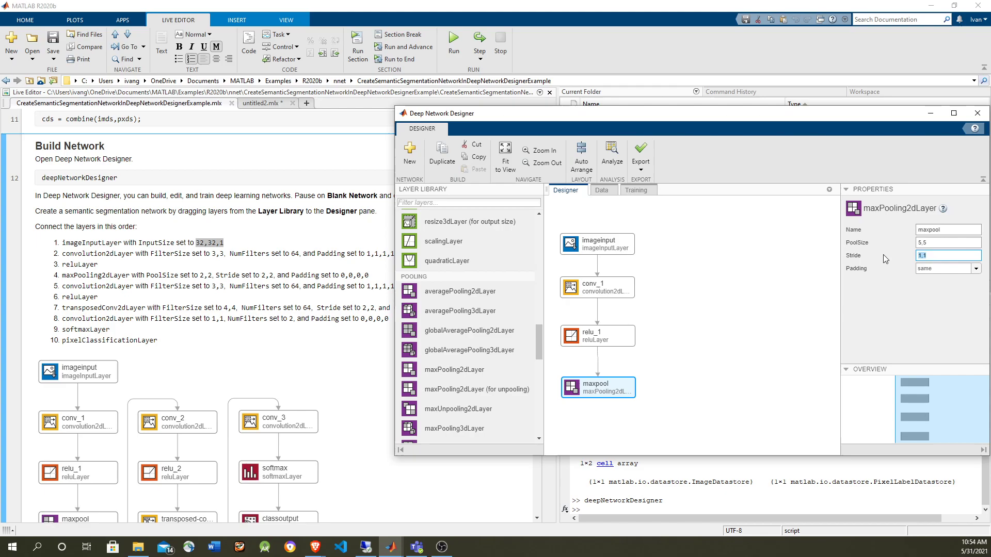
text(2,2)
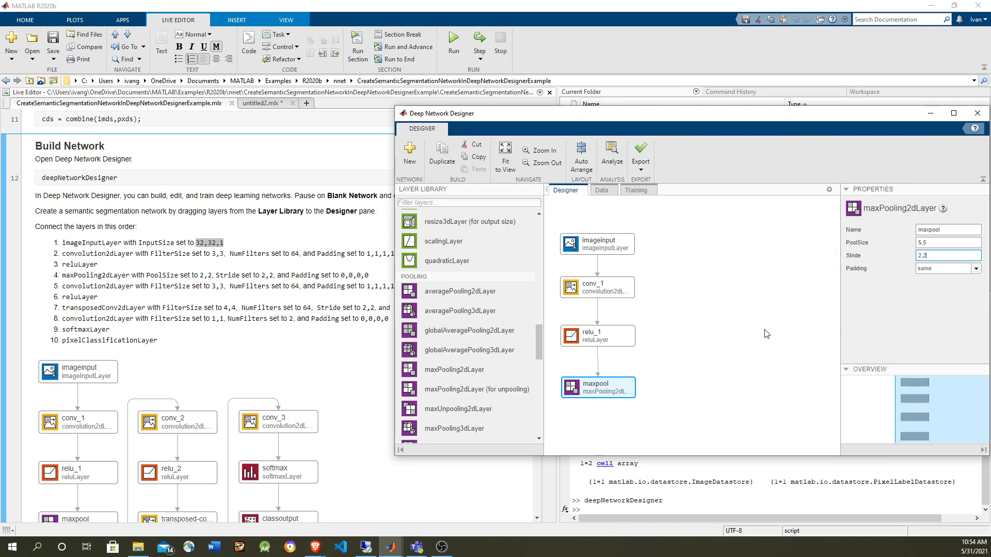
mouse_move(768, 334)
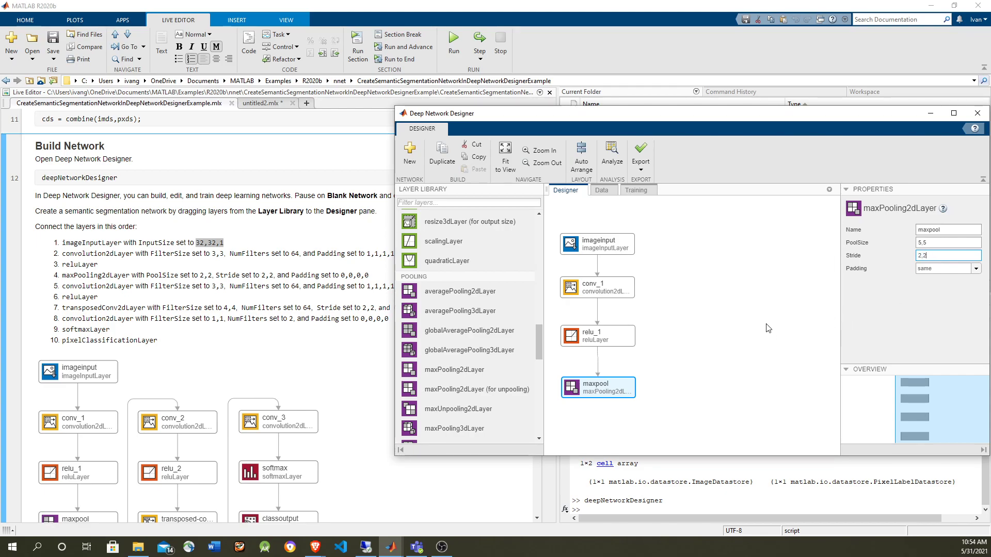
mouse_move(854, 259)
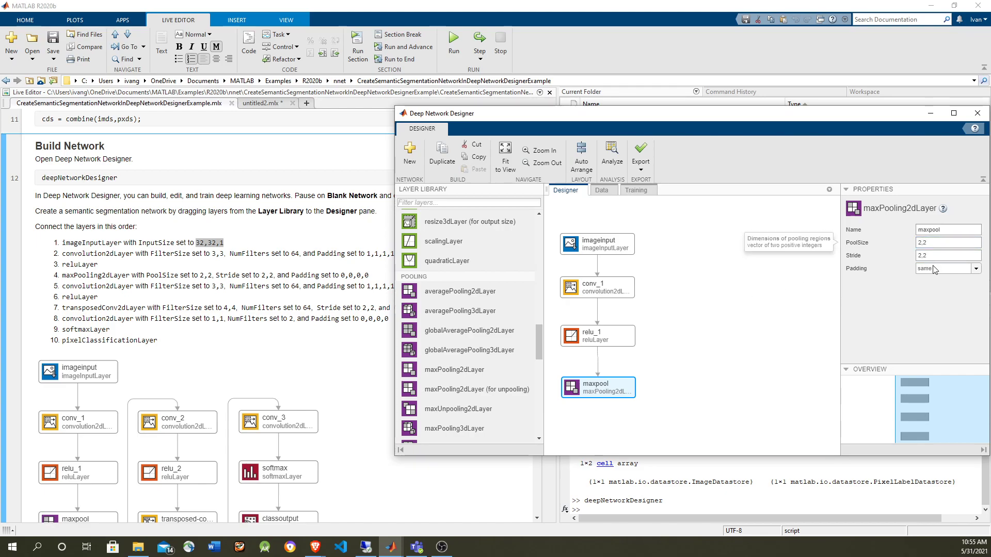
Finish the maxpool padding, then rename the duplicated layers to conv_2 and relu_2.
click(681, 327)
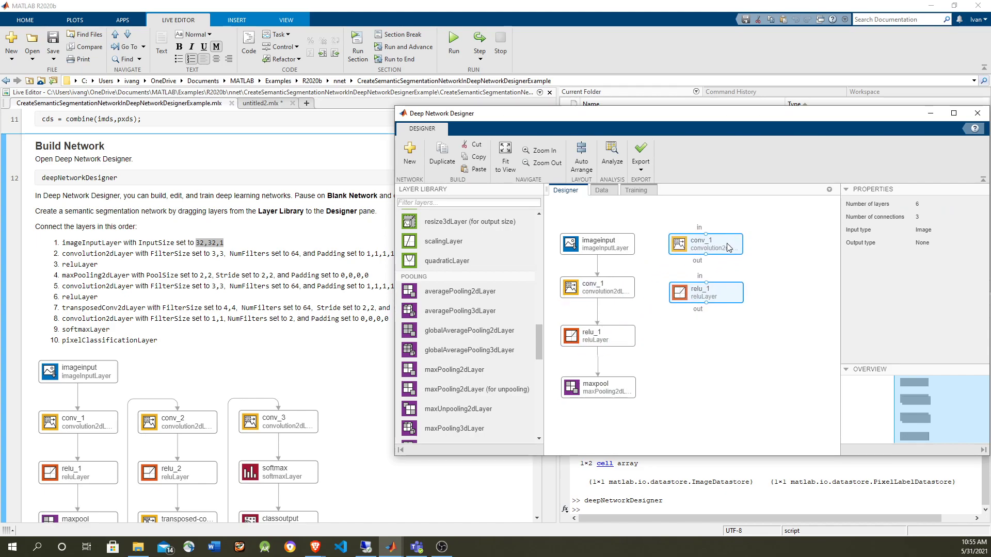
click(705, 245)
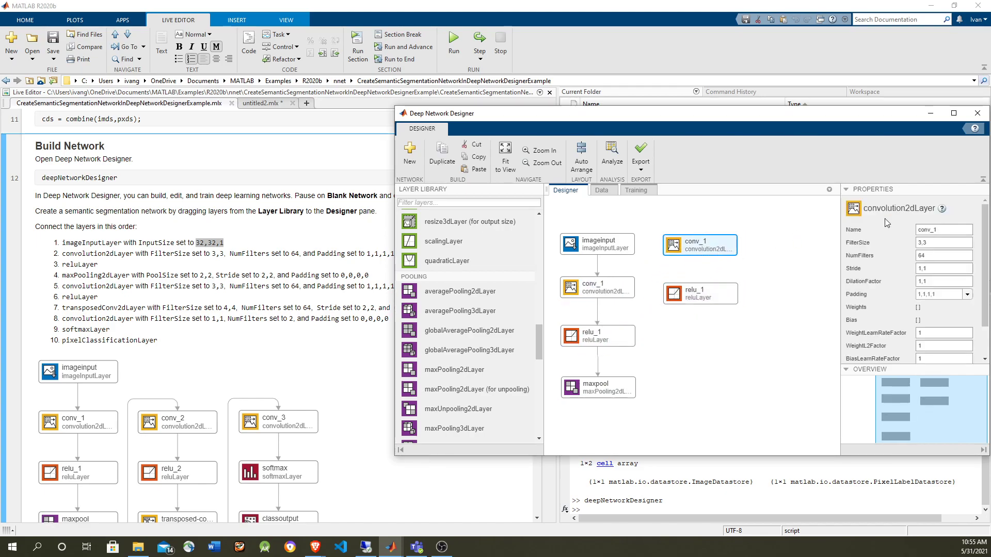
click(943, 229)
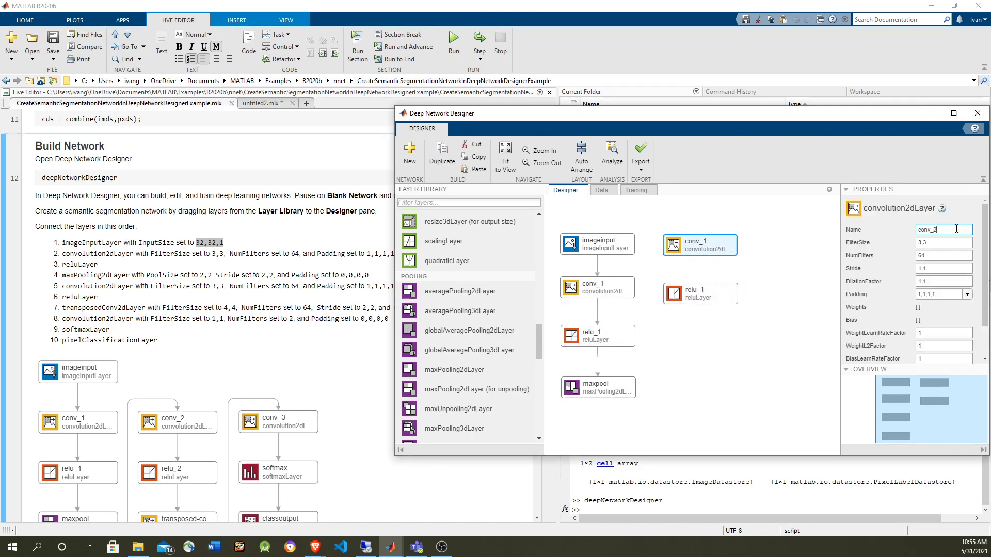
click(700, 293)
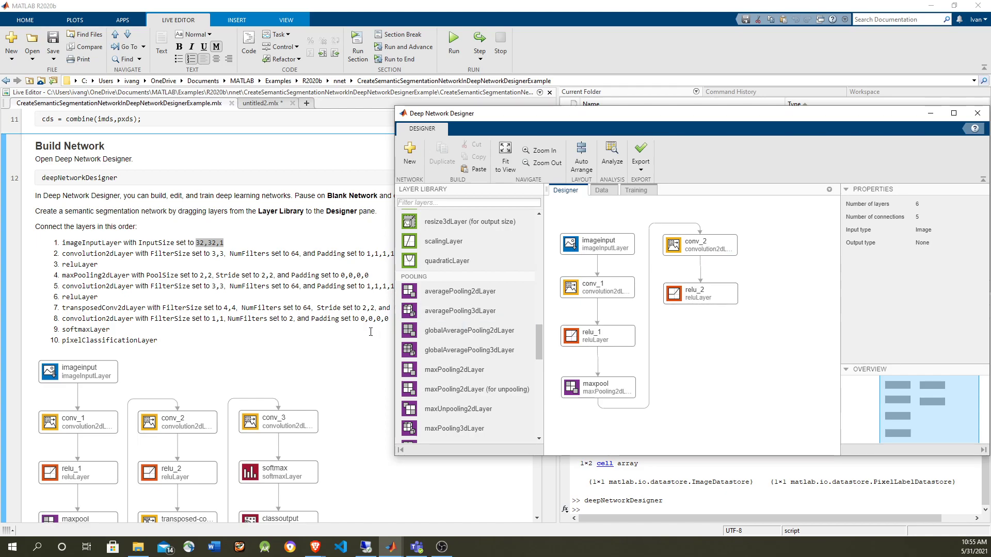
mouse_move(539, 339)
text(2)
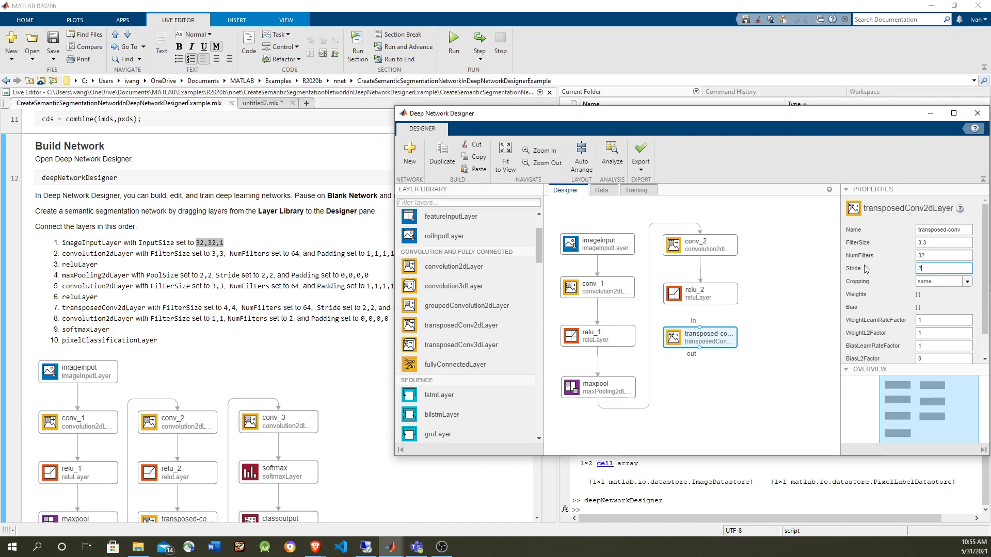
Set the transposed convolution layer's Stride to 2,2 and return to the network summary.
click(786, 328)
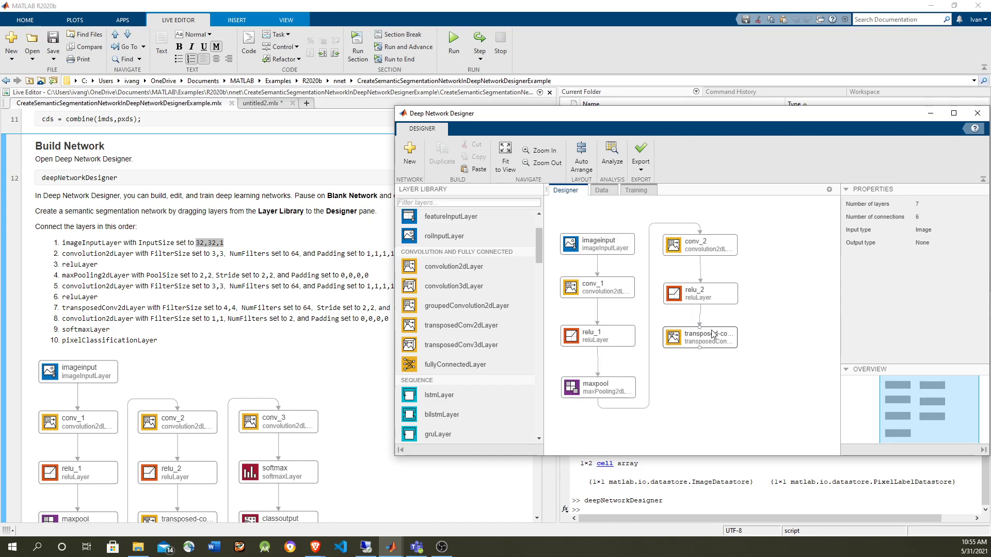
click(700, 337)
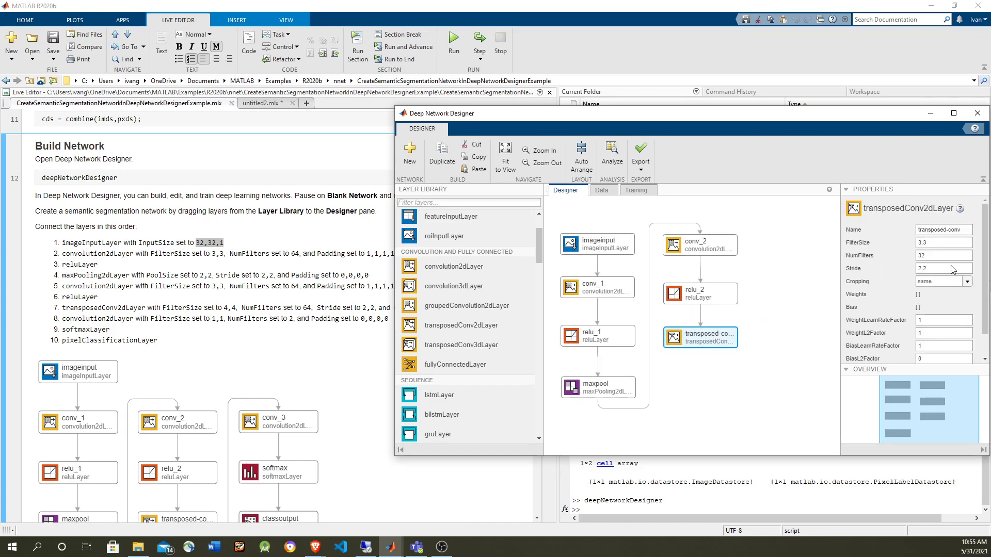
click(944, 255)
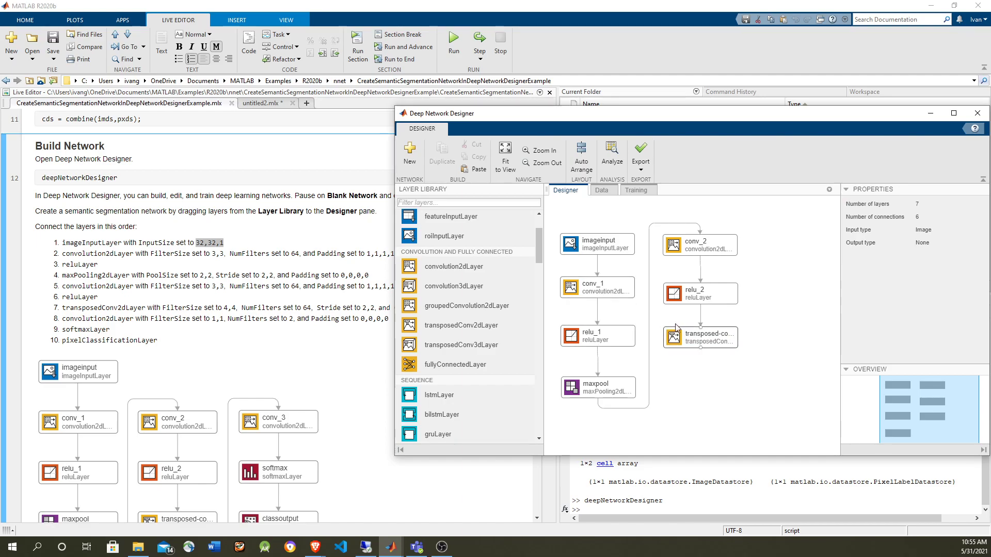
click(700, 336)
text(2)
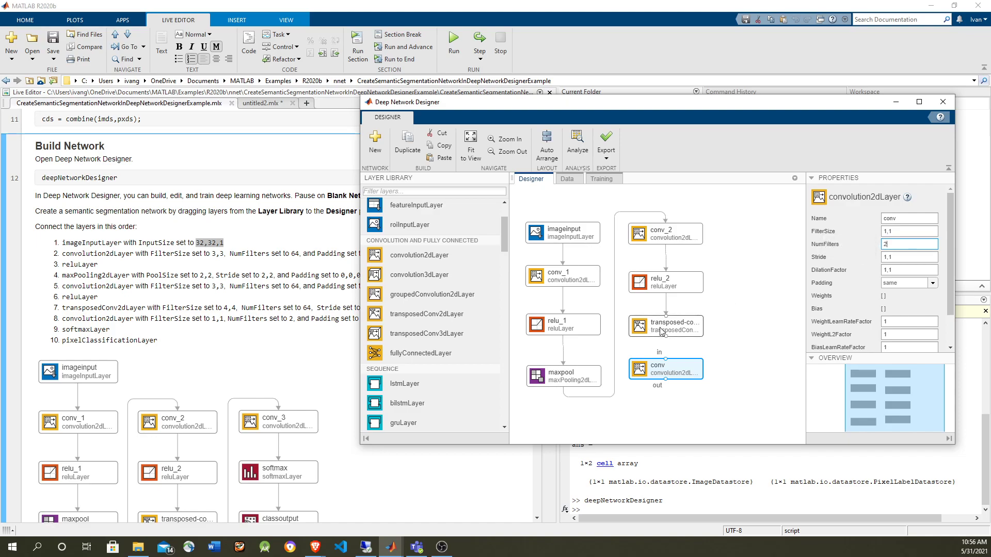
mouse_move(667, 377)
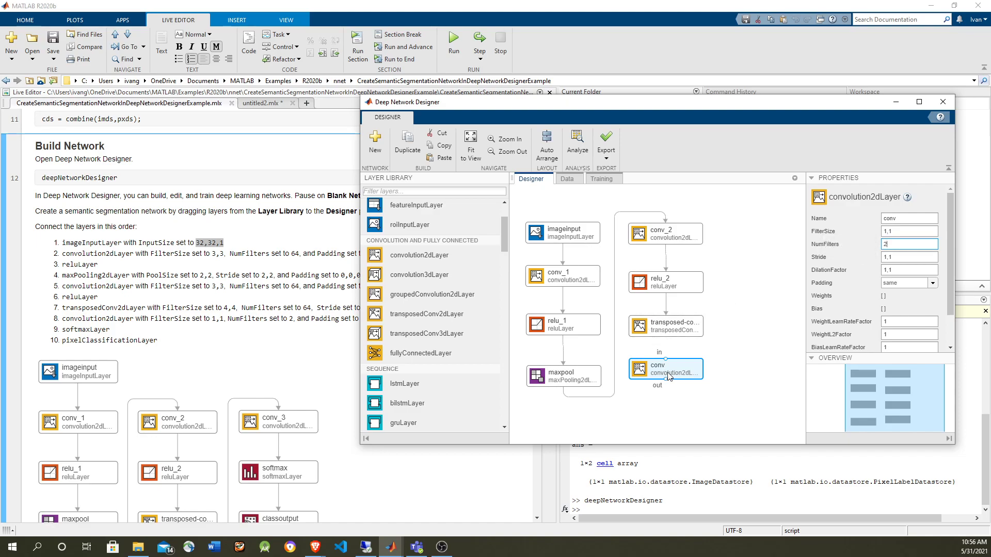
mouse_move(901, 263)
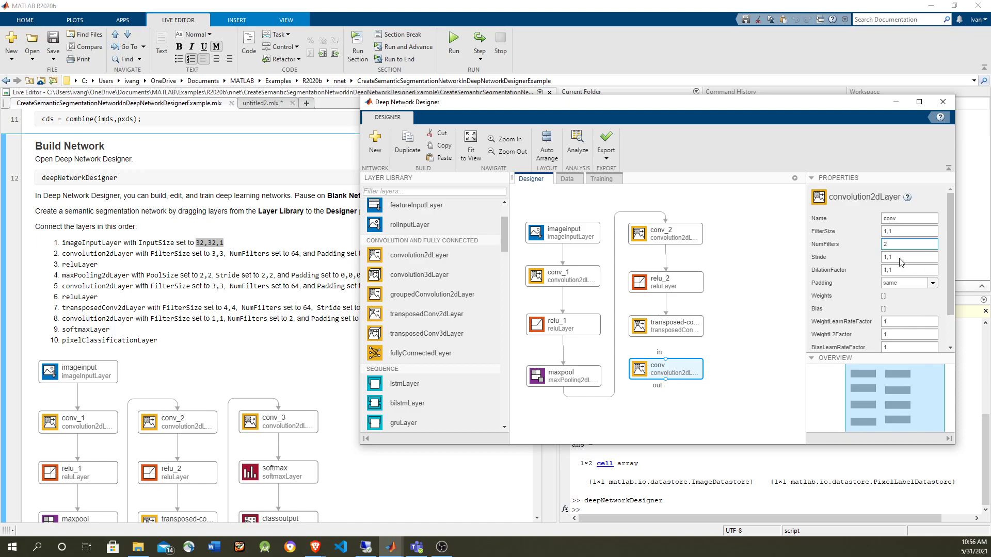
mouse_move(822, 244)
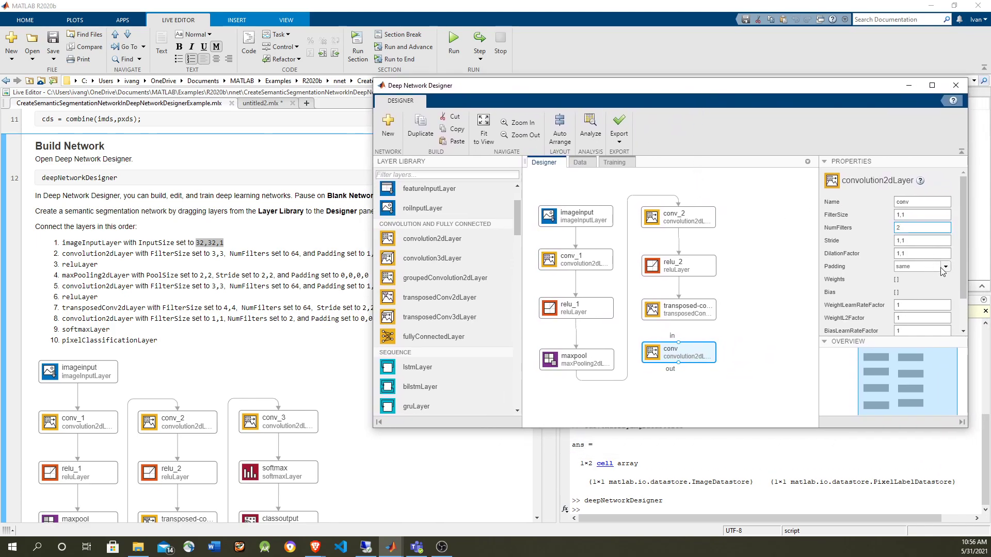
mouse_move(941, 271)
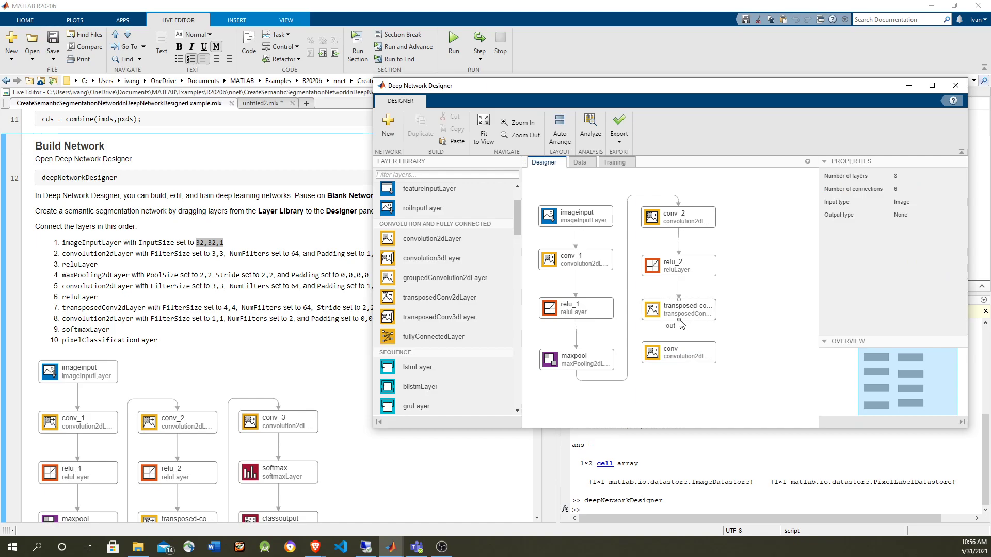
Link the 1x1 convolution after transposed-conv and rename it conv_3.
click(679, 352)
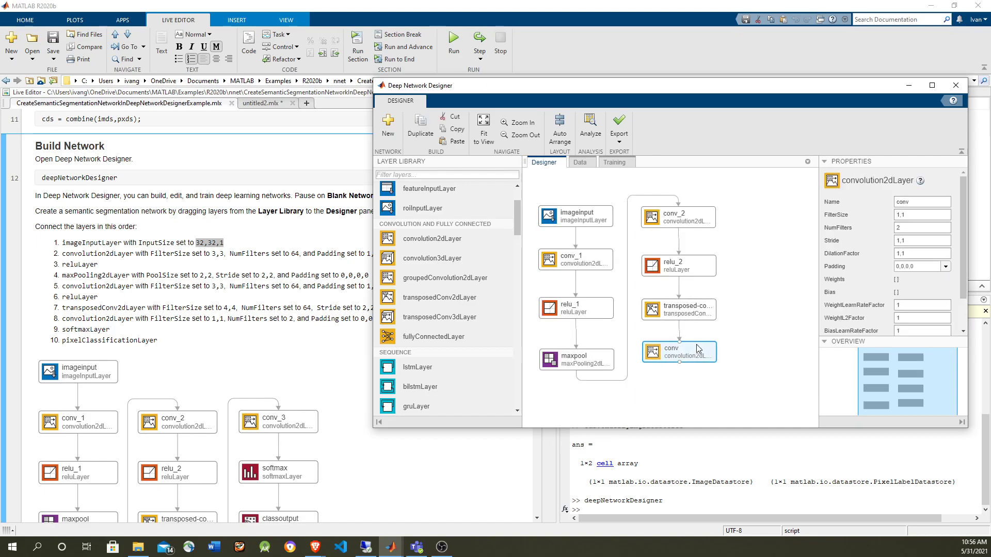
mouse_move(744, 291)
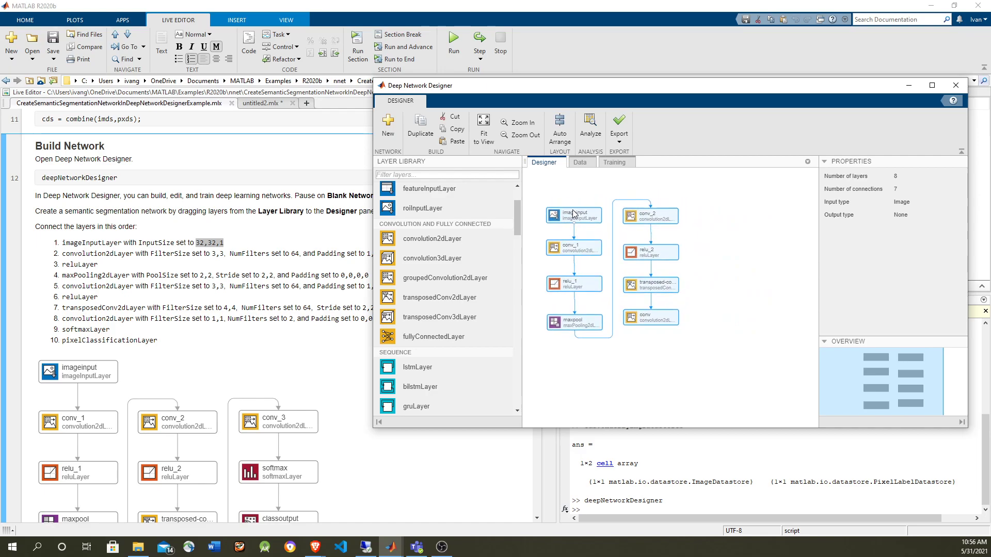
click(700, 226)
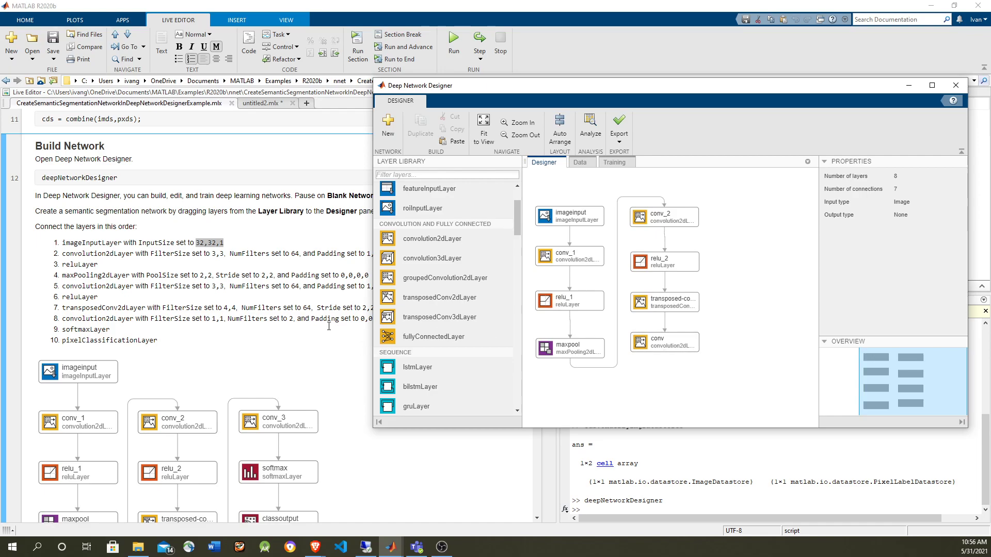
click(663, 342)
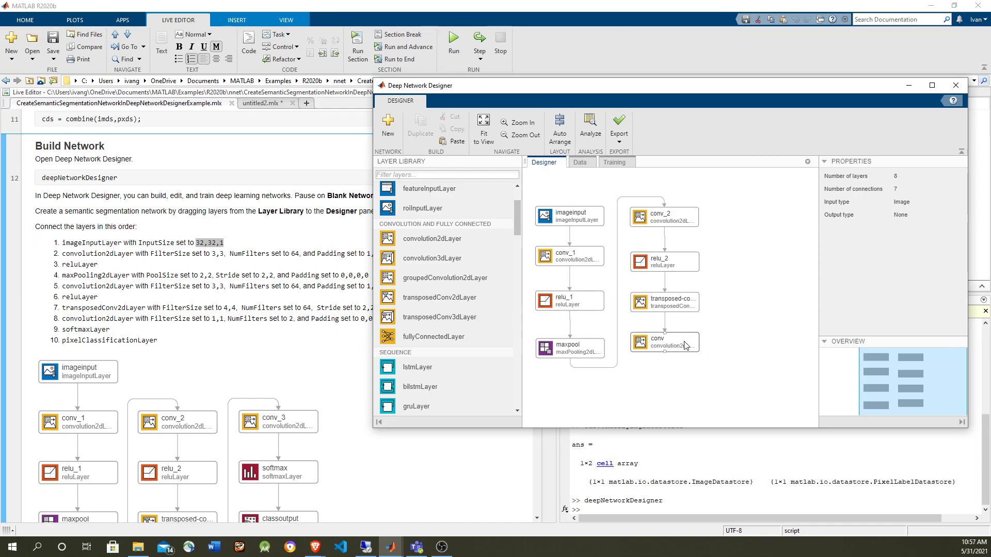
click(663, 343)
text(conv_3)
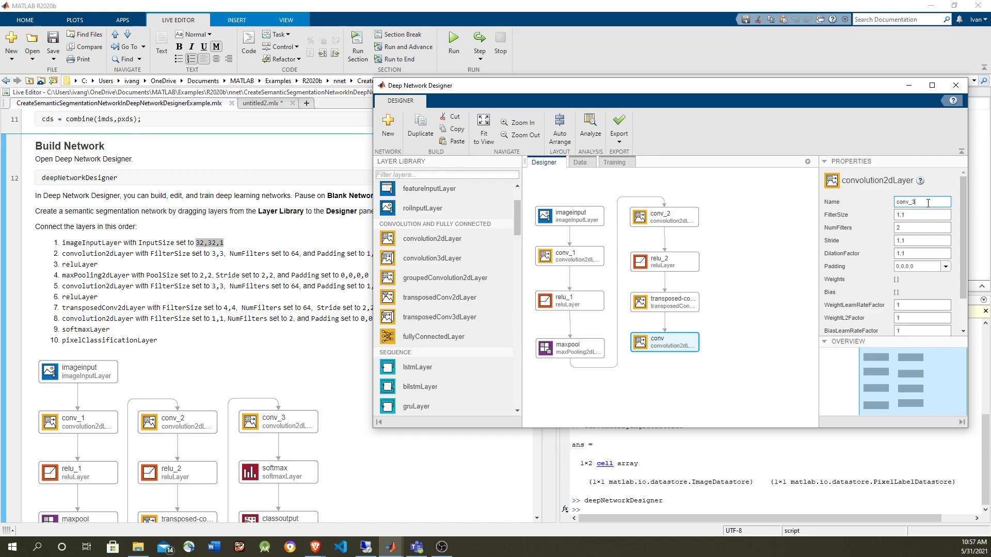
click(741, 275)
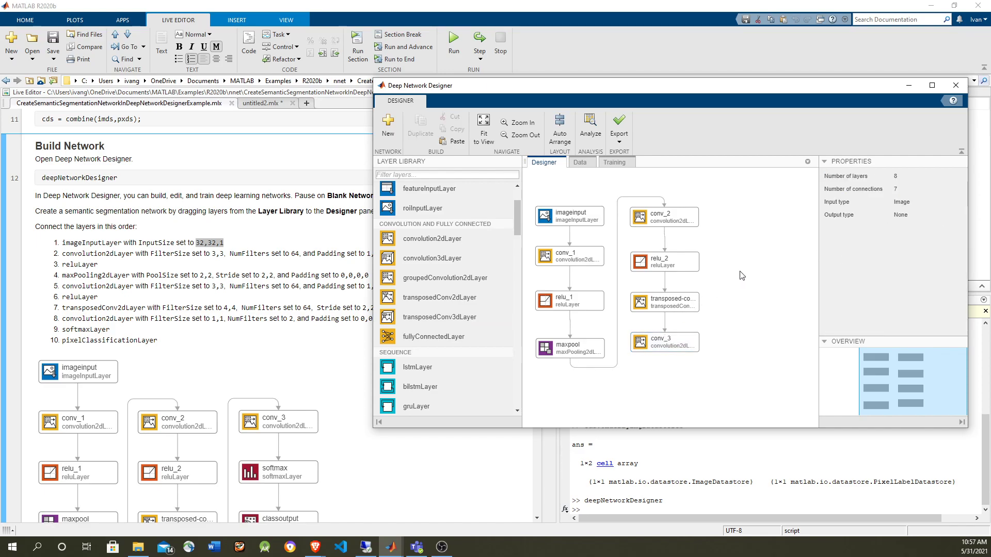
Add softmax and pixel classification layers from the Output library and start naming the latter 'cla...'.
scroll(down, 3)
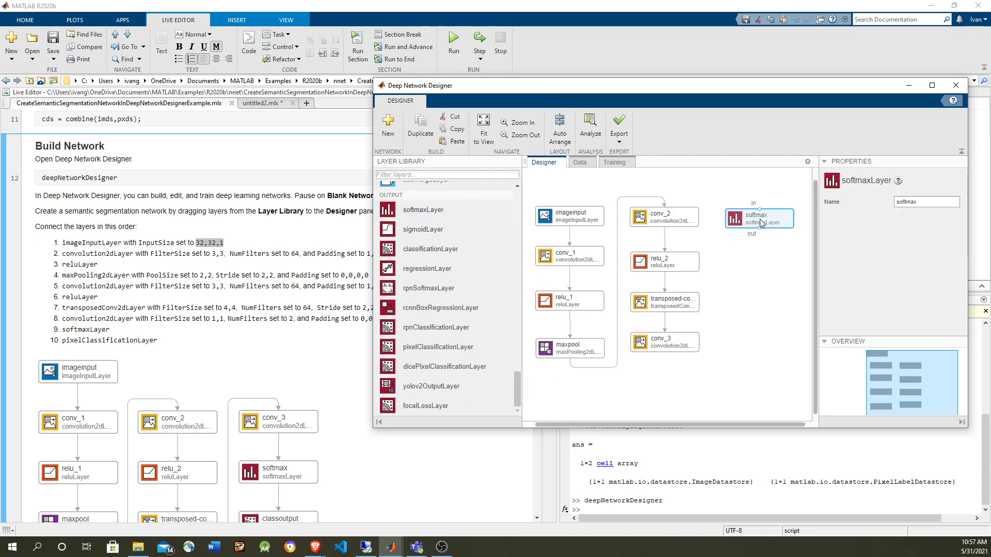
mouse_move(672, 353)
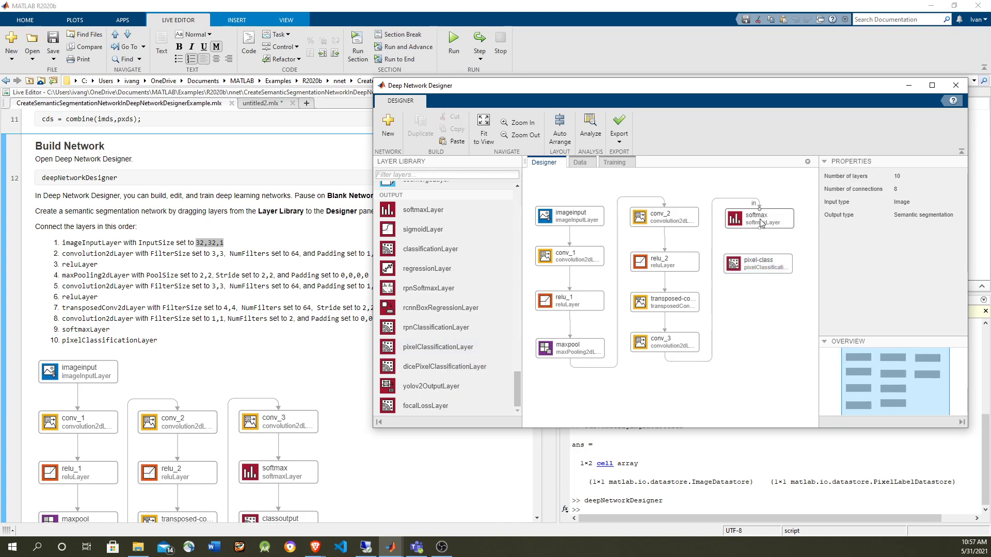
click(757, 263)
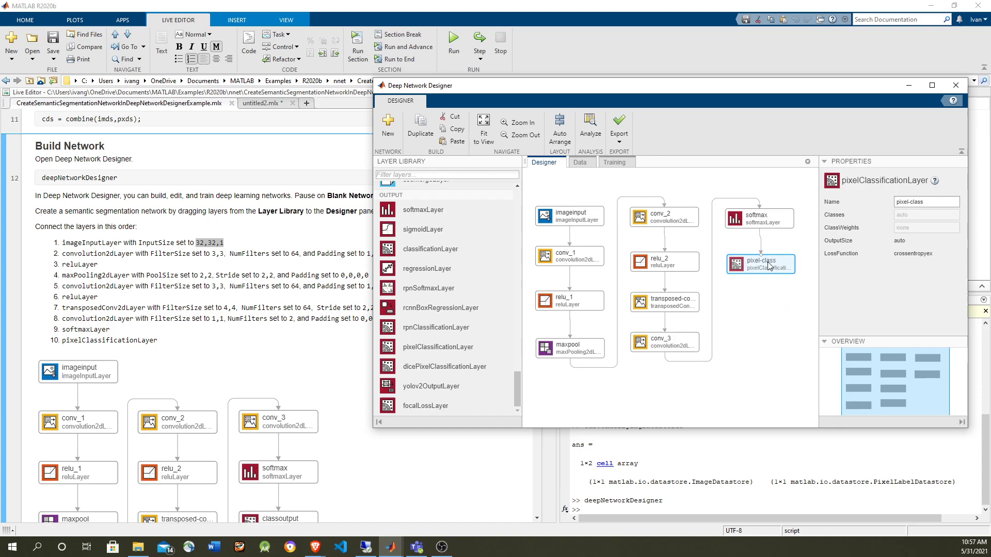
mouse_move(784, 306)
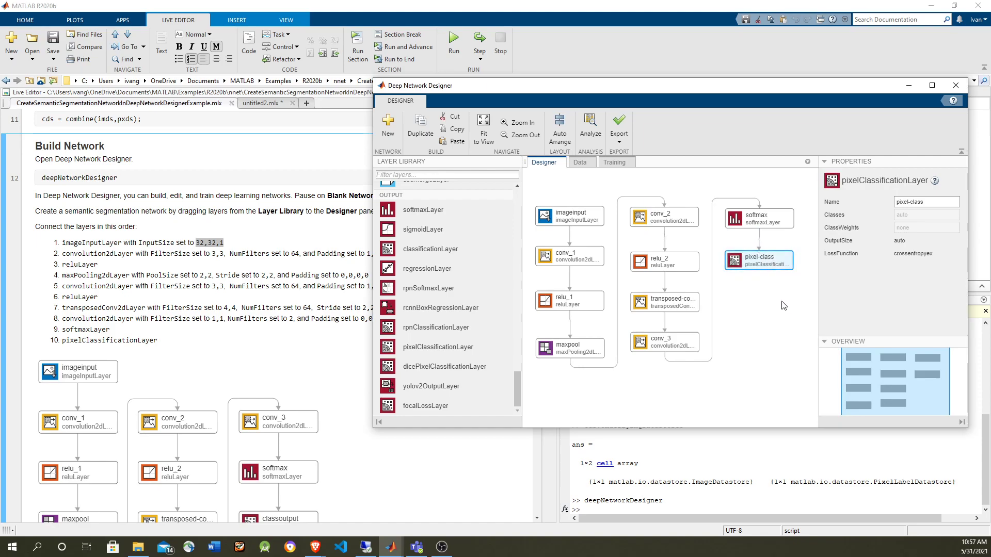
click(923, 201)
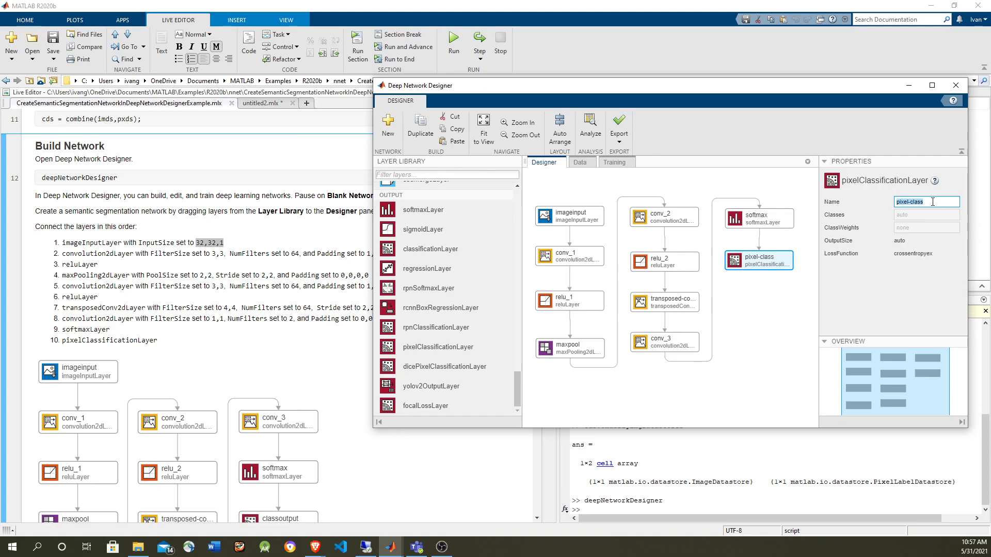
text(cla)
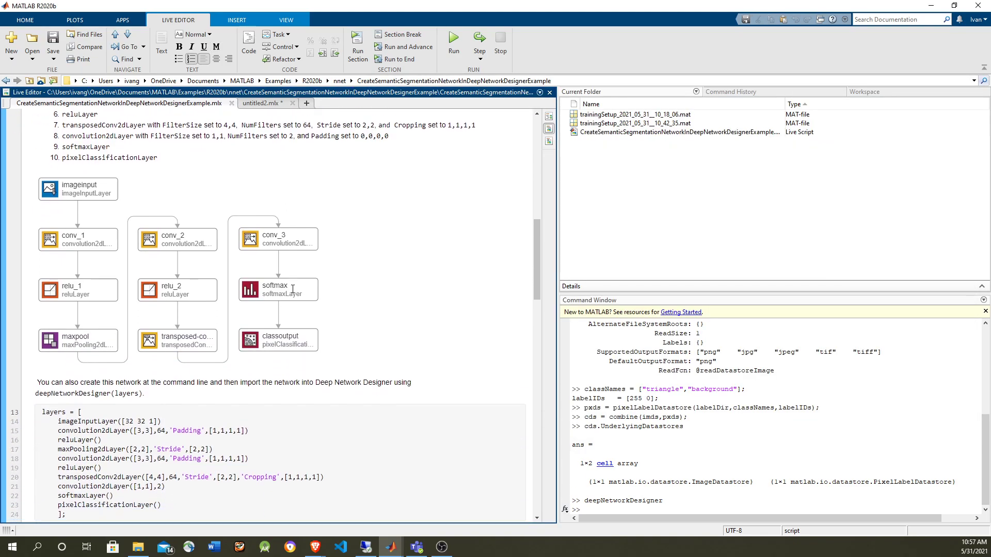
Finish naming the layer classoutput and connect conv_3 to softmax, completing ten layers.
scroll(down, 3)
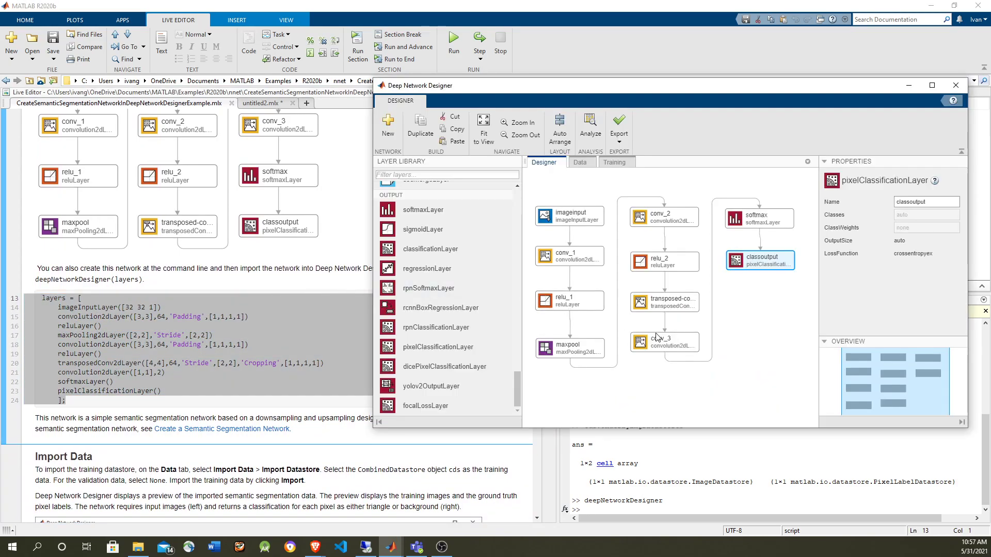
click(763, 308)
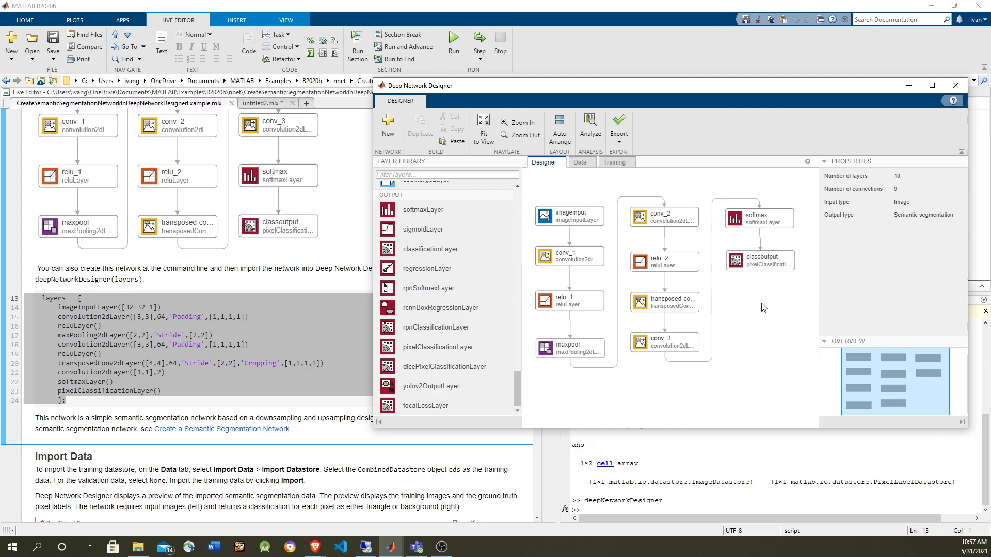
mouse_move(582, 176)
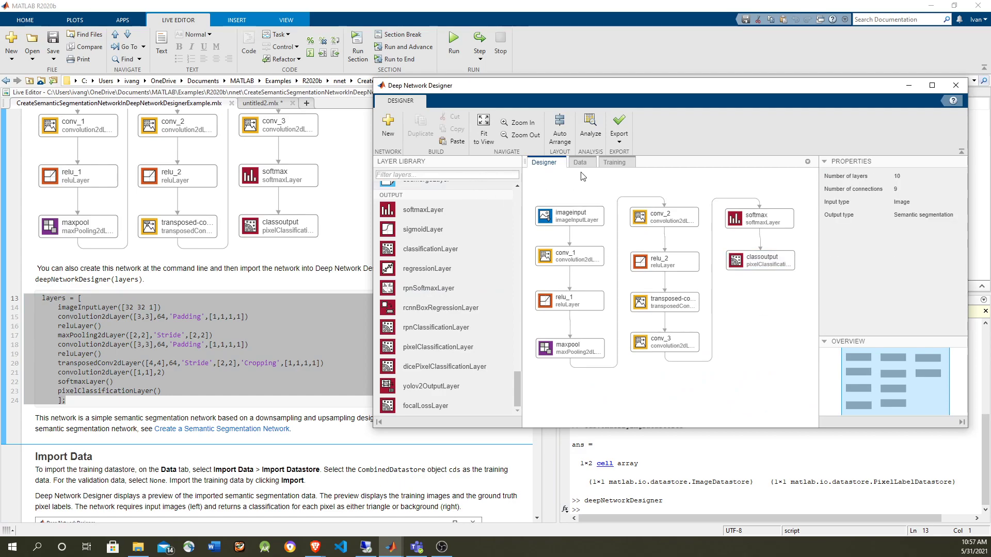
mouse_move(584, 168)
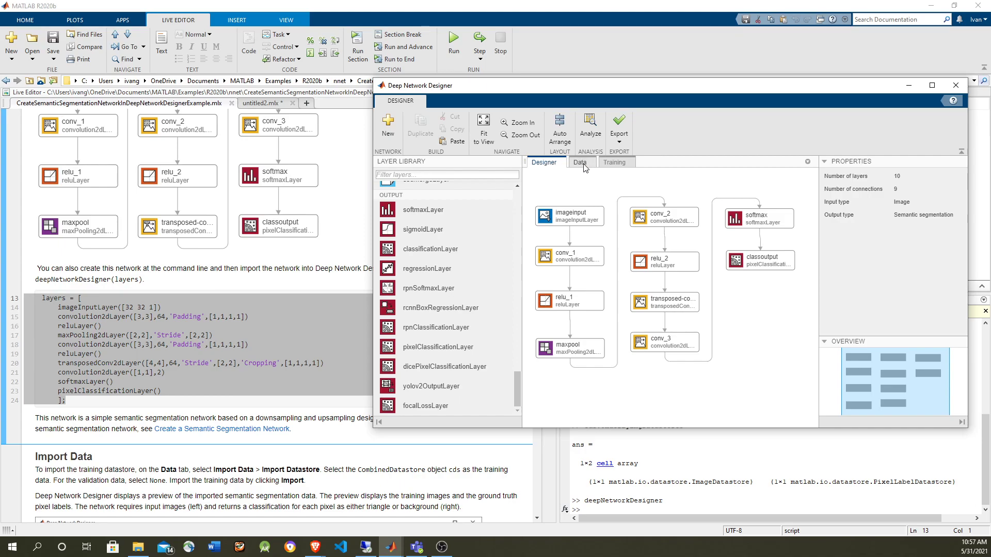
Choose Import Datastore from the workspace on the Data page.
click(580, 162)
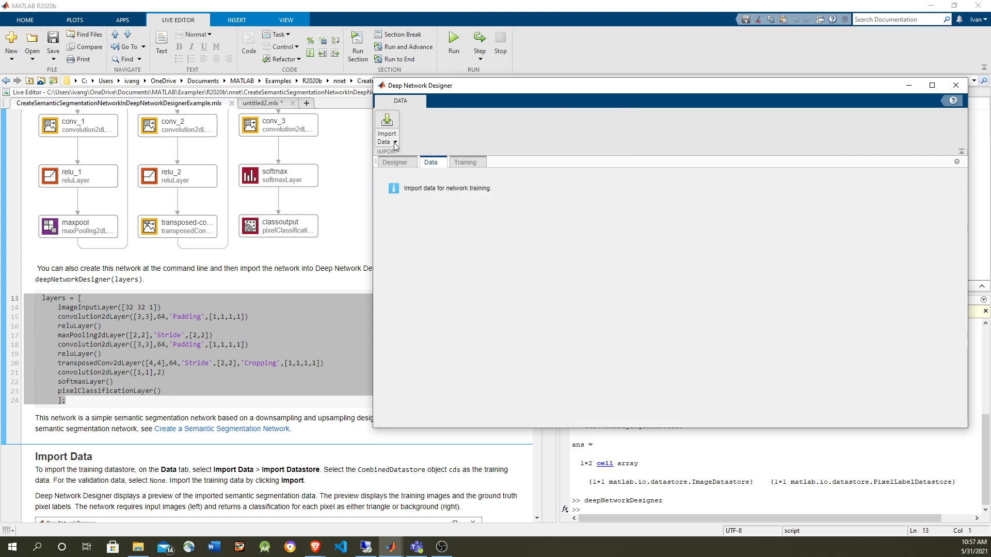
click(386, 133)
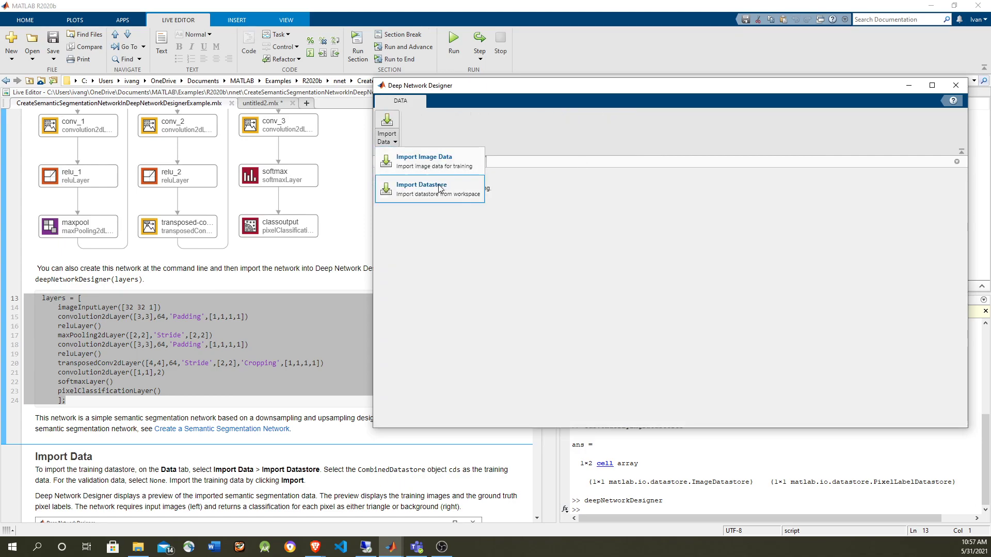
click(421, 185)
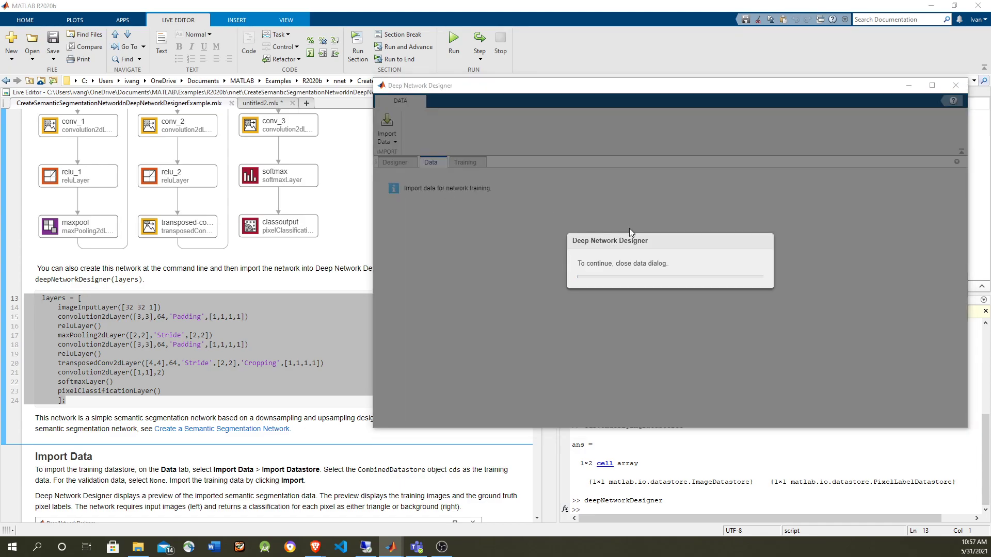
click(388, 130)
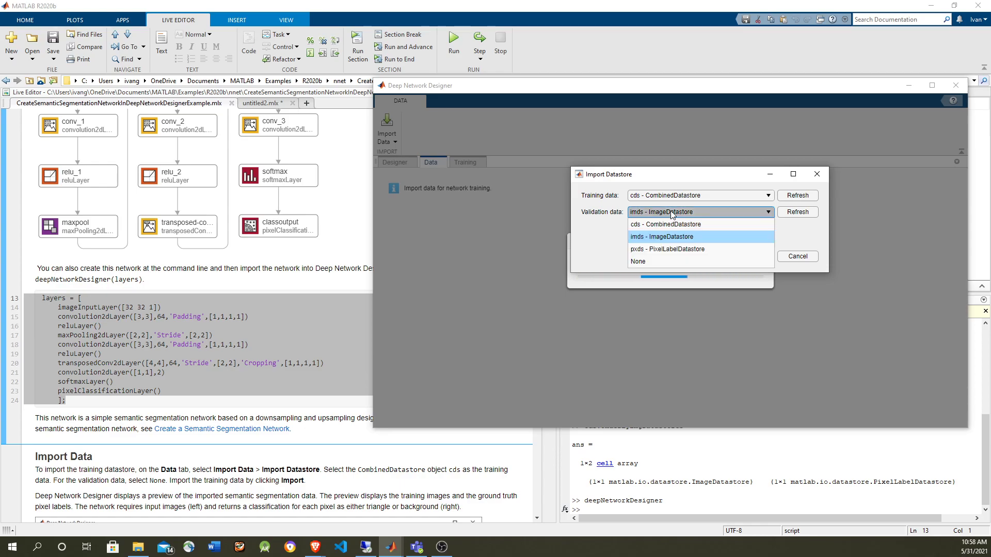
Import cds as training data with Validation data set to None.
click(638, 261)
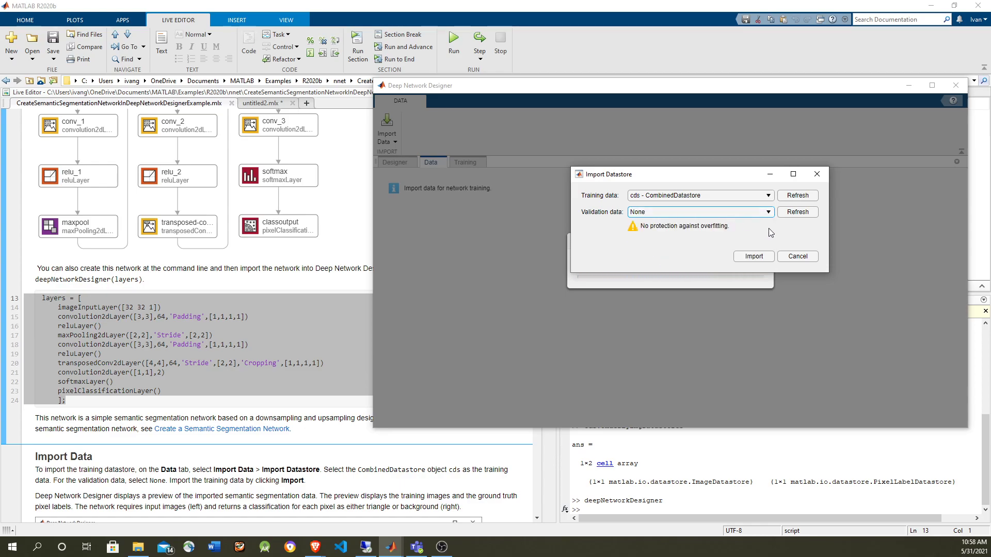
click(752, 256)
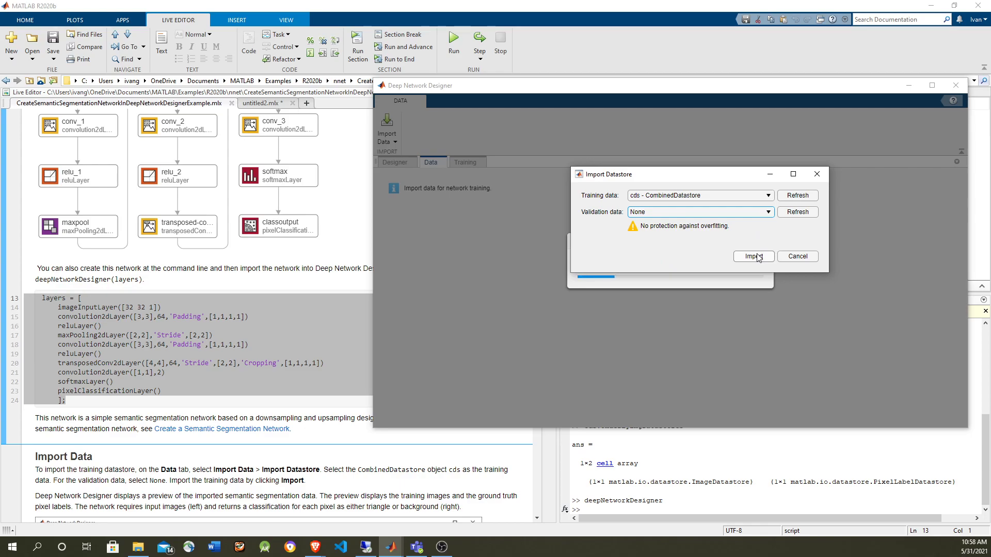
click(753, 256)
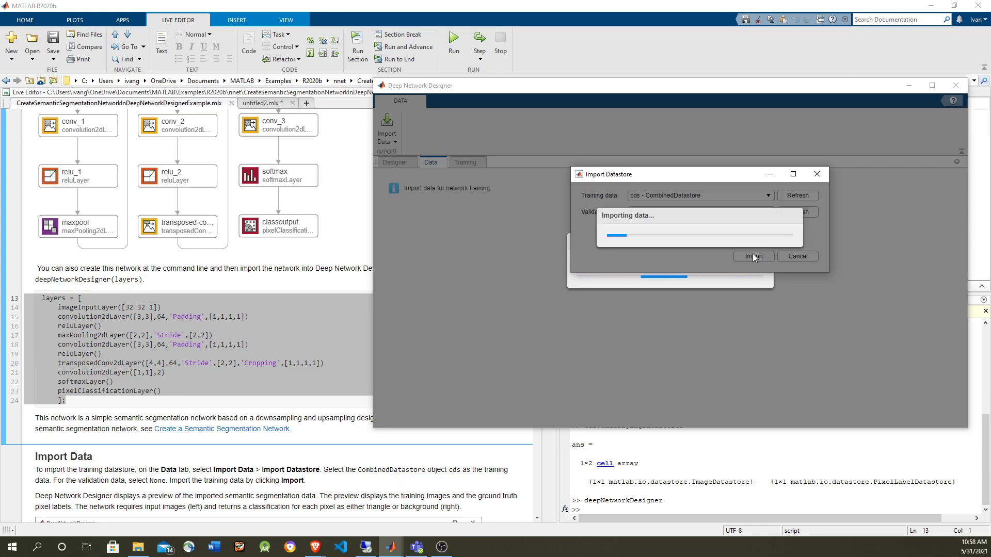
click(753, 256)
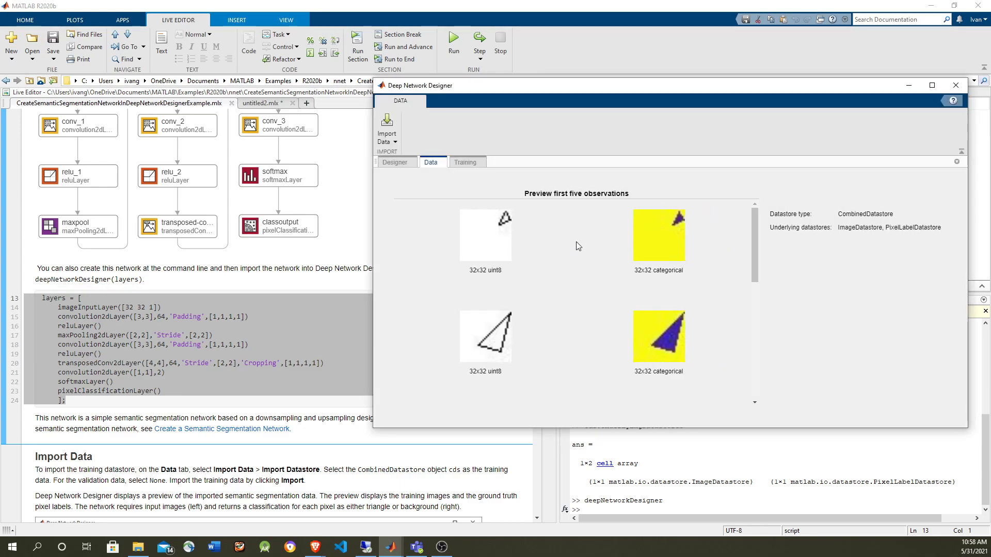
mouse_move(474, 244)
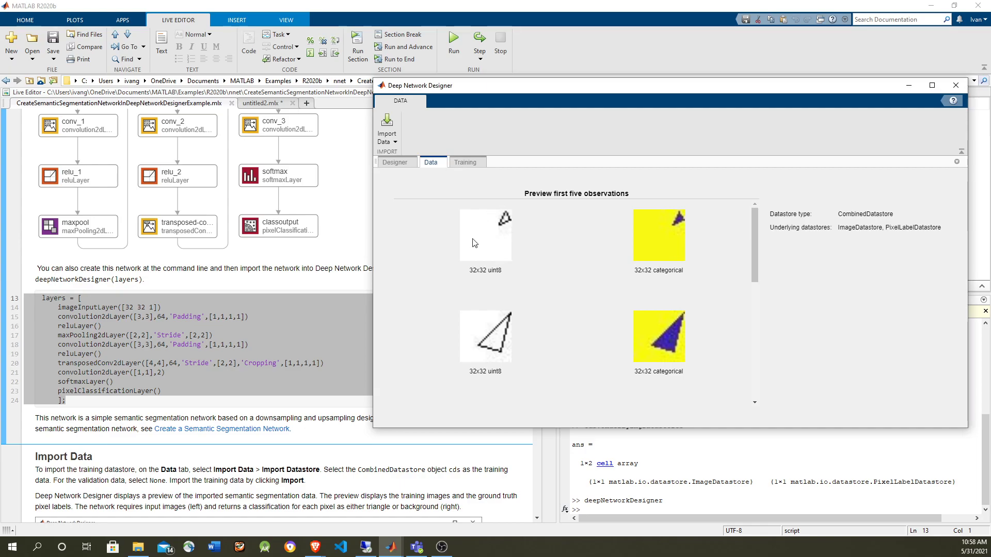
mouse_move(482, 239)
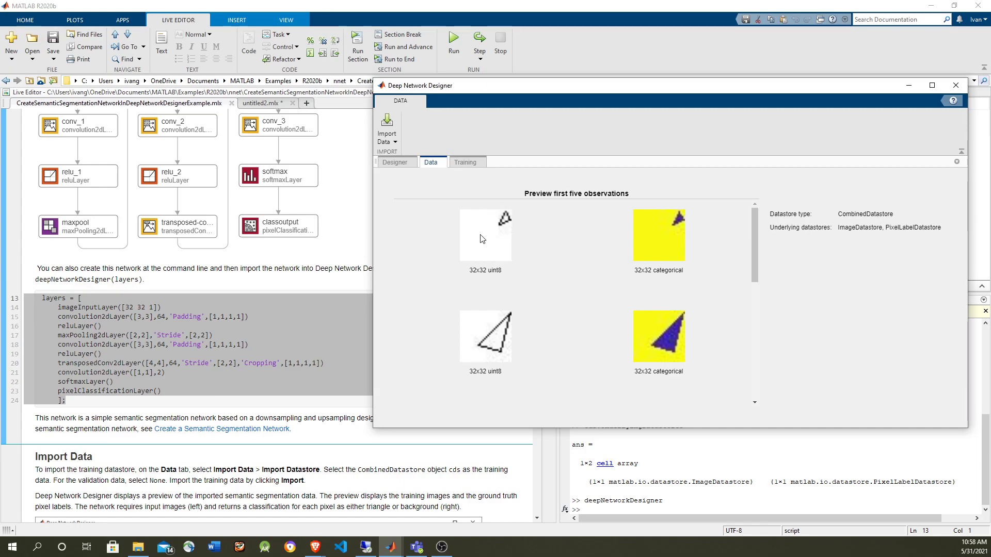
mouse_move(679, 221)
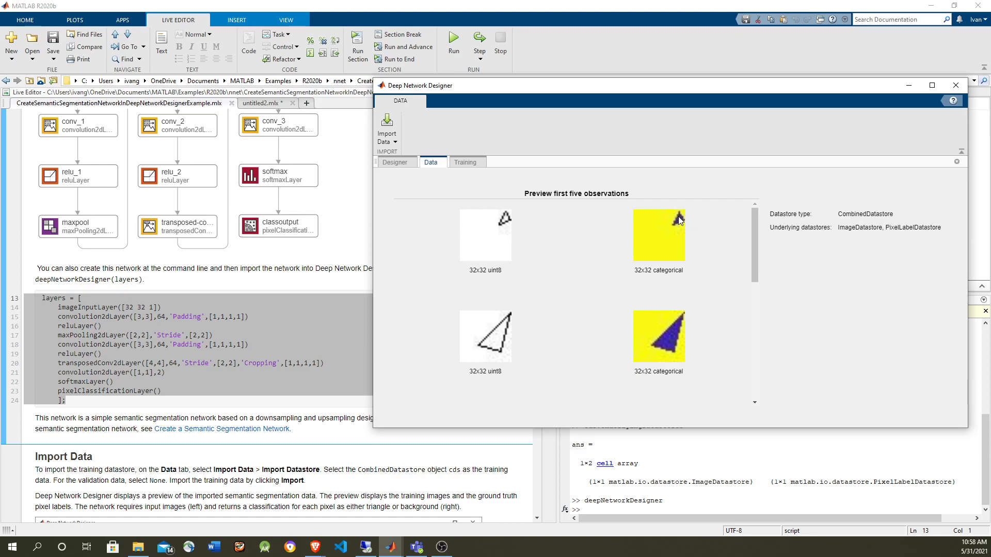
mouse_move(525, 224)
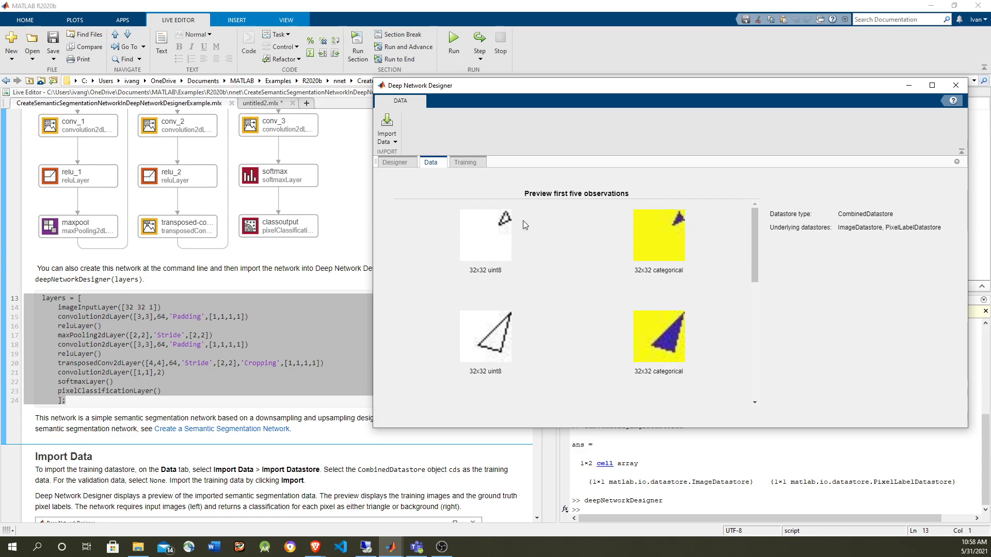
Switch Deep Network Designer to the Training page.
click(466, 162)
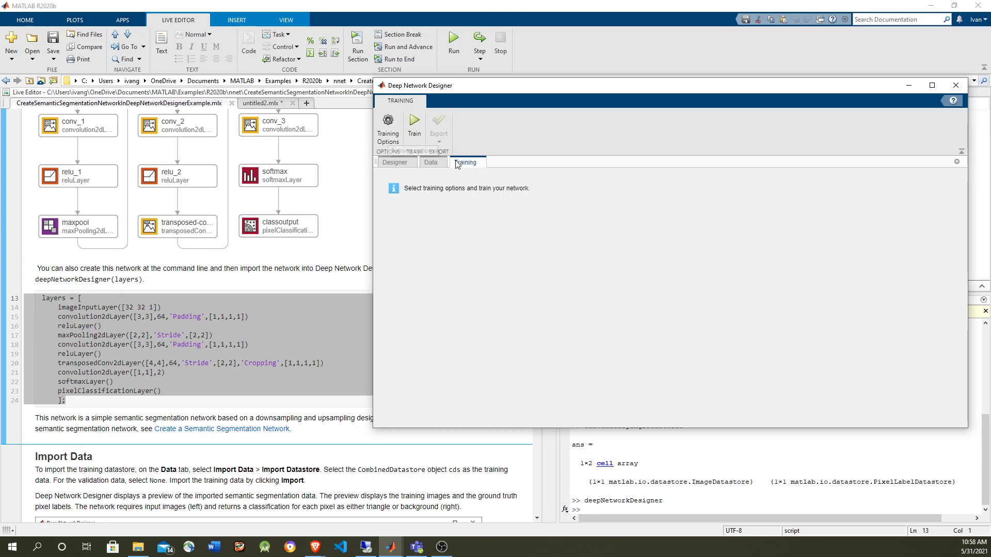
Set InitialLearnRate 0.001, MaxEpochs 100 and MiniBatchSize 64 in Training Options.
click(389, 126)
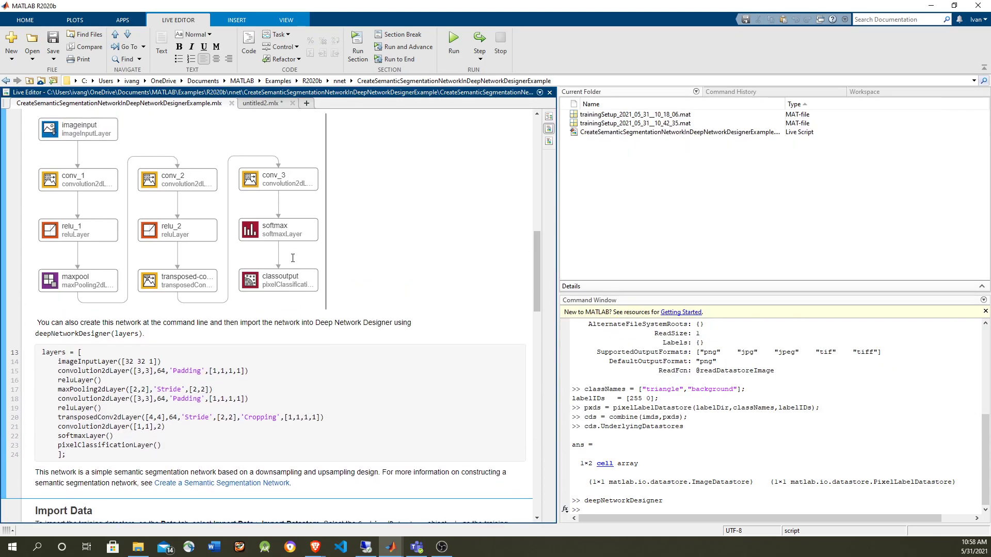
scroll(down, 3)
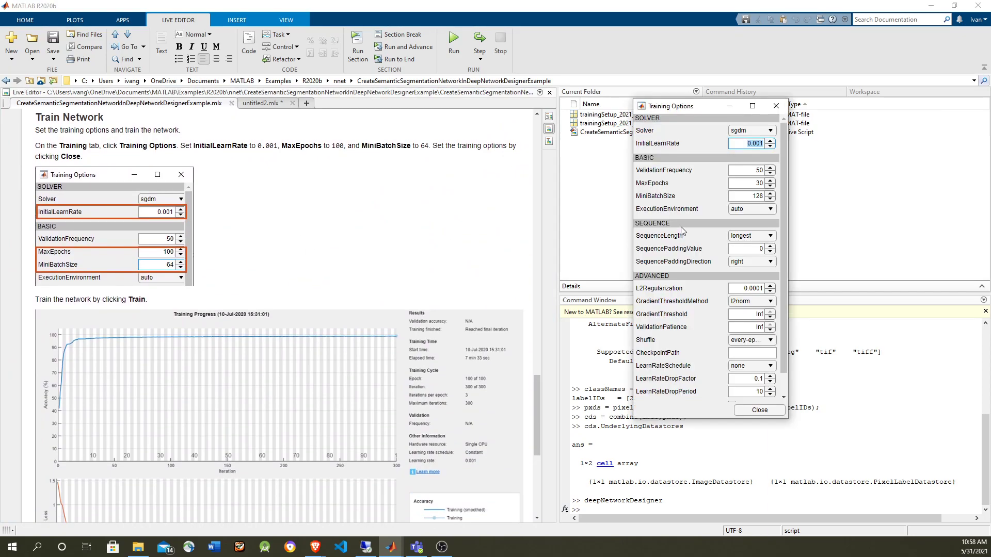
click(748, 184)
text(100)
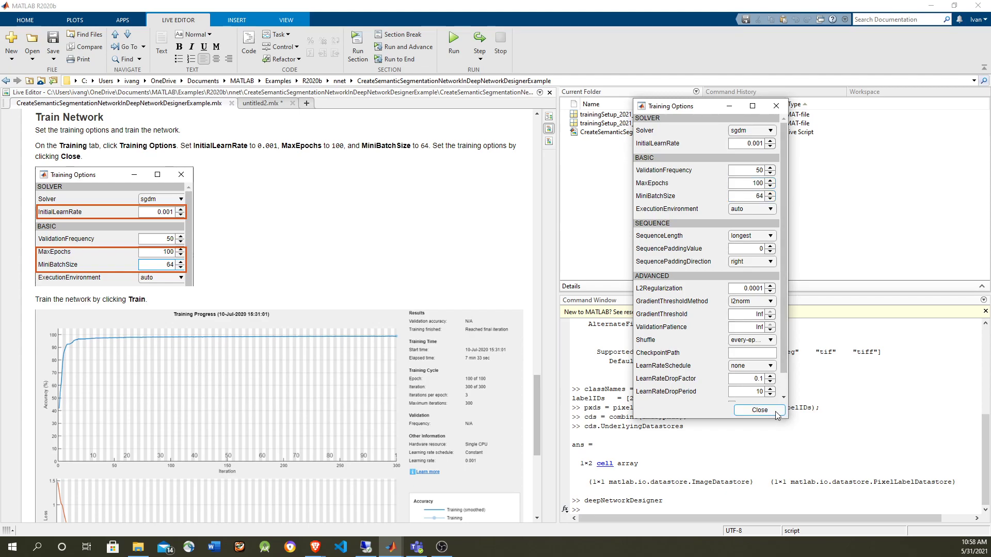
click(759, 410)
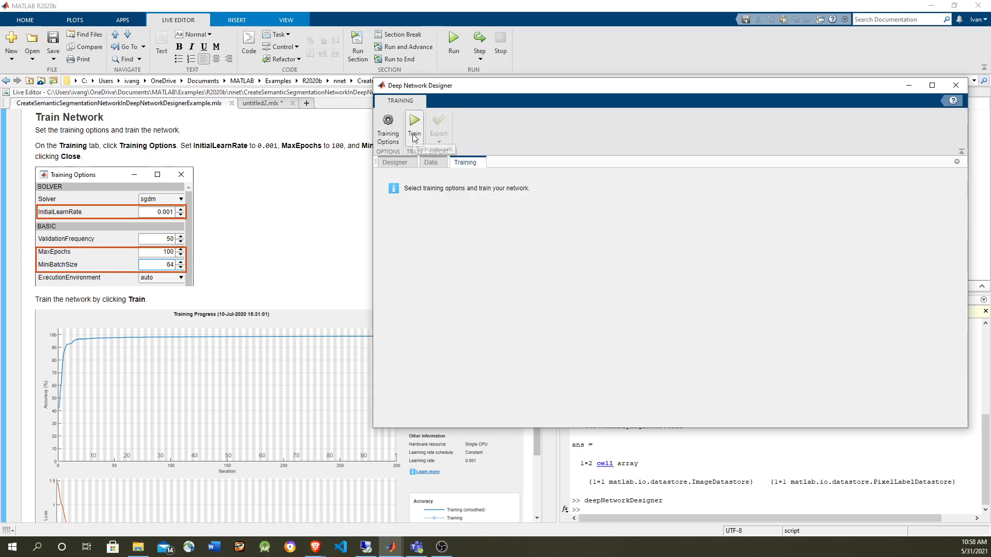
Start training, glance at Task Manager resource usage, and let all 100 epochs finish.
click(414, 126)
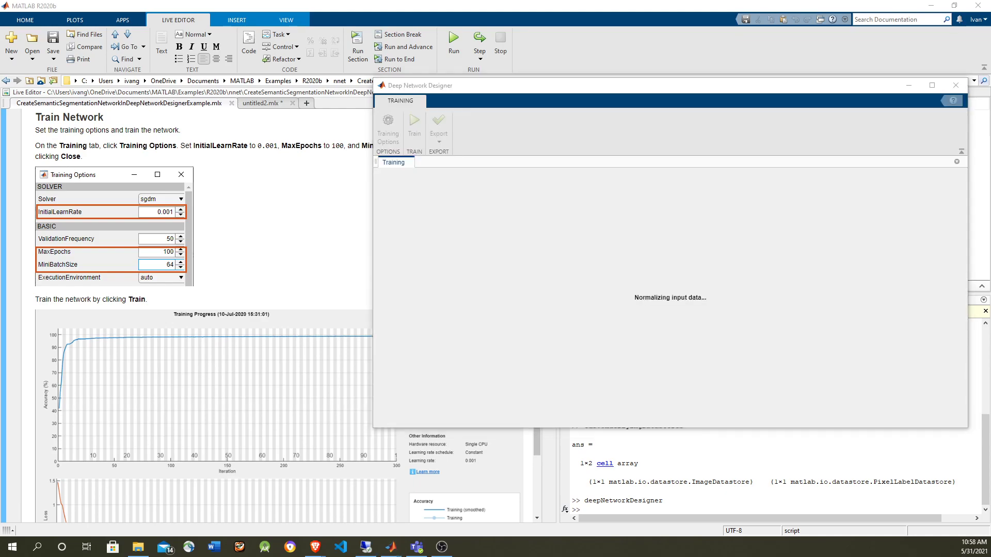
click(467, 547)
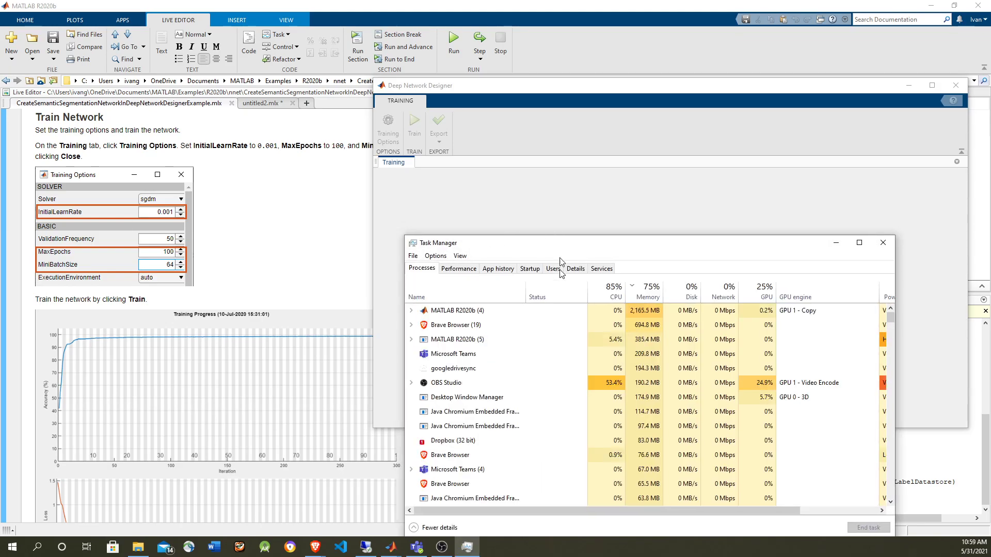
click(414, 126)
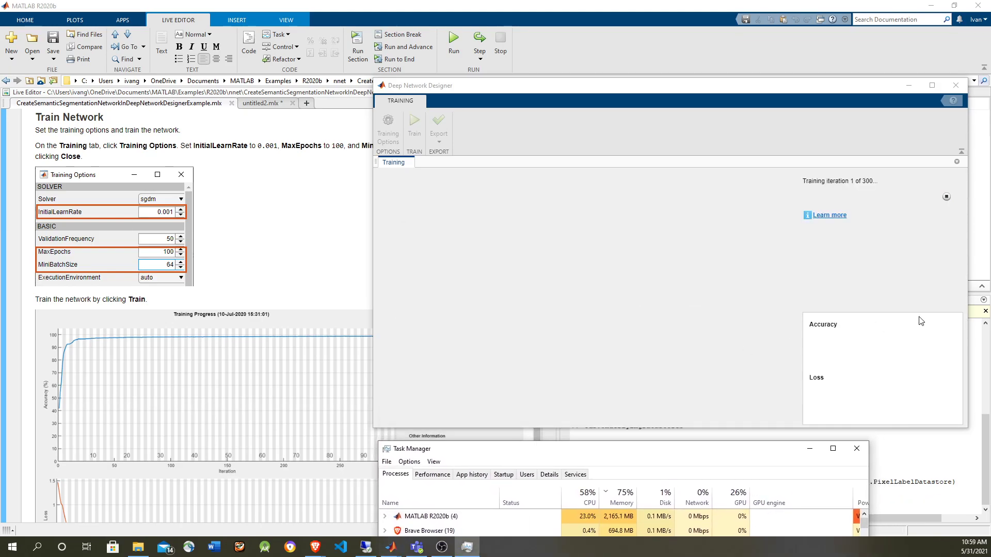
click(413, 125)
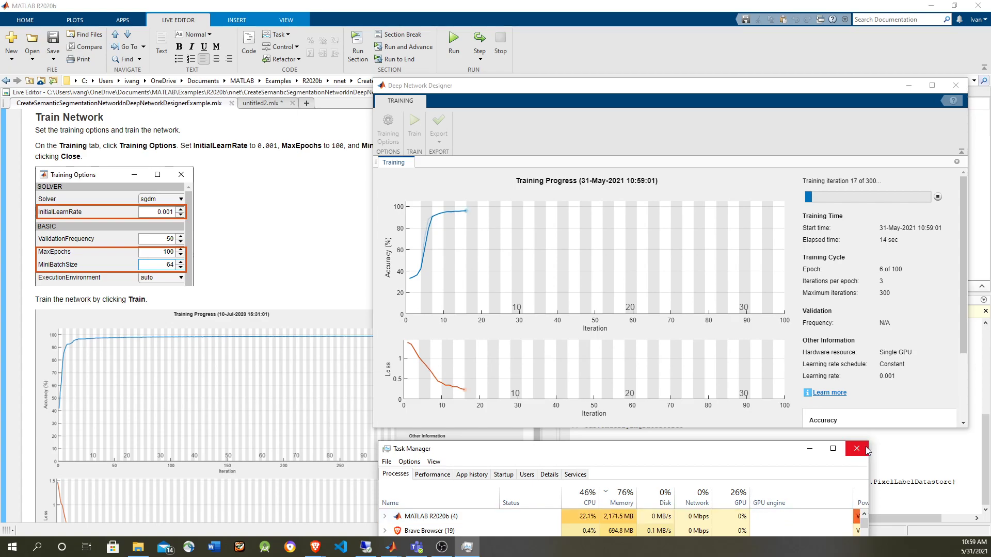
click(856, 449)
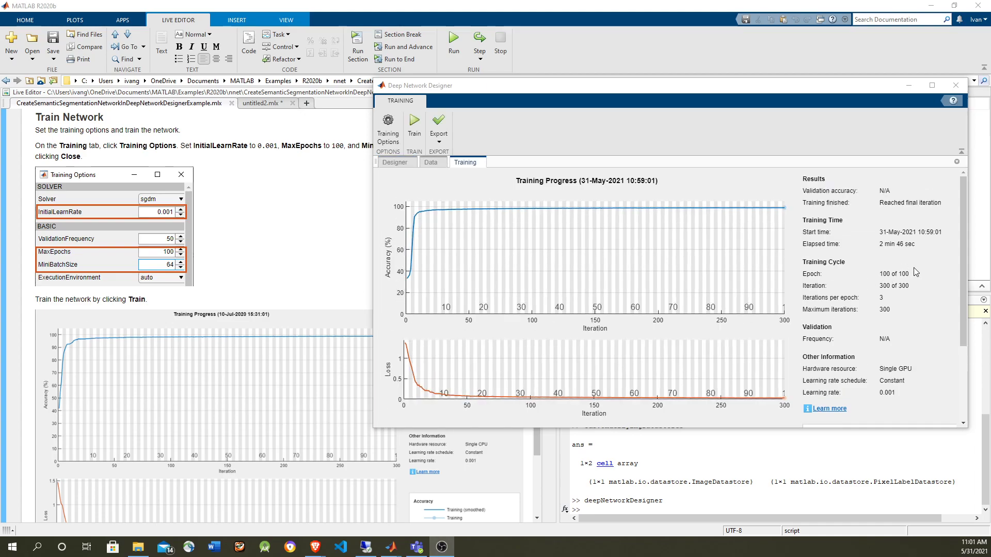
mouse_move(917, 291)
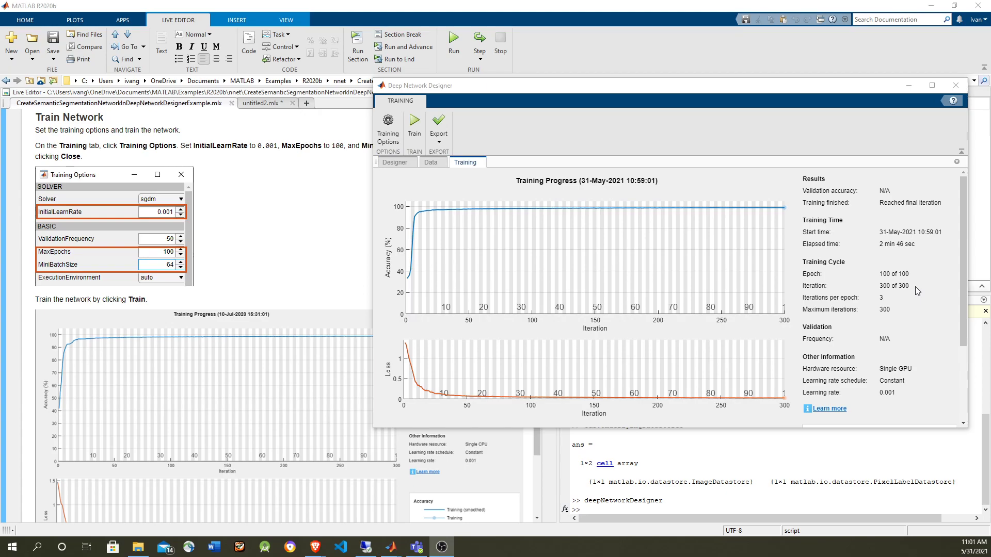
mouse_move(785, 252)
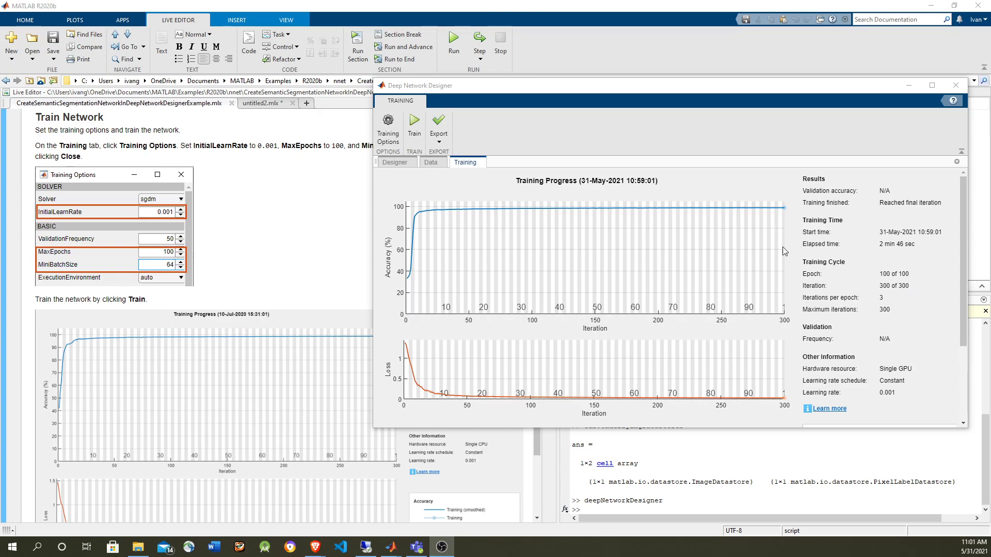
mouse_move(779, 404)
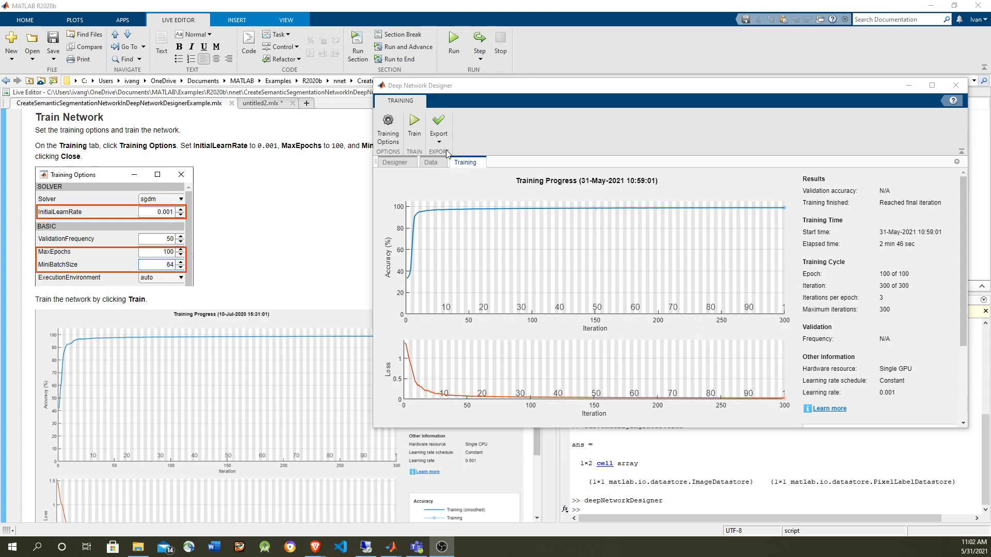
Generate Code for Training, creating the live script and training-setup MAT-file.
click(438, 126)
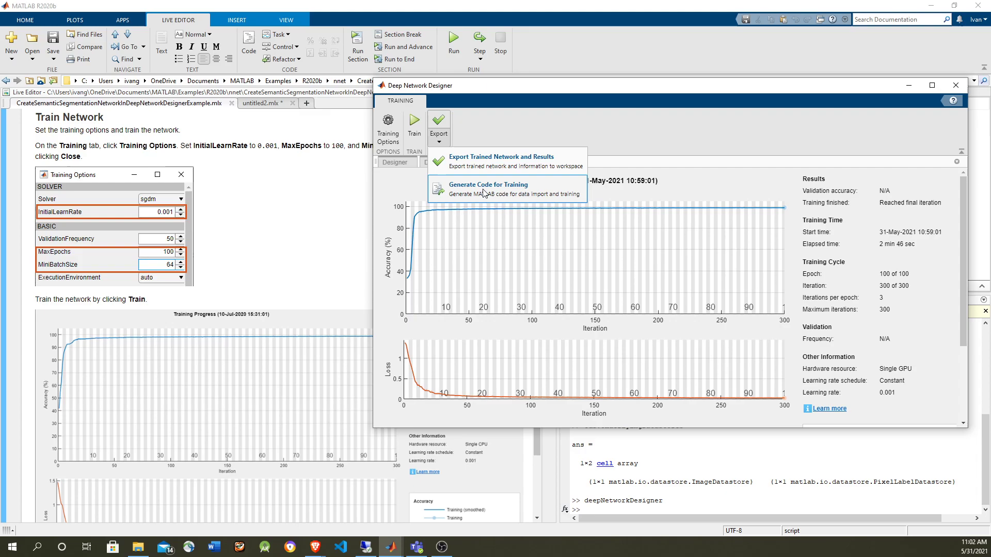
click(486, 189)
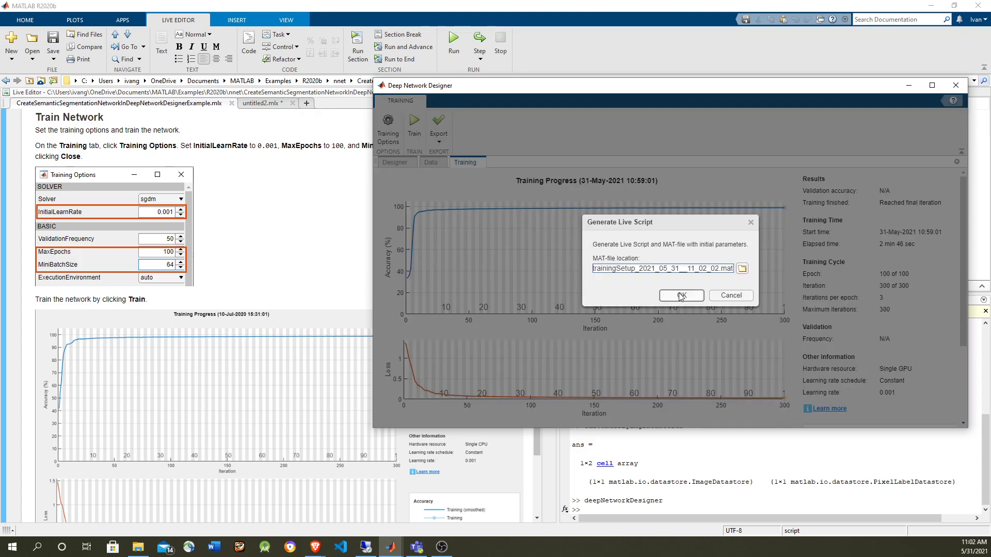
click(680, 295)
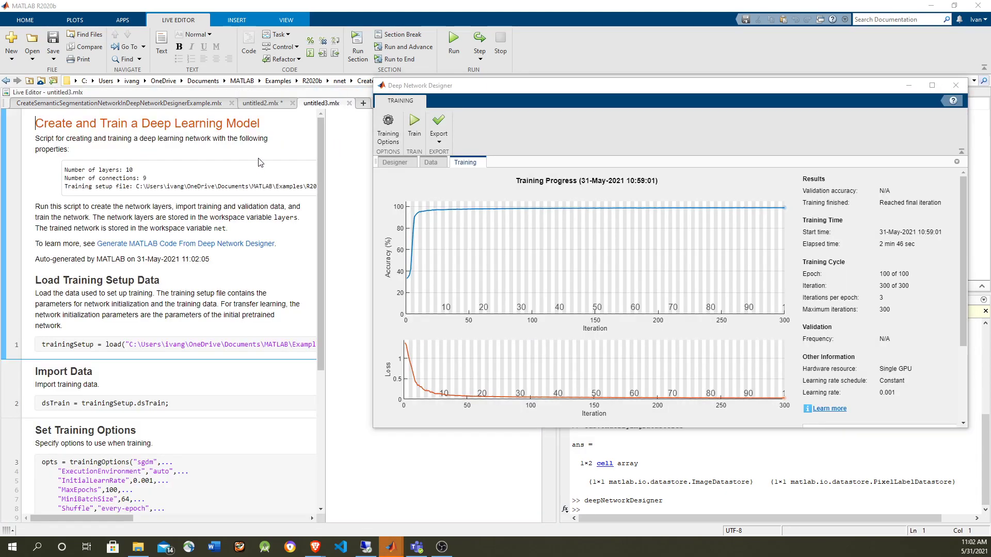
click(956, 86)
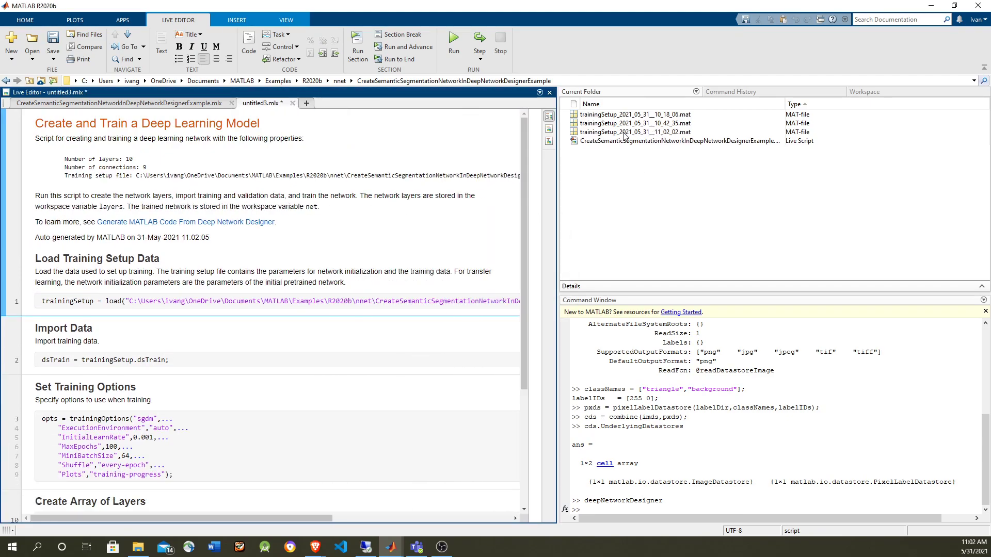
click(632, 132)
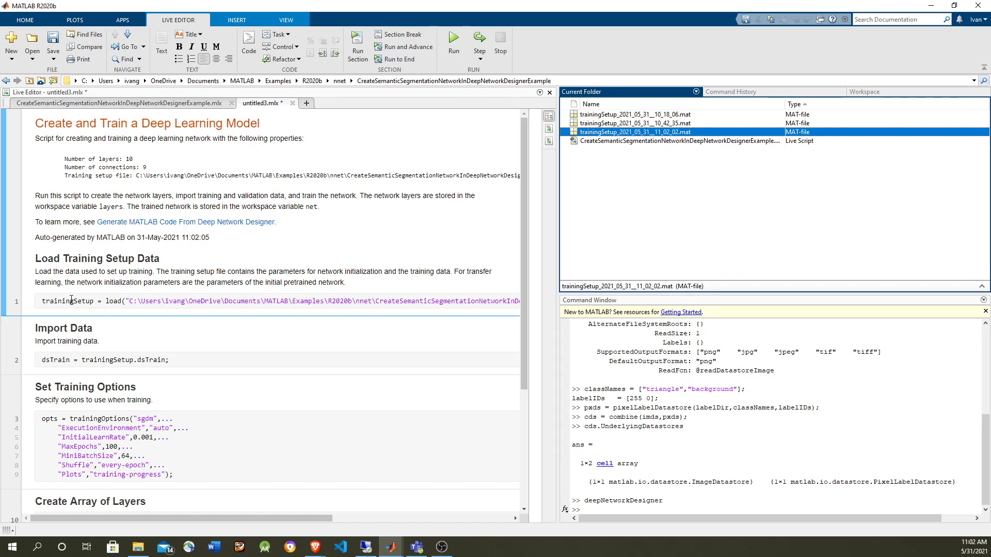
Review the script's layers array and trainNetwork call, then close it.
scroll(down, 3)
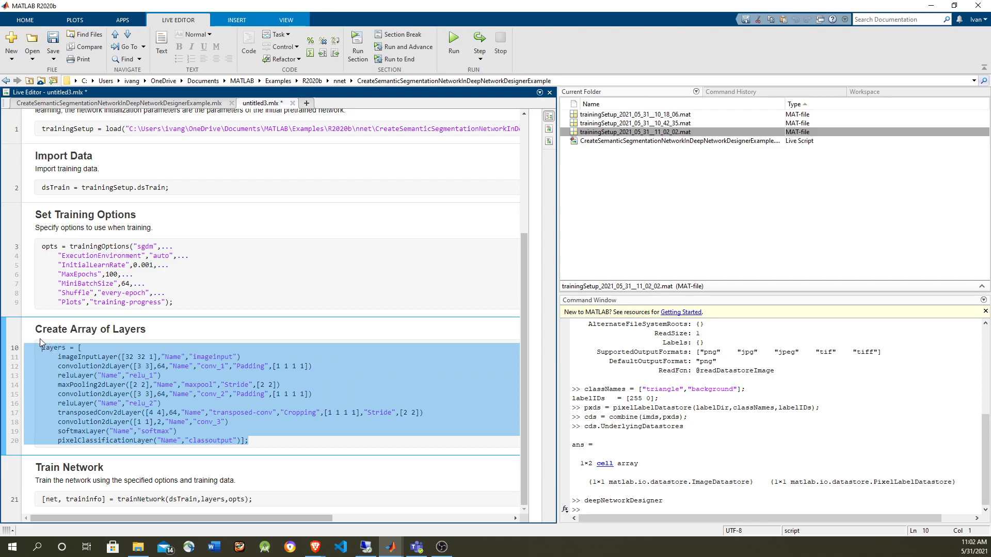
mouse_move(182, 489)
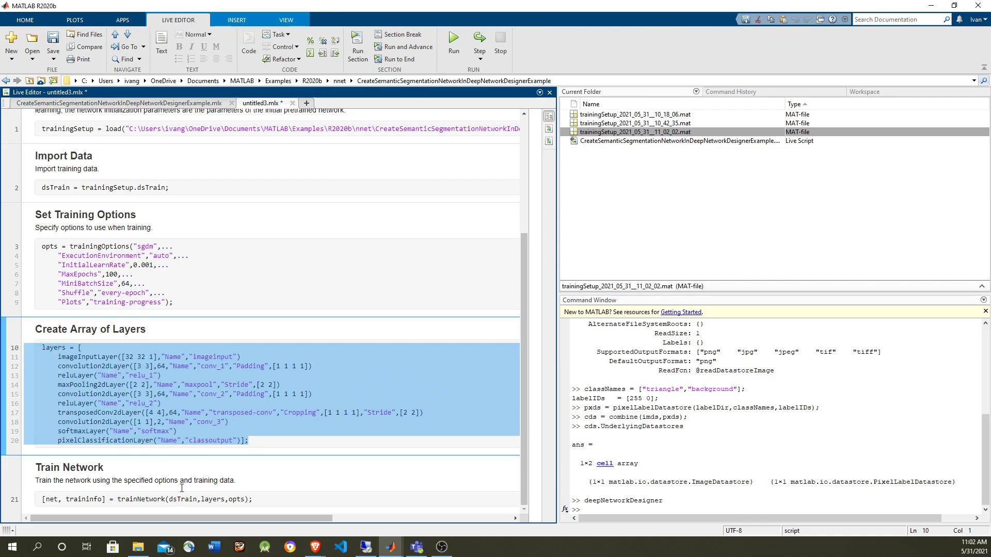
click(183, 499)
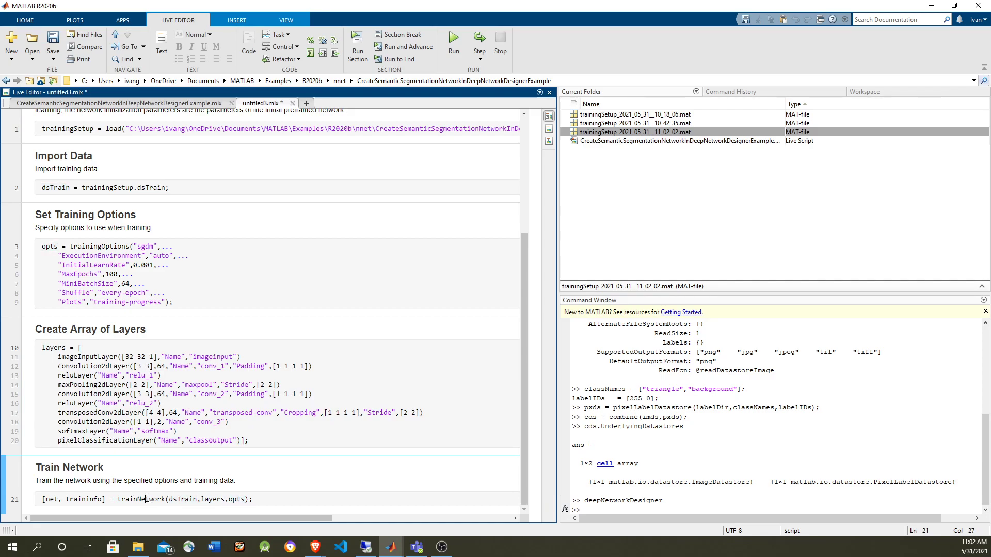
click(53, 500)
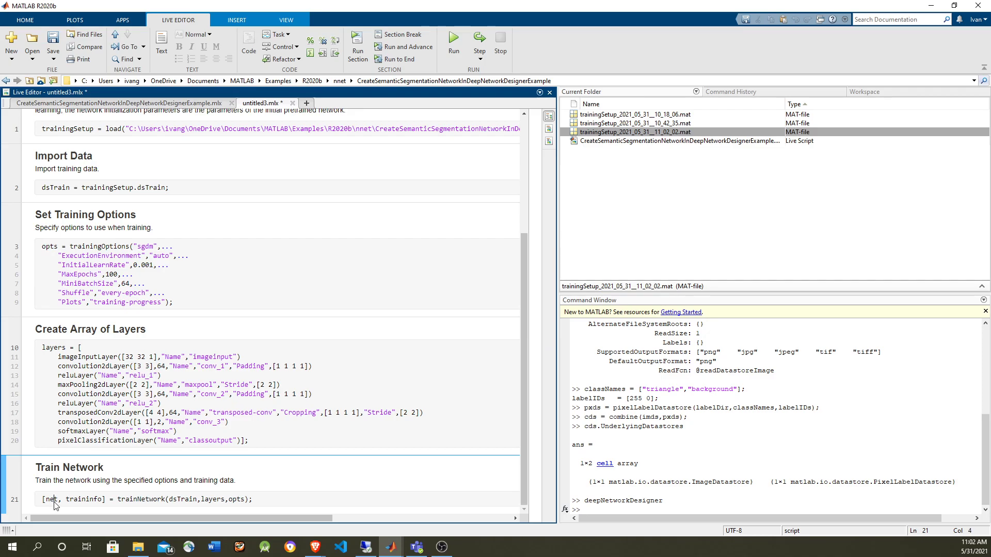
scroll(up, 3)
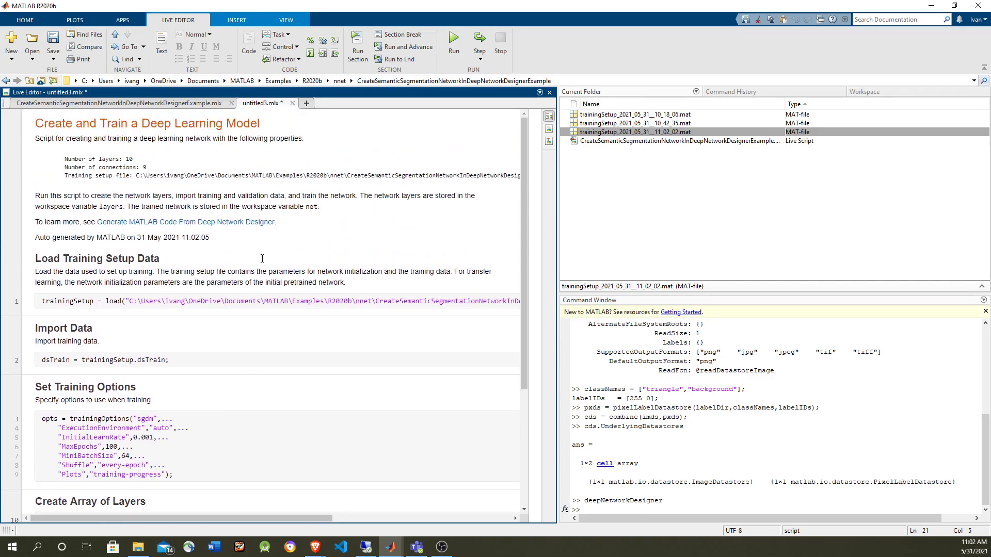
click(292, 103)
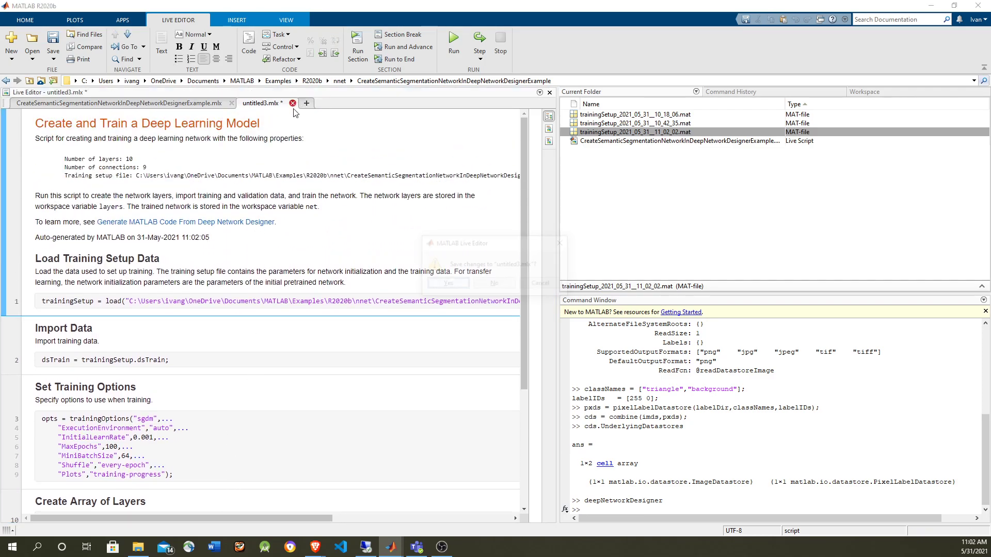
Export trainedNetwork_1 and trainInfoStruct_1 to the workspace and inspect trainedNetwork_1.
click(291, 104)
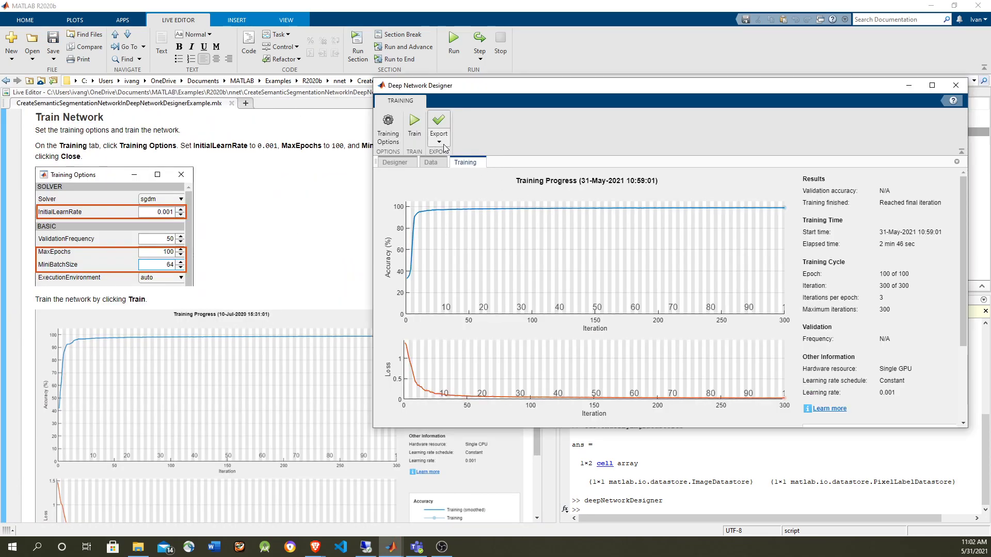
click(438, 134)
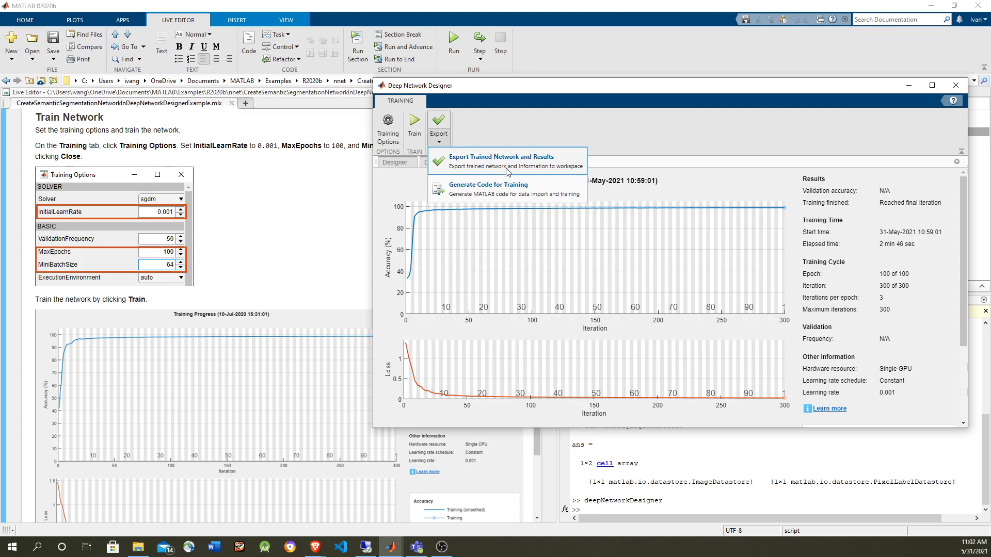
click(501, 157)
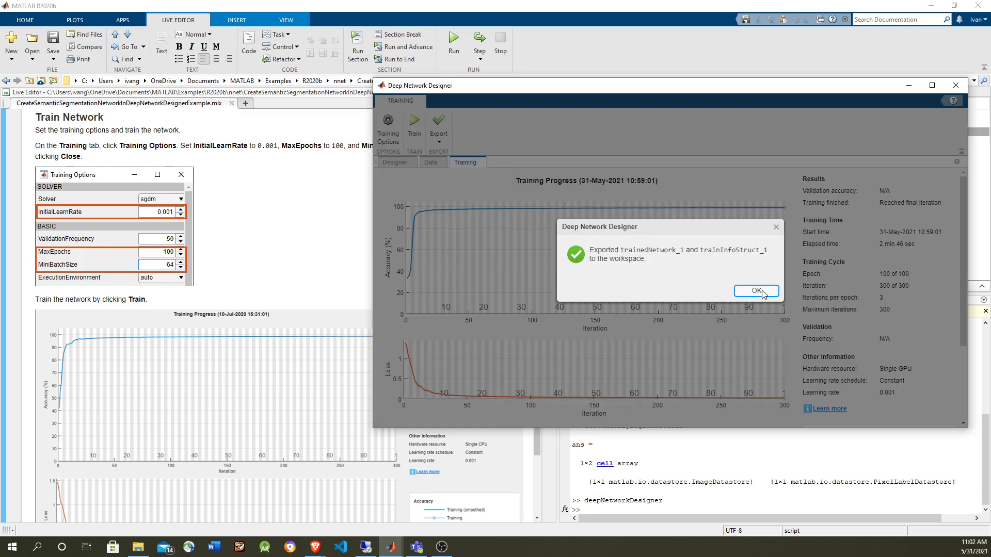
click(755, 291)
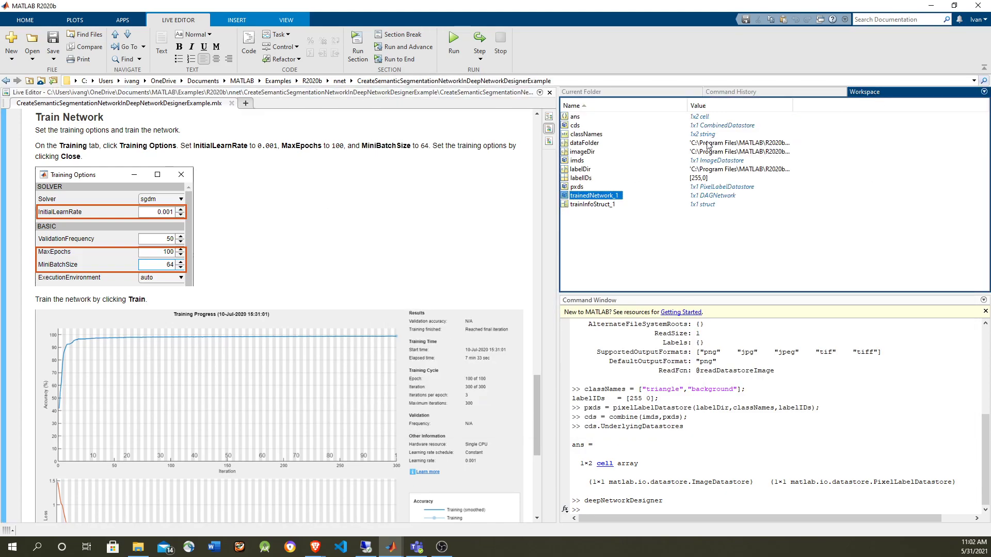
double_click(593, 195)
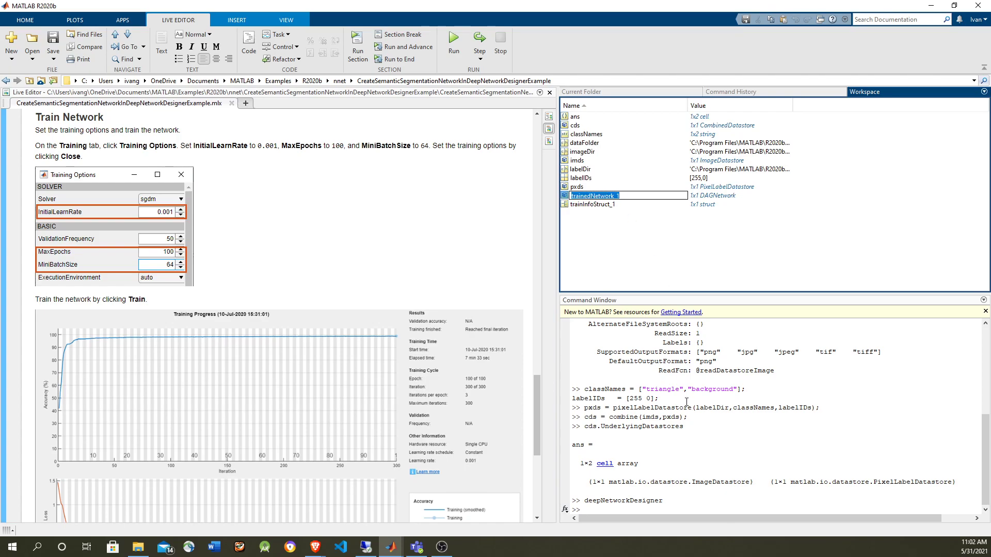
Run analyzeNetwork(trainedNetwork_1) to list the network's ten layers with no warnings or errors.
text(analyze)
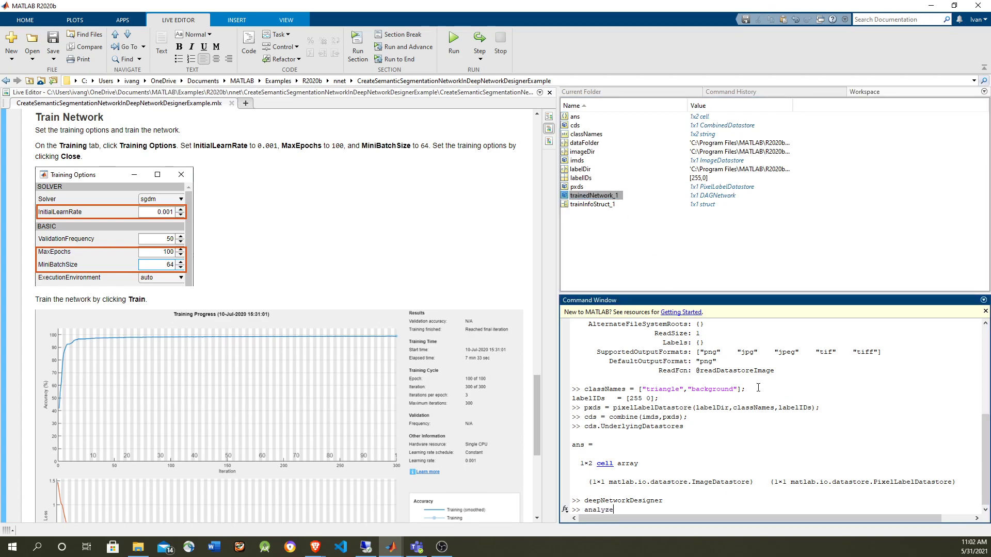
text(Network(trainedNetwork_1)
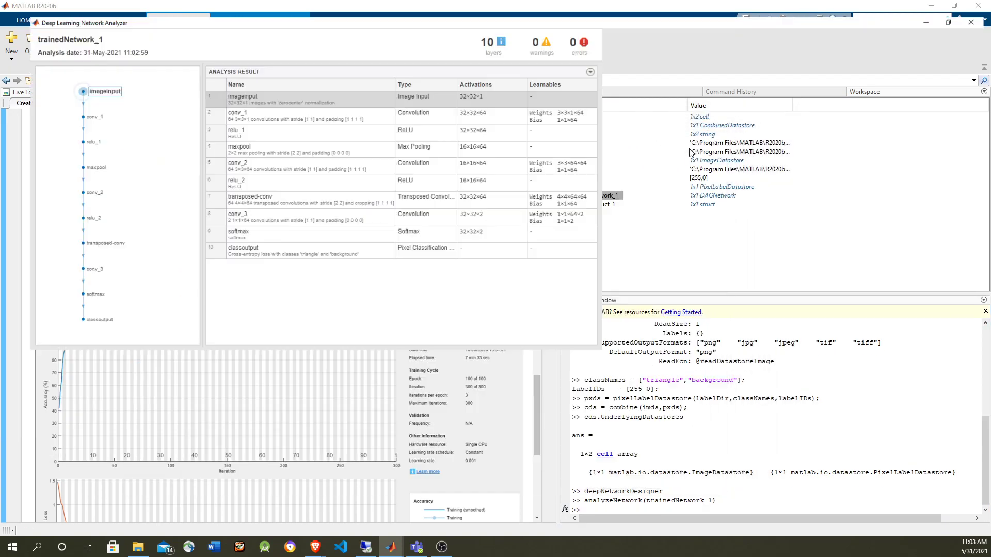
Maximize the analyzer, inspect the relu_1 layer details, then close the analysis window.
click(947, 22)
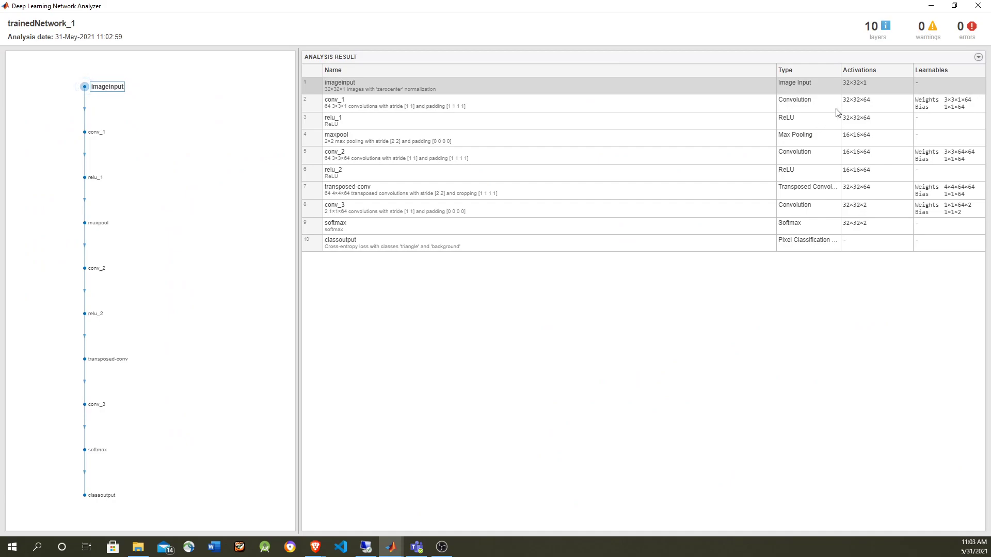
mouse_move(970, 145)
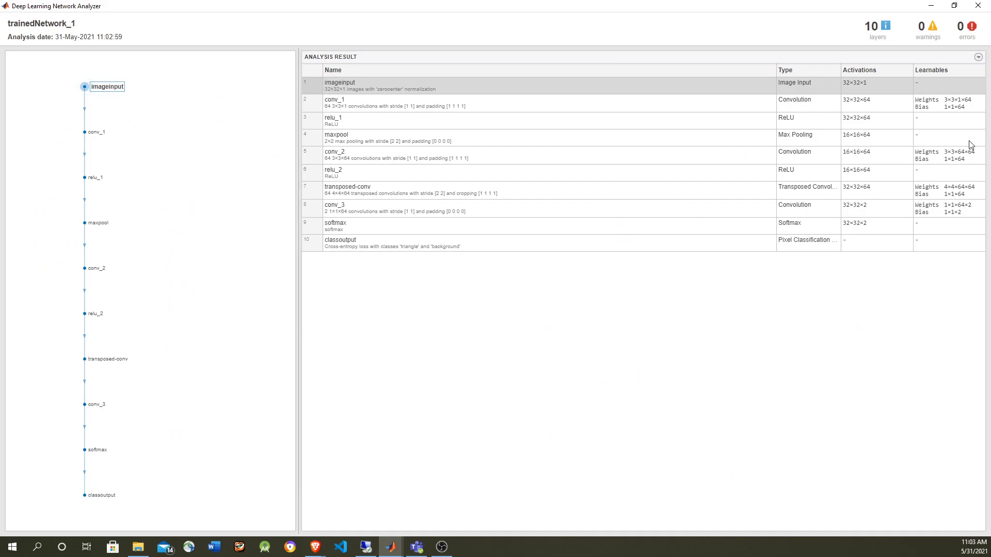
mouse_move(858, 89)
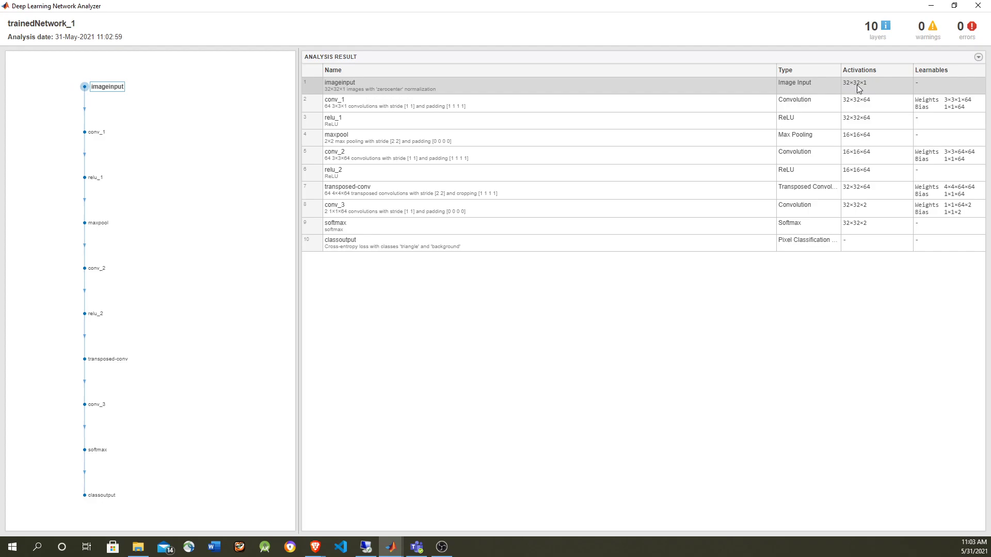
mouse_move(871, 94)
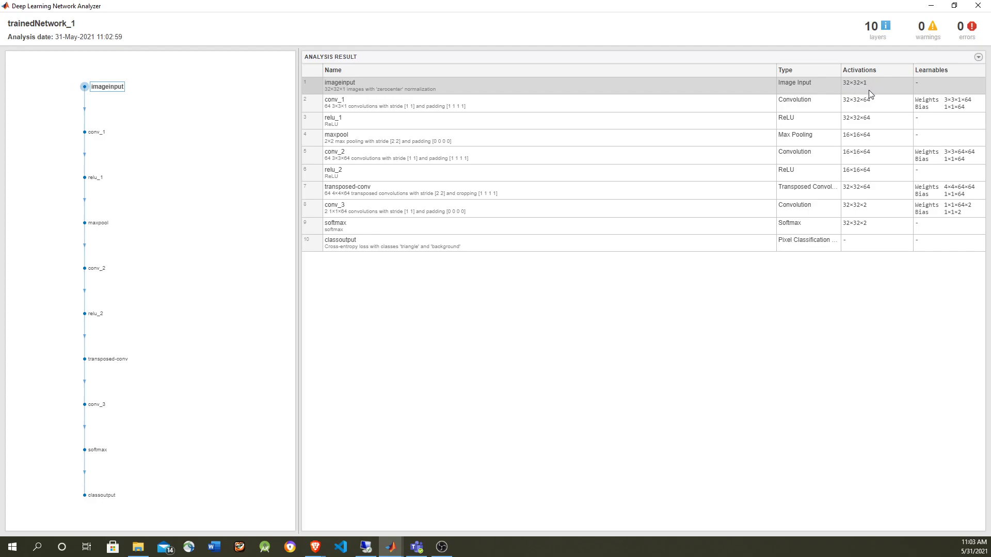
click(334, 120)
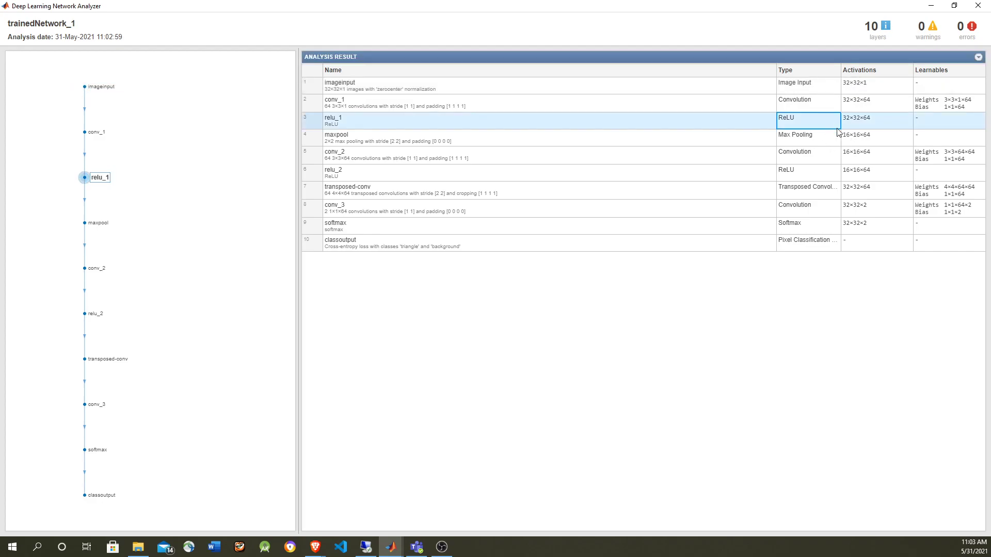
mouse_move(857, 126)
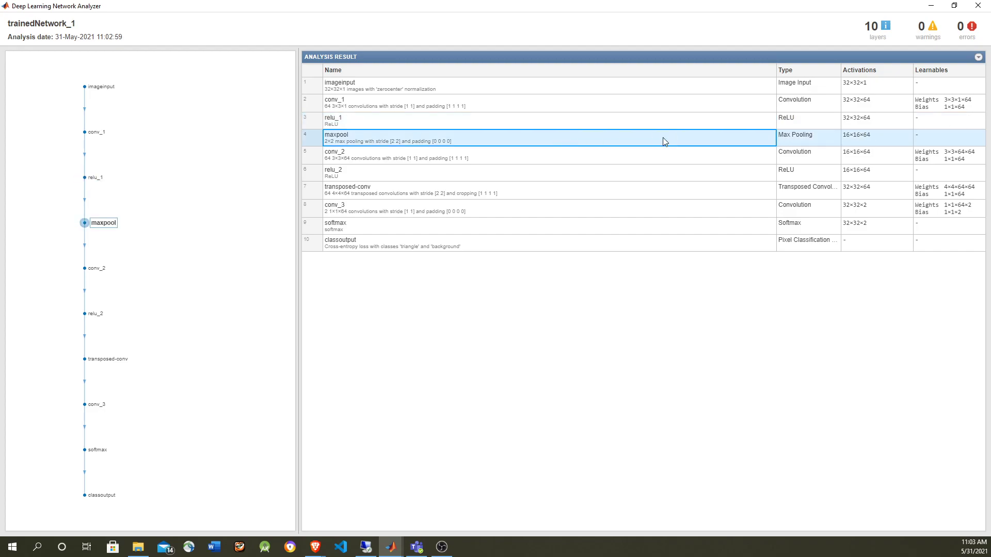
mouse_move(865, 144)
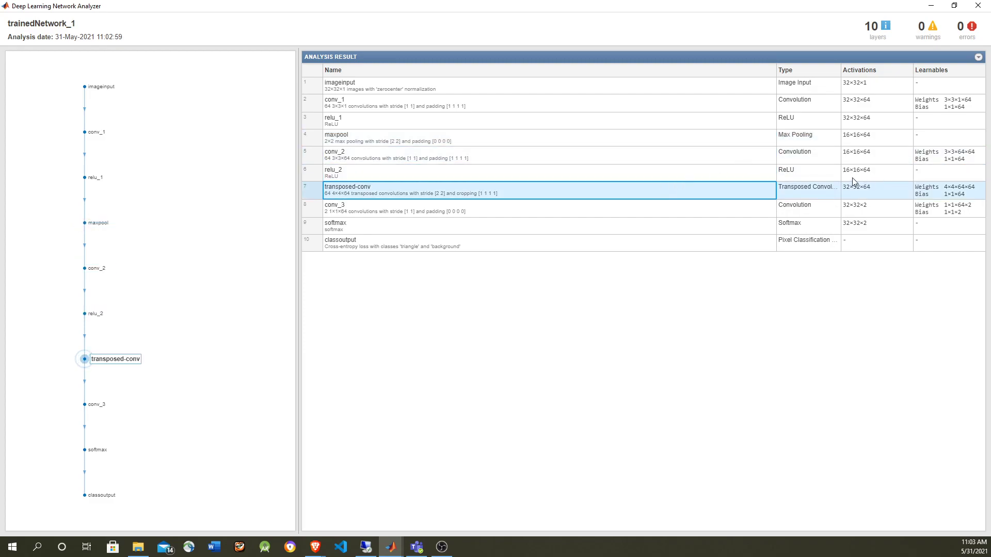
mouse_move(853, 193)
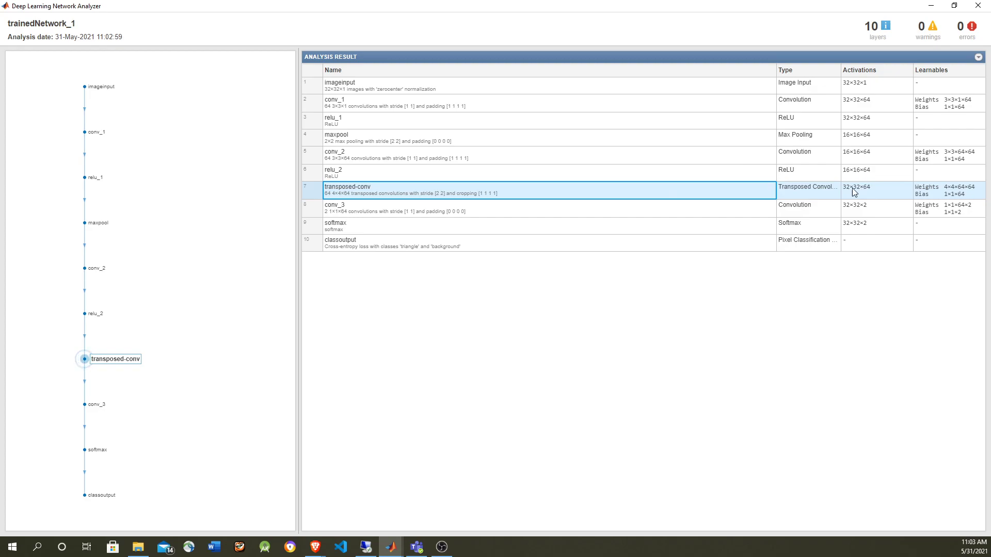
mouse_move(453, 226)
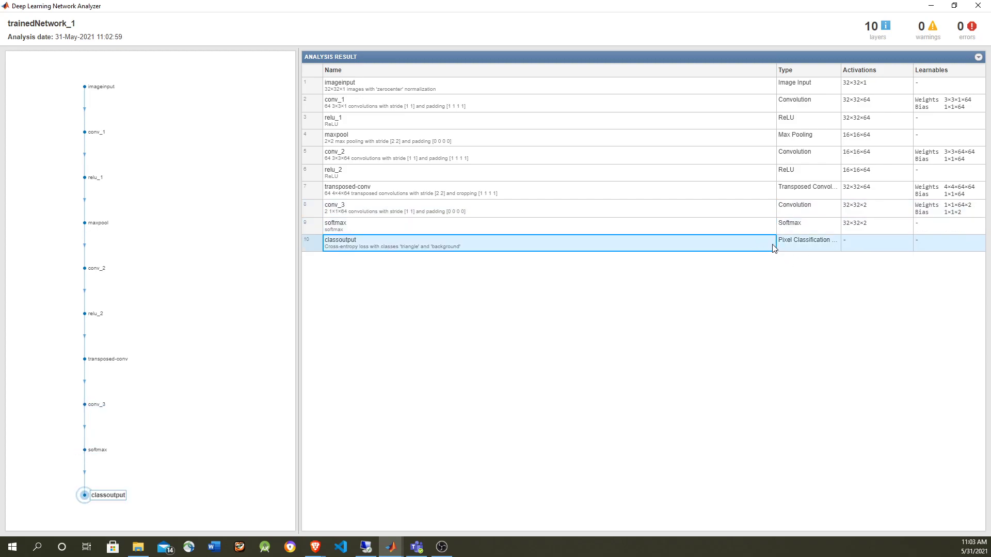
mouse_move(689, 54)
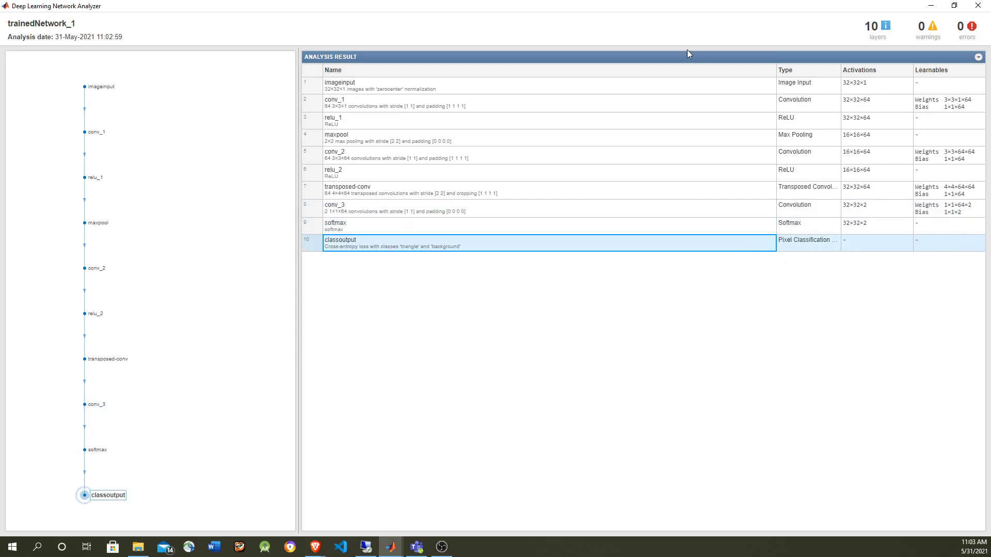
mouse_move(976, 6)
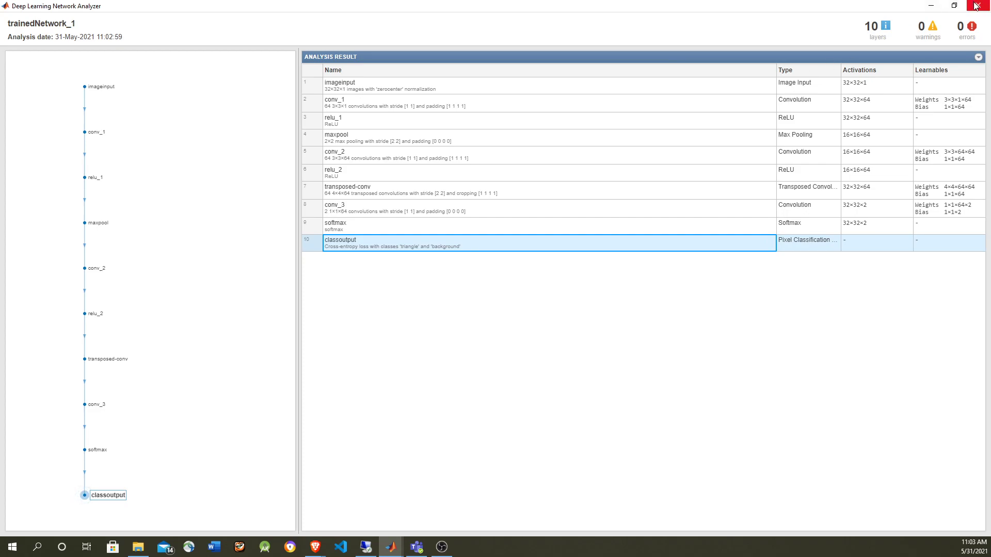
click(983, 6)
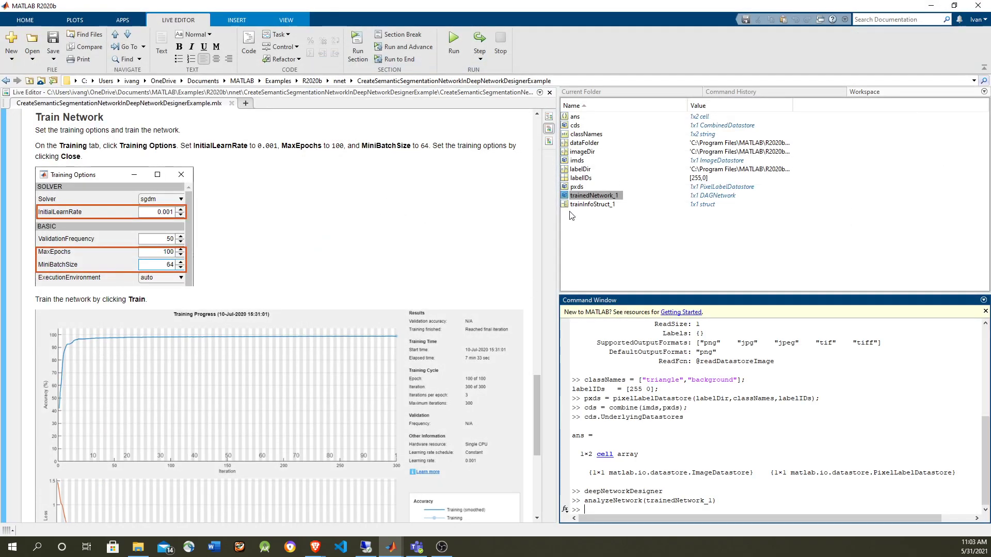
In the Test Network section, load triangleTest.jpg into imgTest and display it, returning to the live script.
scroll(down, 3)
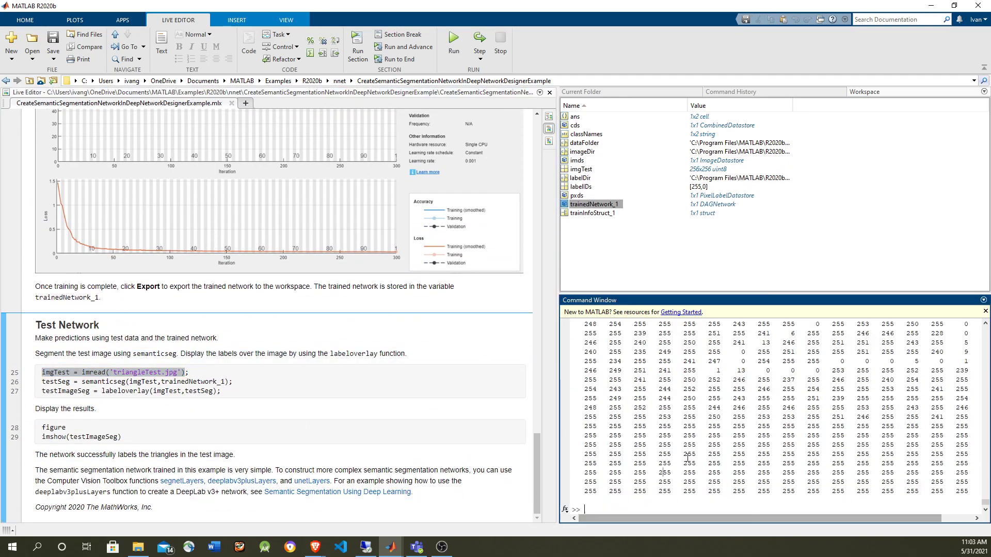
text(imshow(testImageSeg))
text(imshow(imgTest))
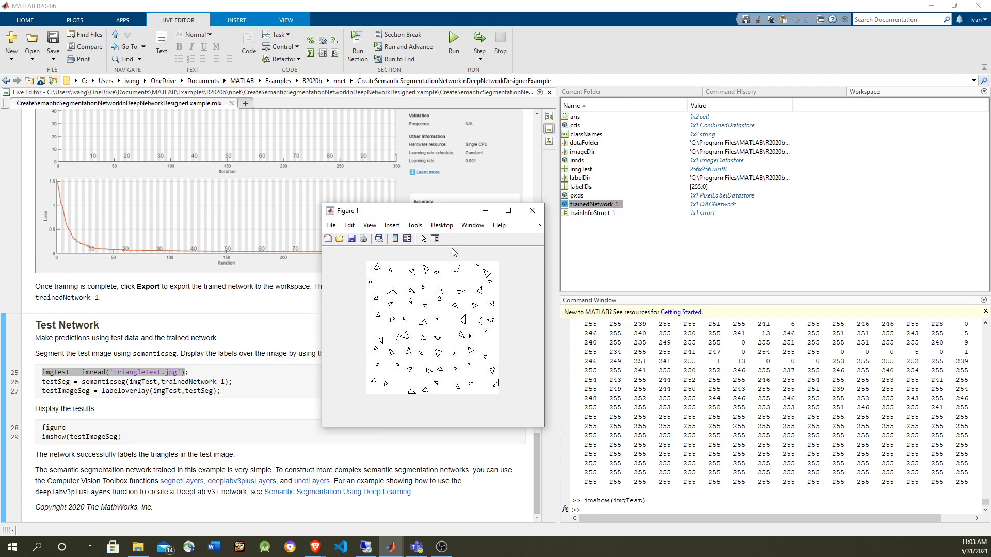
click(531, 211)
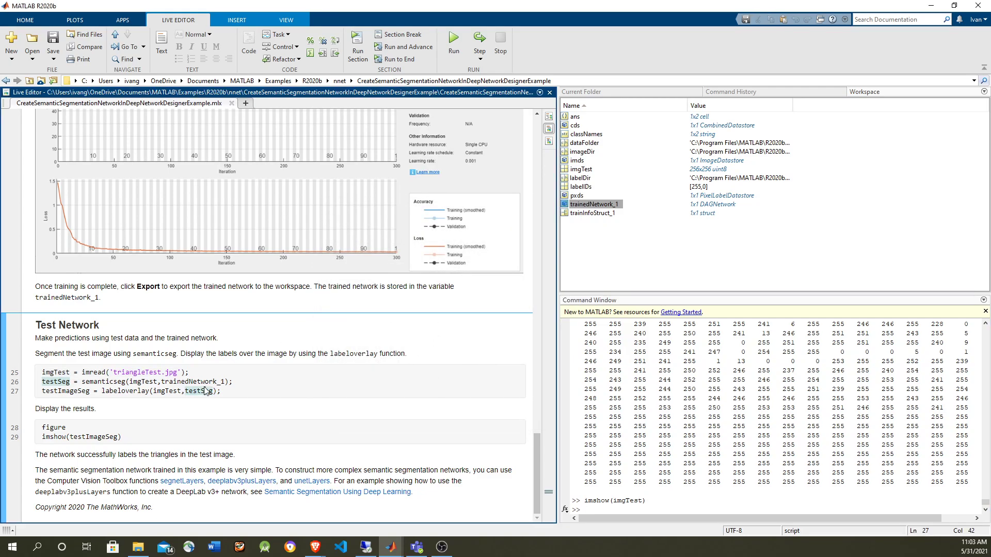
Evaluate the semanticseg call with trainedNetwork_1 to produce testSeg and testImageSeg.
click(101, 382)
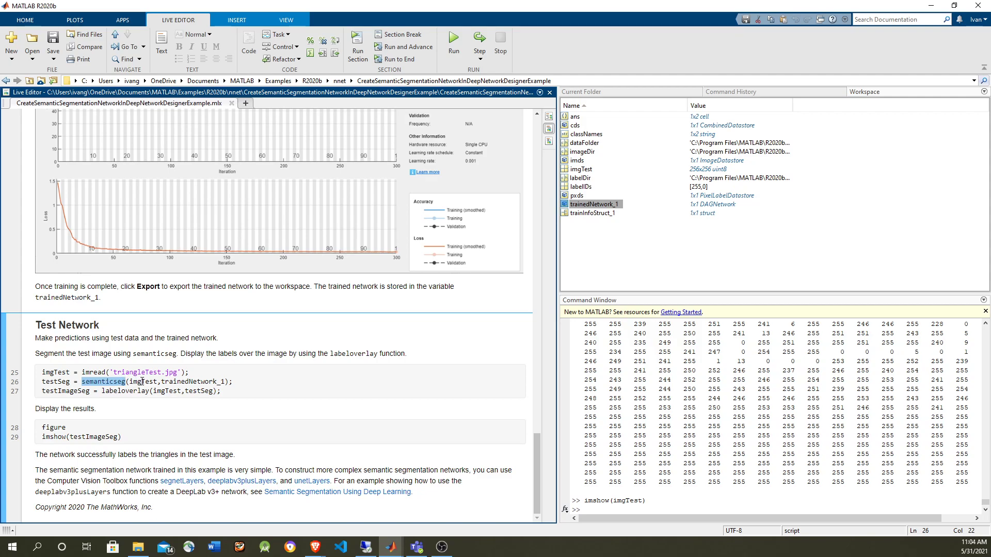
click(203, 382)
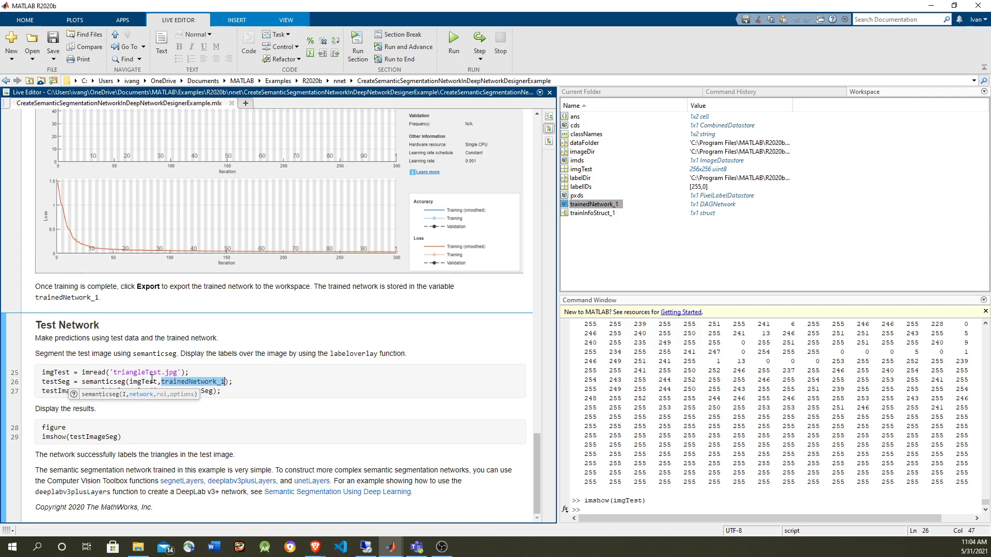
click(238, 382)
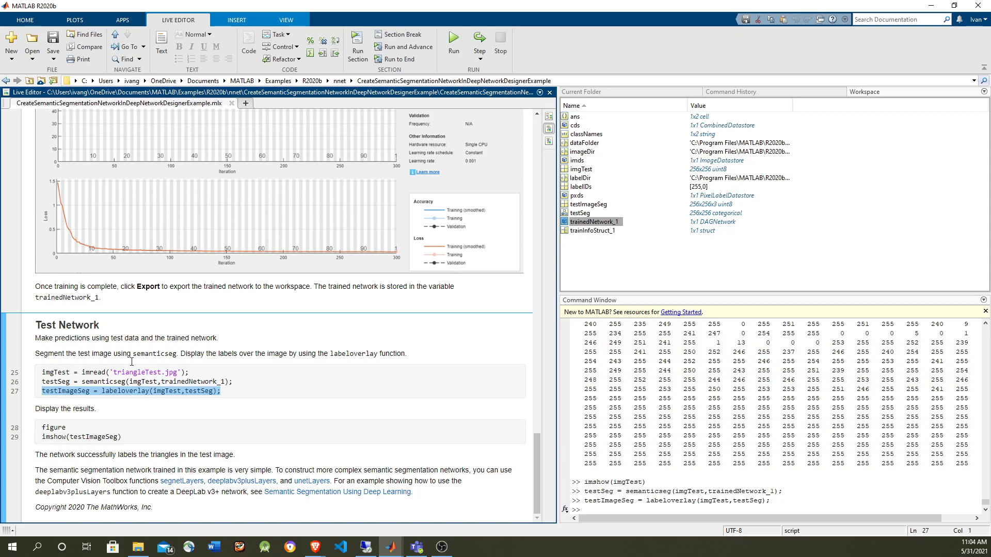
Run the figure and imshow(testImageSeg) lines to show the colored label overlay.
click(56, 427)
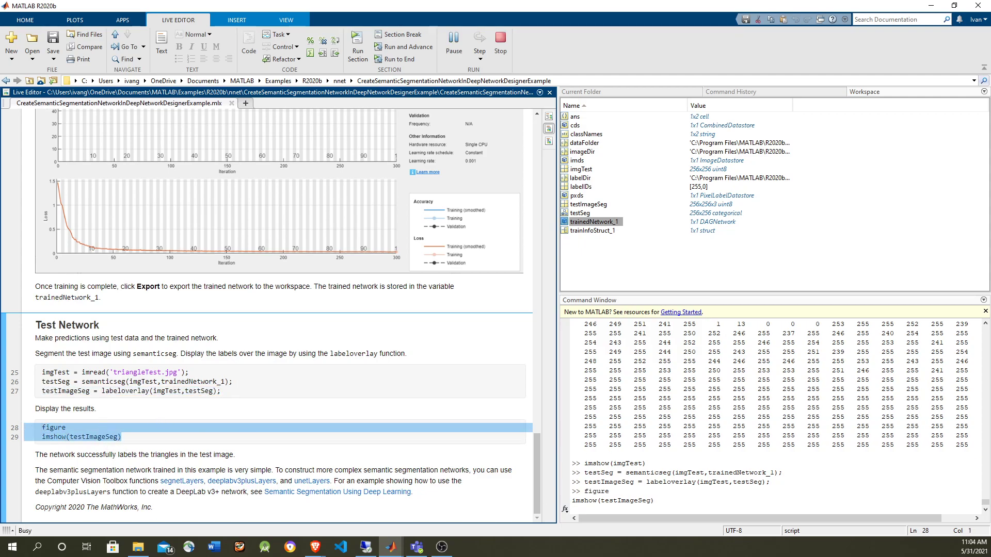
click(454, 44)
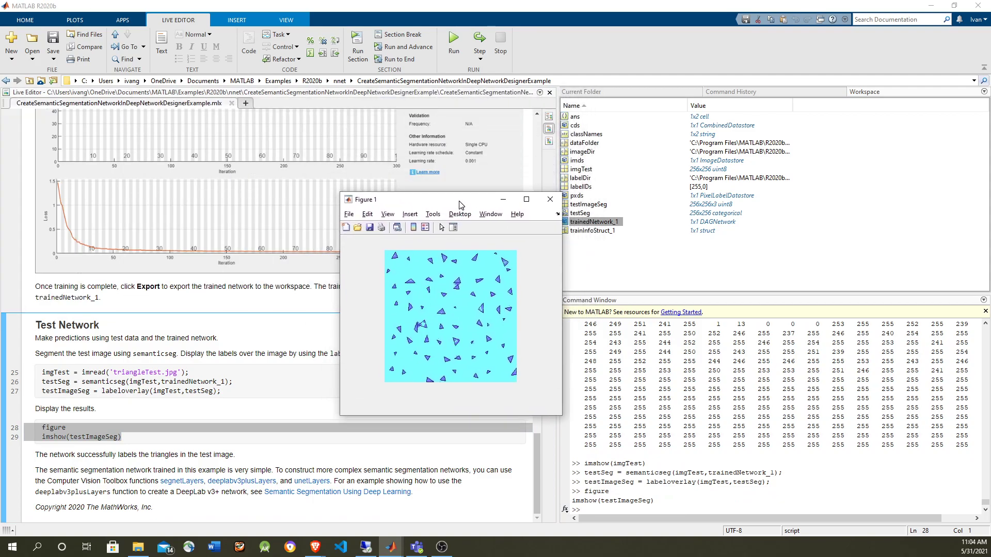
Maximize Figure 1 so the segmented triangle overlay fills the screen.
click(526, 199)
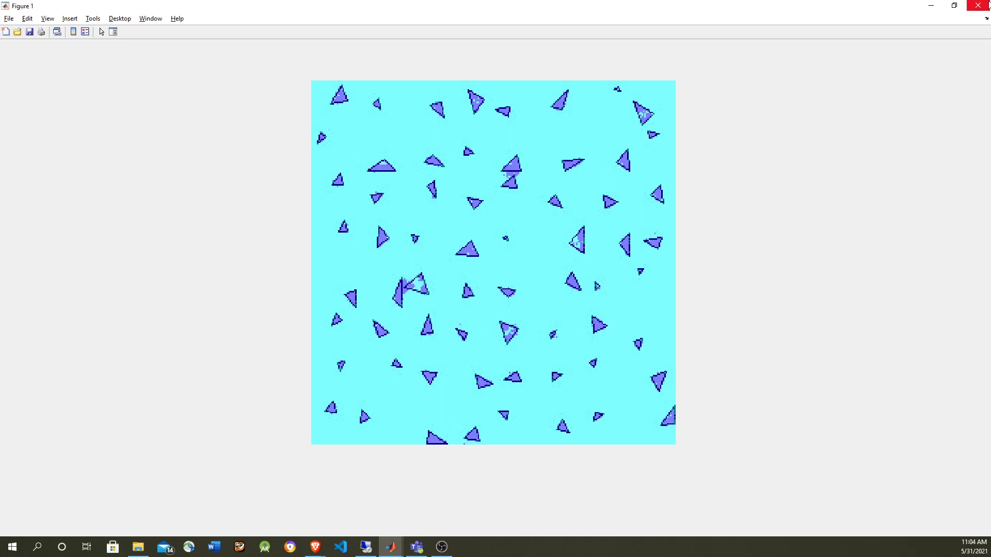
mouse_move(750, 210)
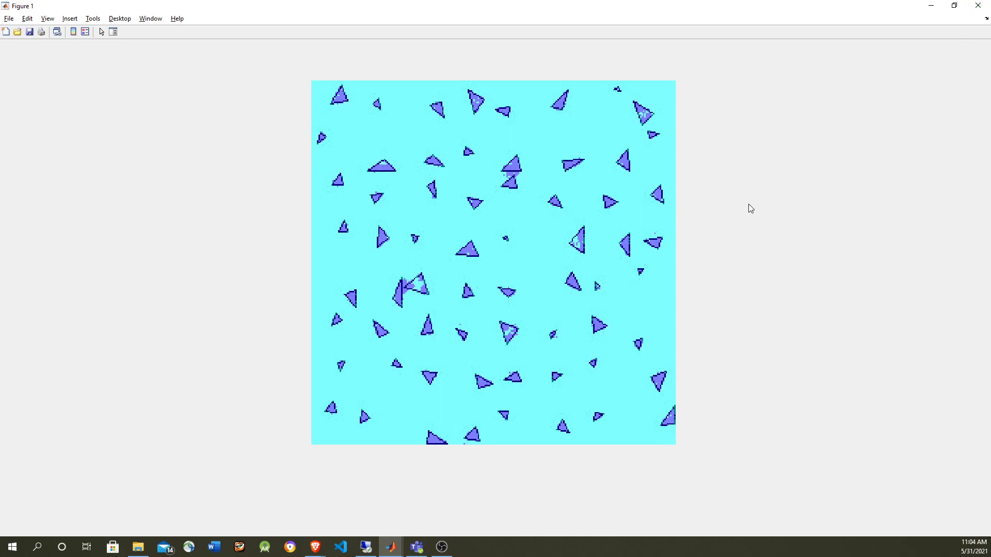